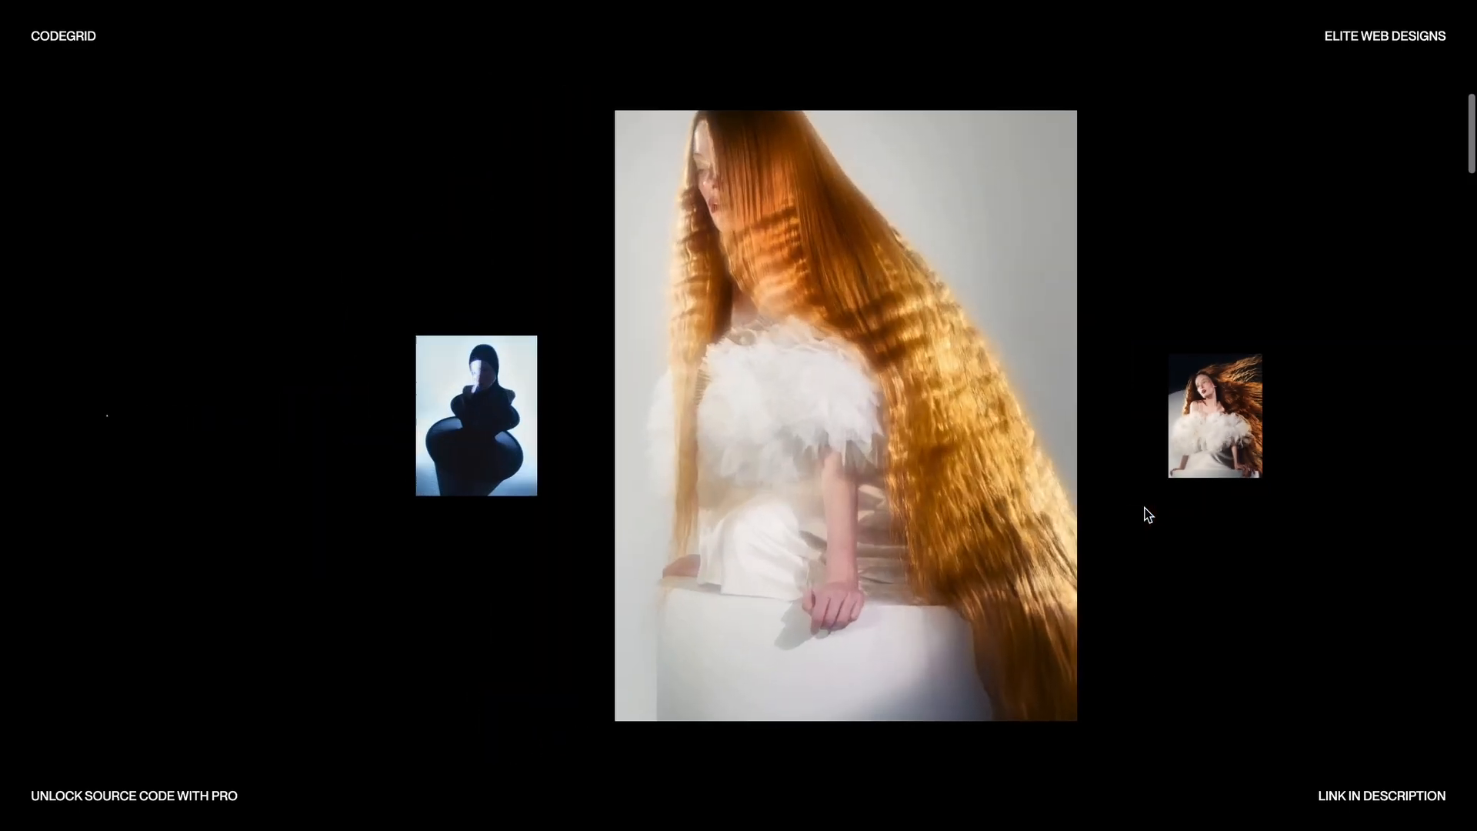
# Add a nav with Codegrid and Elite Web Designs paragraphs, plus a footer reading 'Unlock Source Code with PRO'.
pyautogui.scroll(-3)
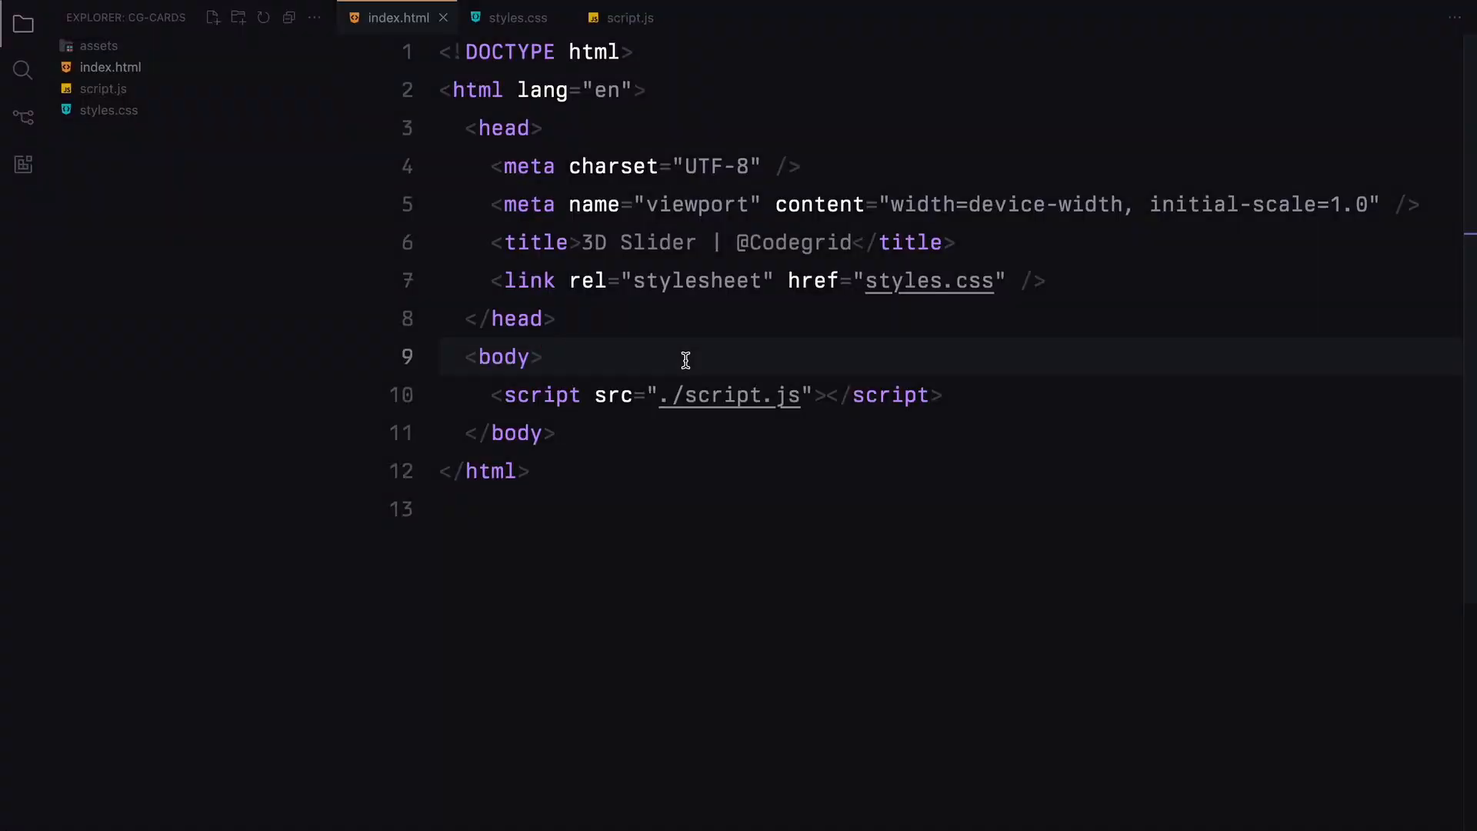
pyautogui.write('<nav></nav>')
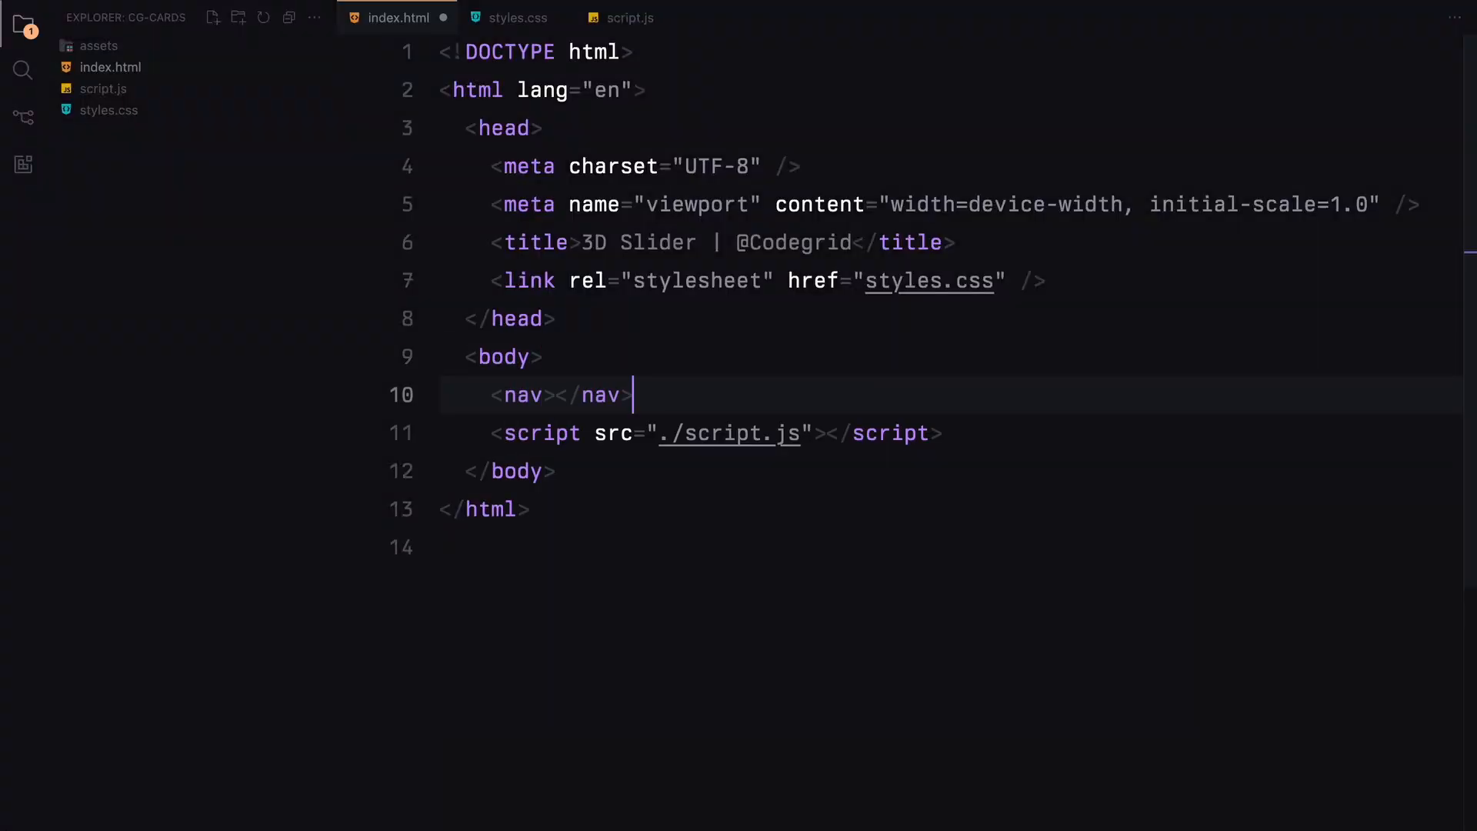
pyautogui.write('<footer></footer>')
pyautogui.write('<p>Elite Web Designs</p>')
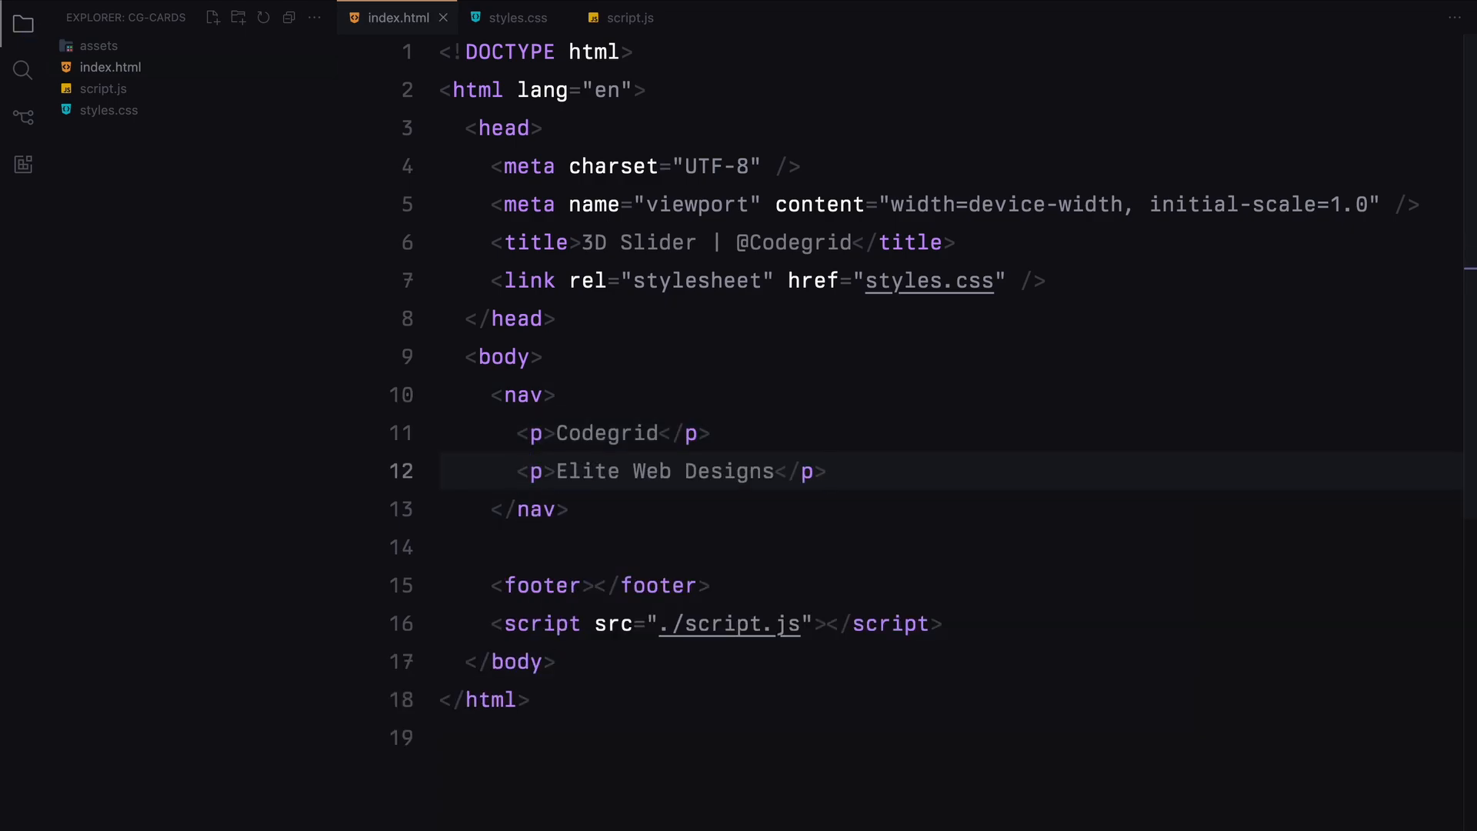
pyautogui.write('<p>Unlock Source Code with PRO</p>')
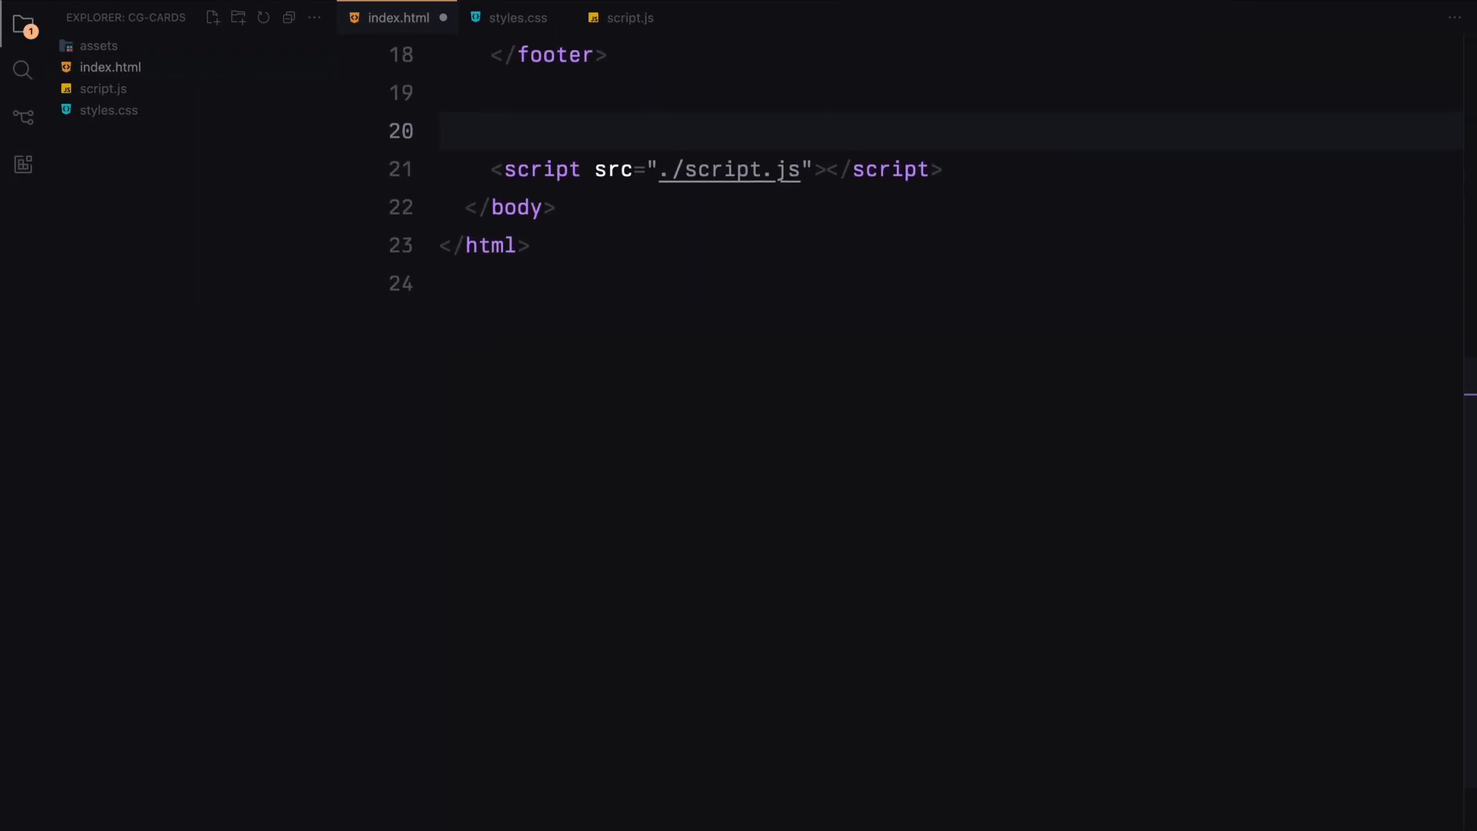
# Build a slider div of card divs holding ./assets/img1.webp images, and begin the stylesheet reset.
pyautogui.write('<div class="slider"></div>')
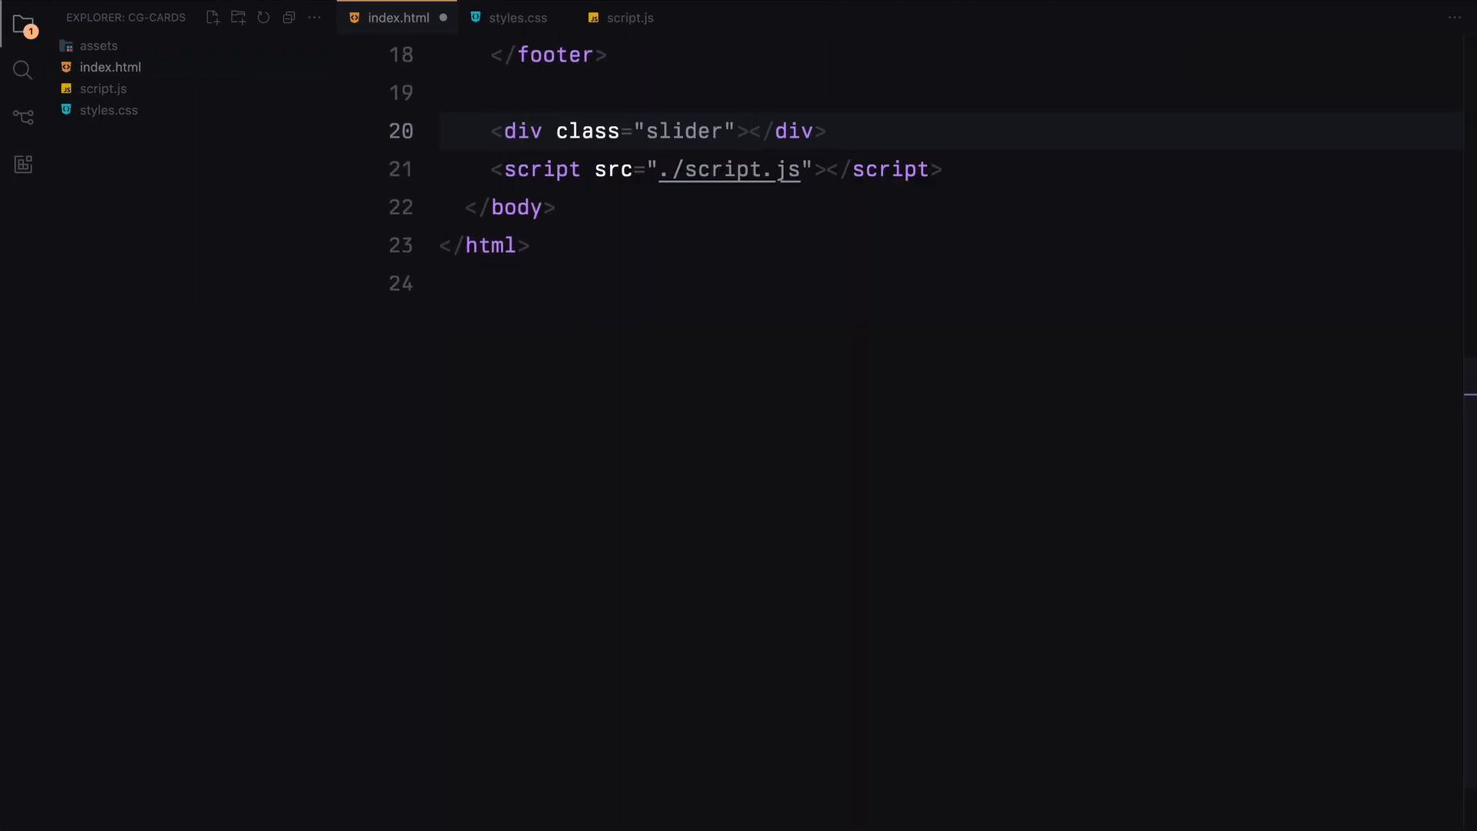
pyautogui.write('<div class="card"></div>')
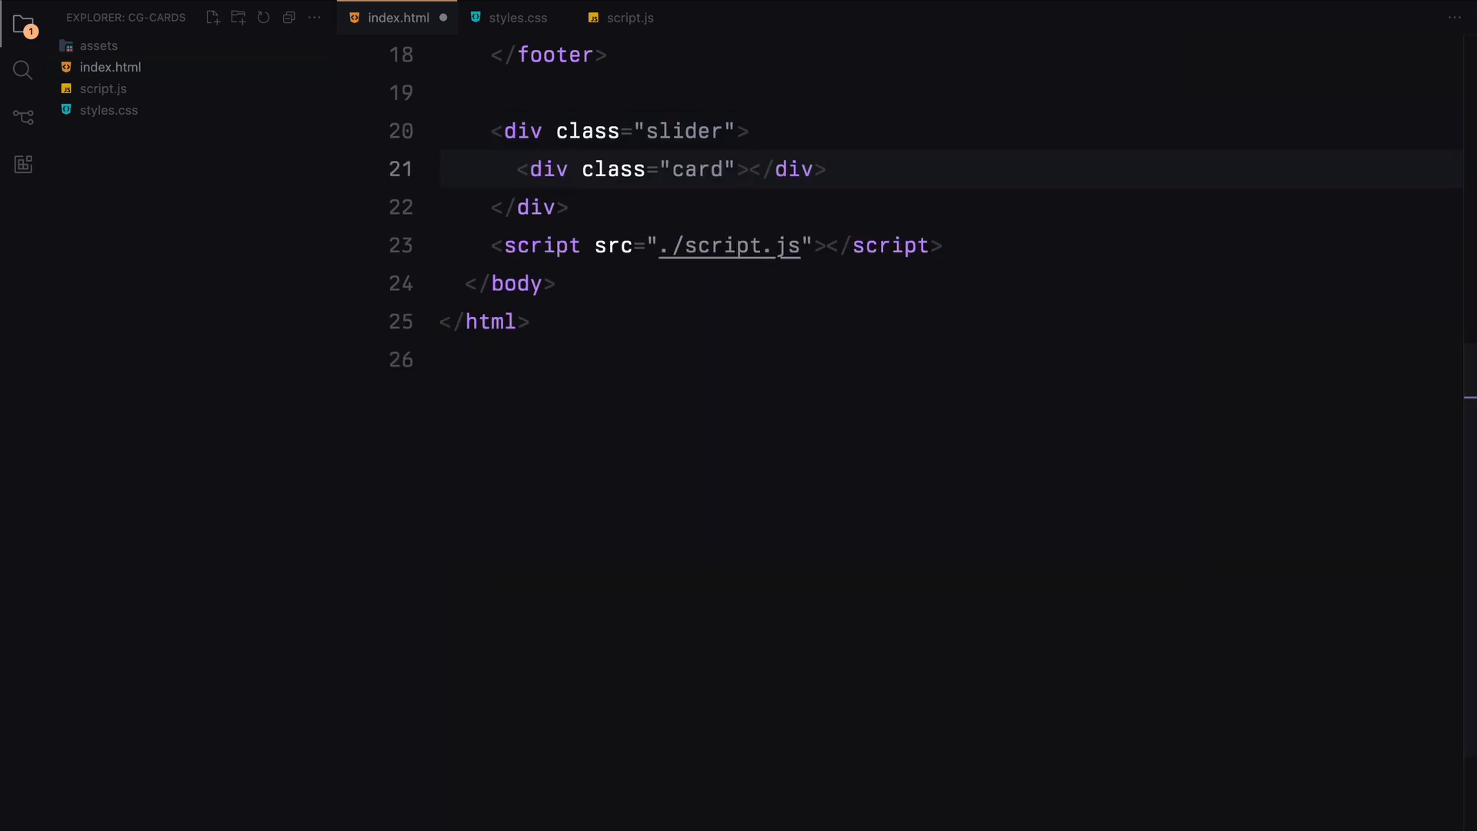
pyautogui.write('<img src="" alt="">')
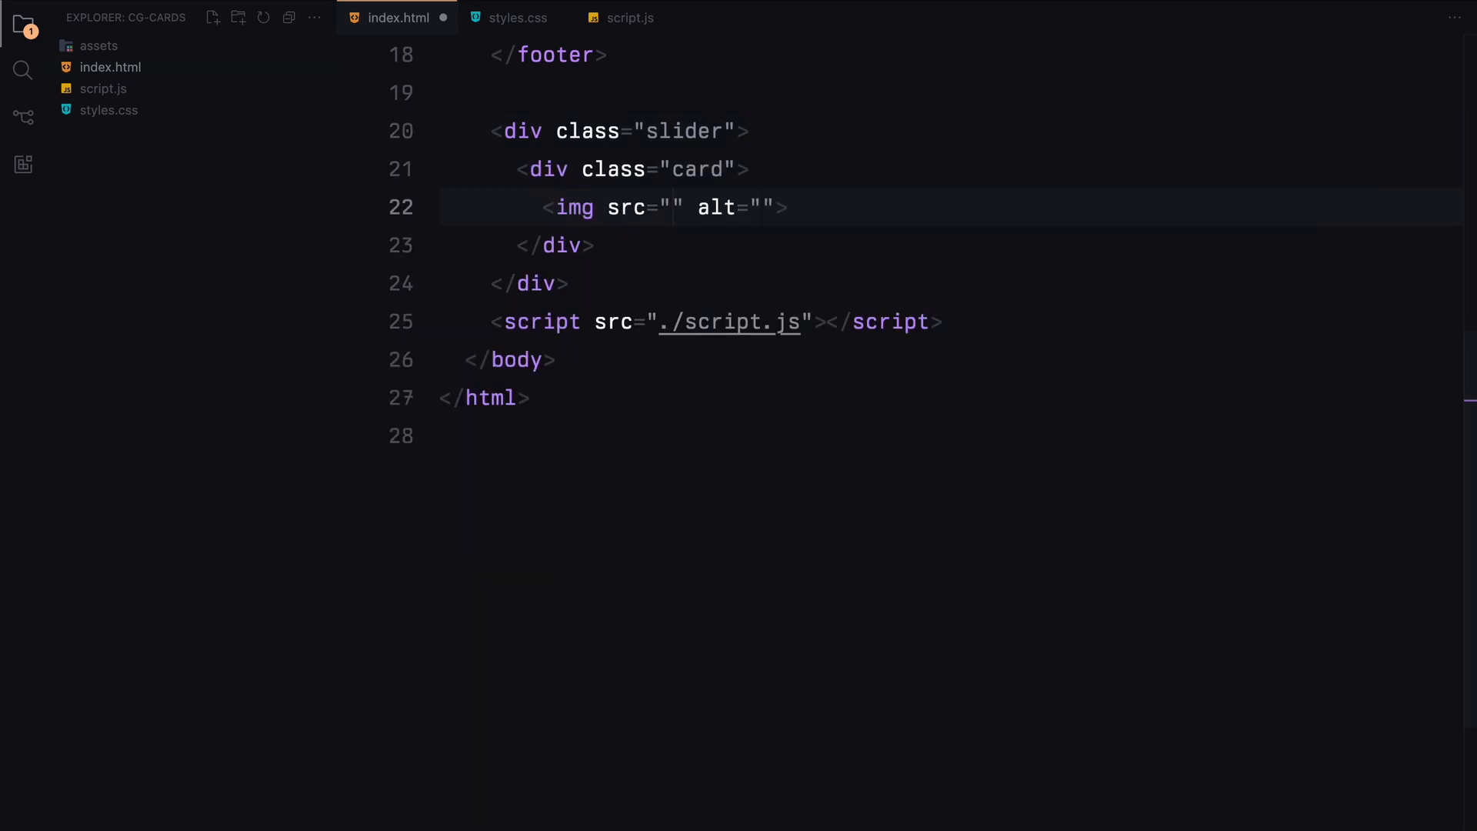
pyautogui.write('./assets/img1.webp')
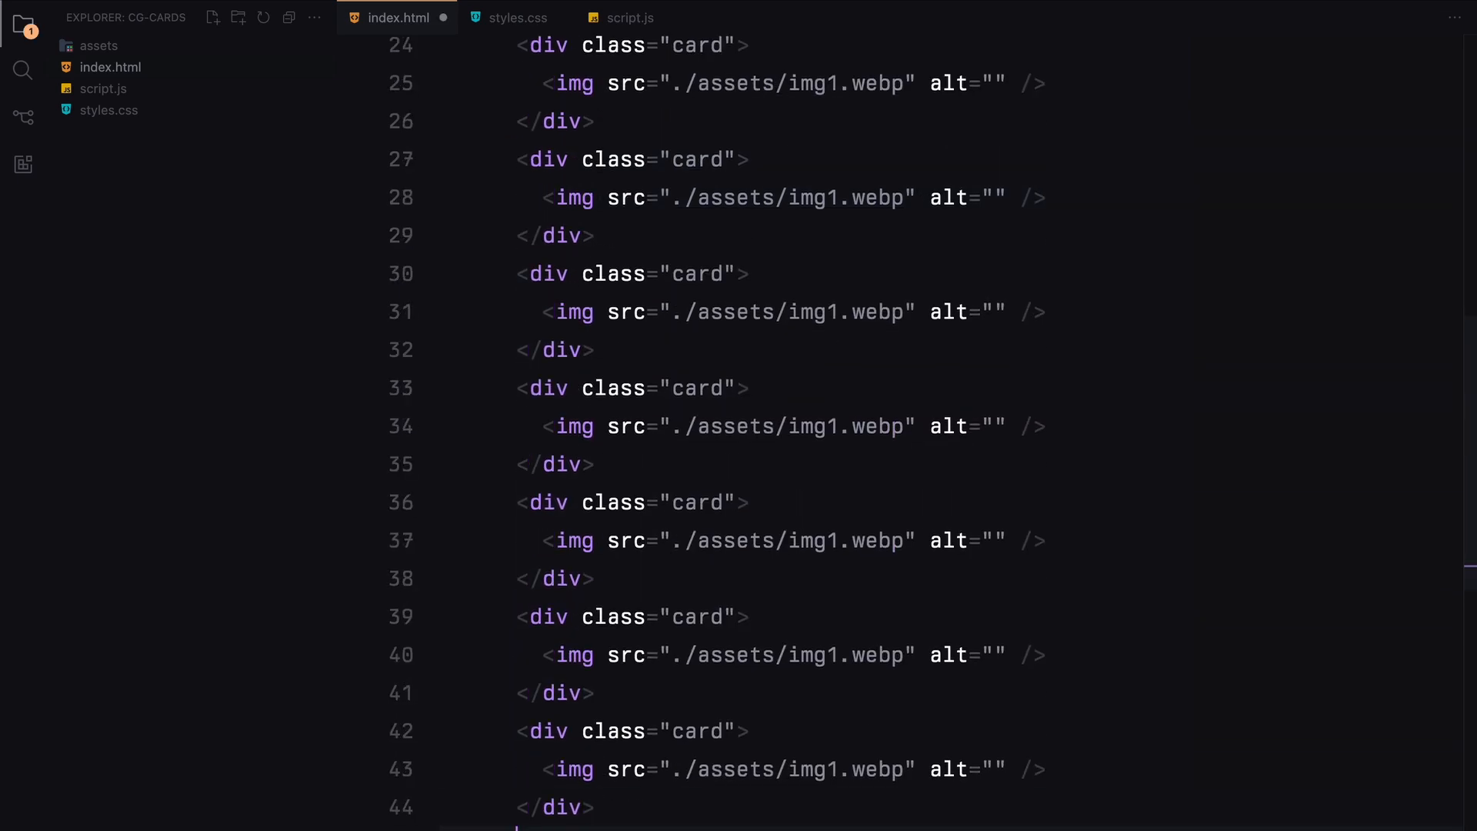
pyautogui.scroll(-3)
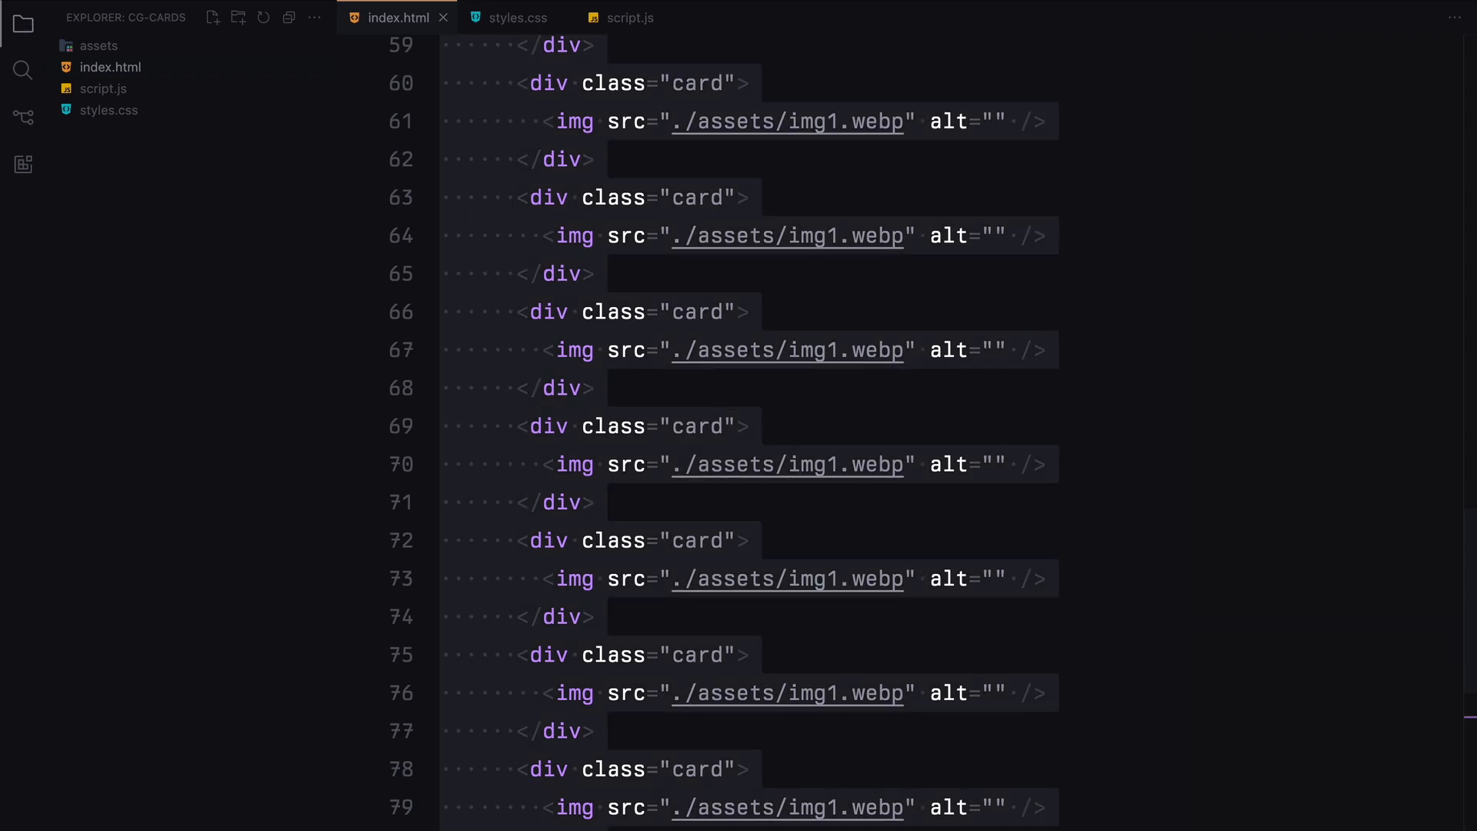
pyautogui.write('padding: 0;')
pyautogui.write('box-sizing: border-box;')
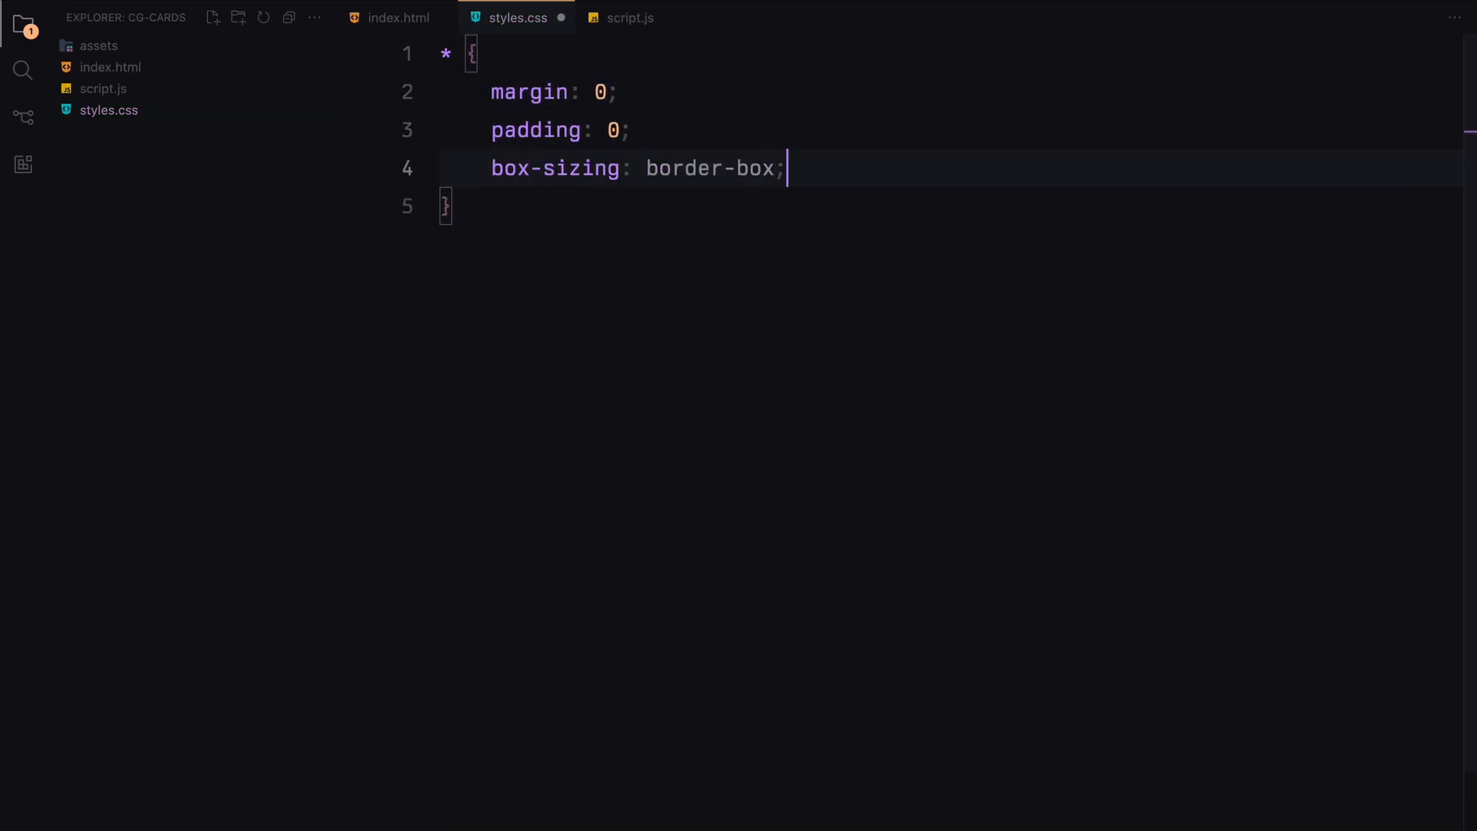
# Save the reset, give html/body a black background, and start the full-size img rule.
pyautogui.press('Enter')
pyautogui.write('font-family: "PP Neue Montr";')
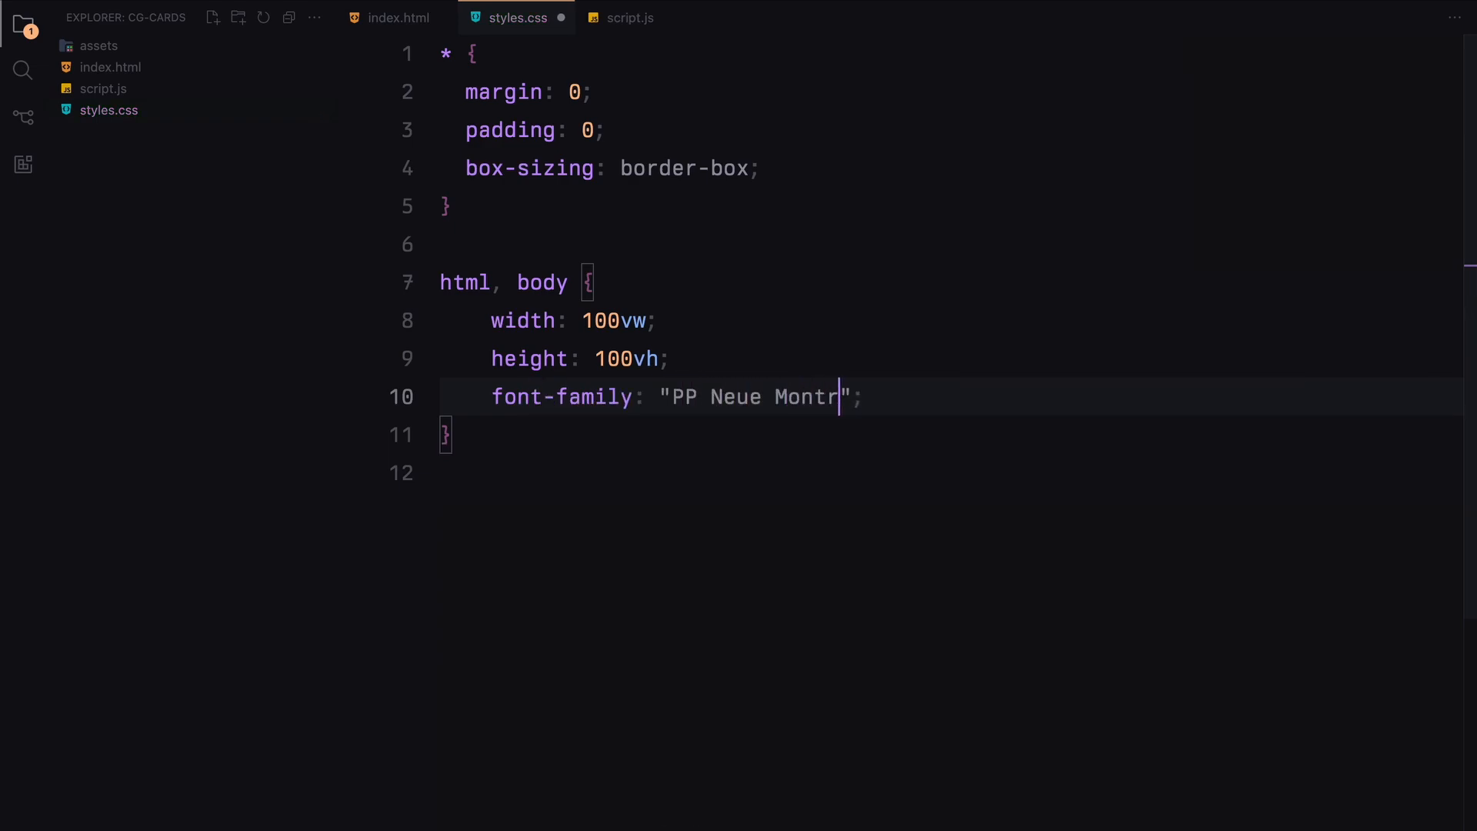
pyautogui.write('background: #000;')
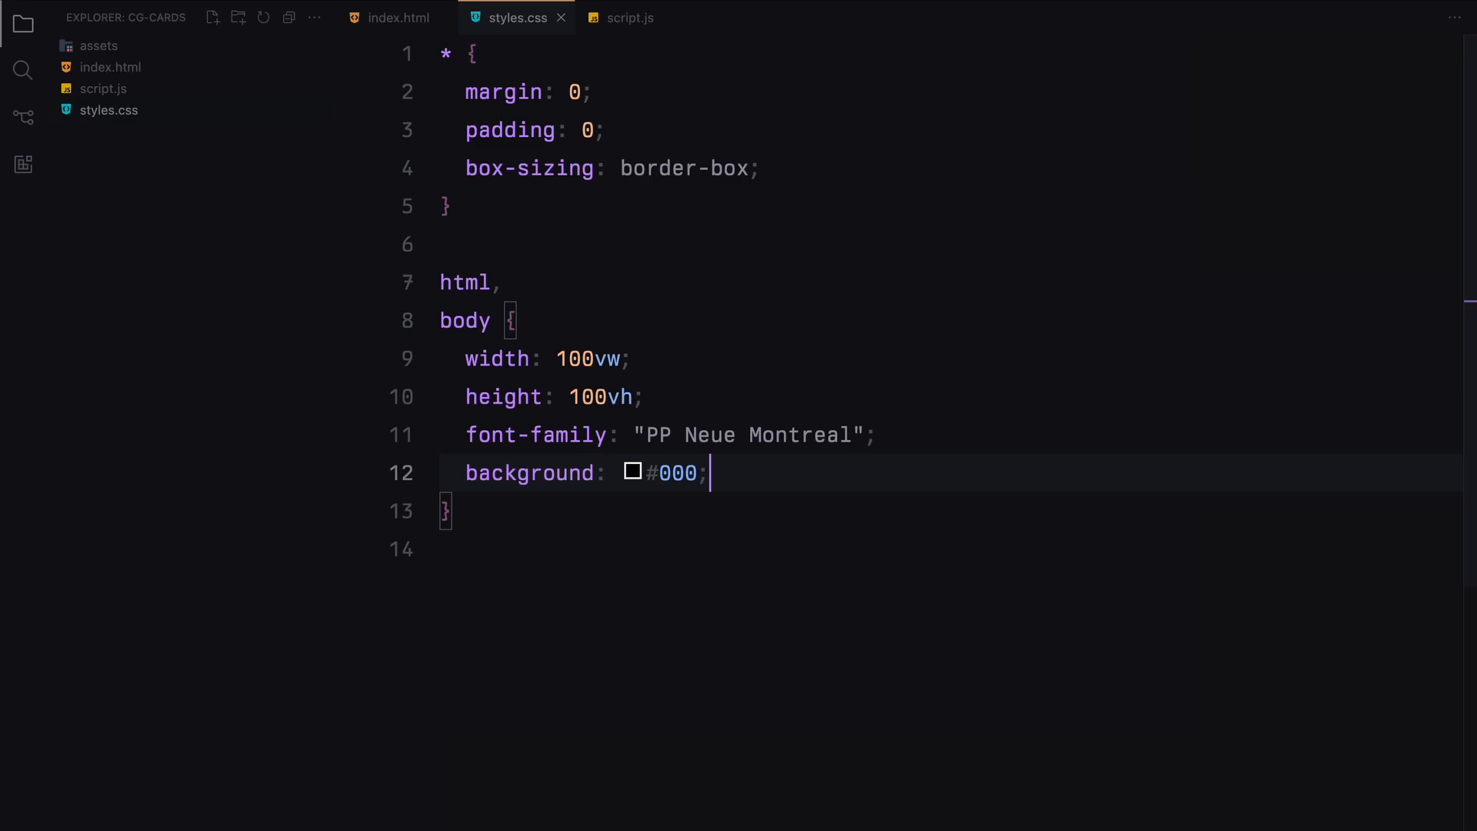
pyautogui.write('img {')
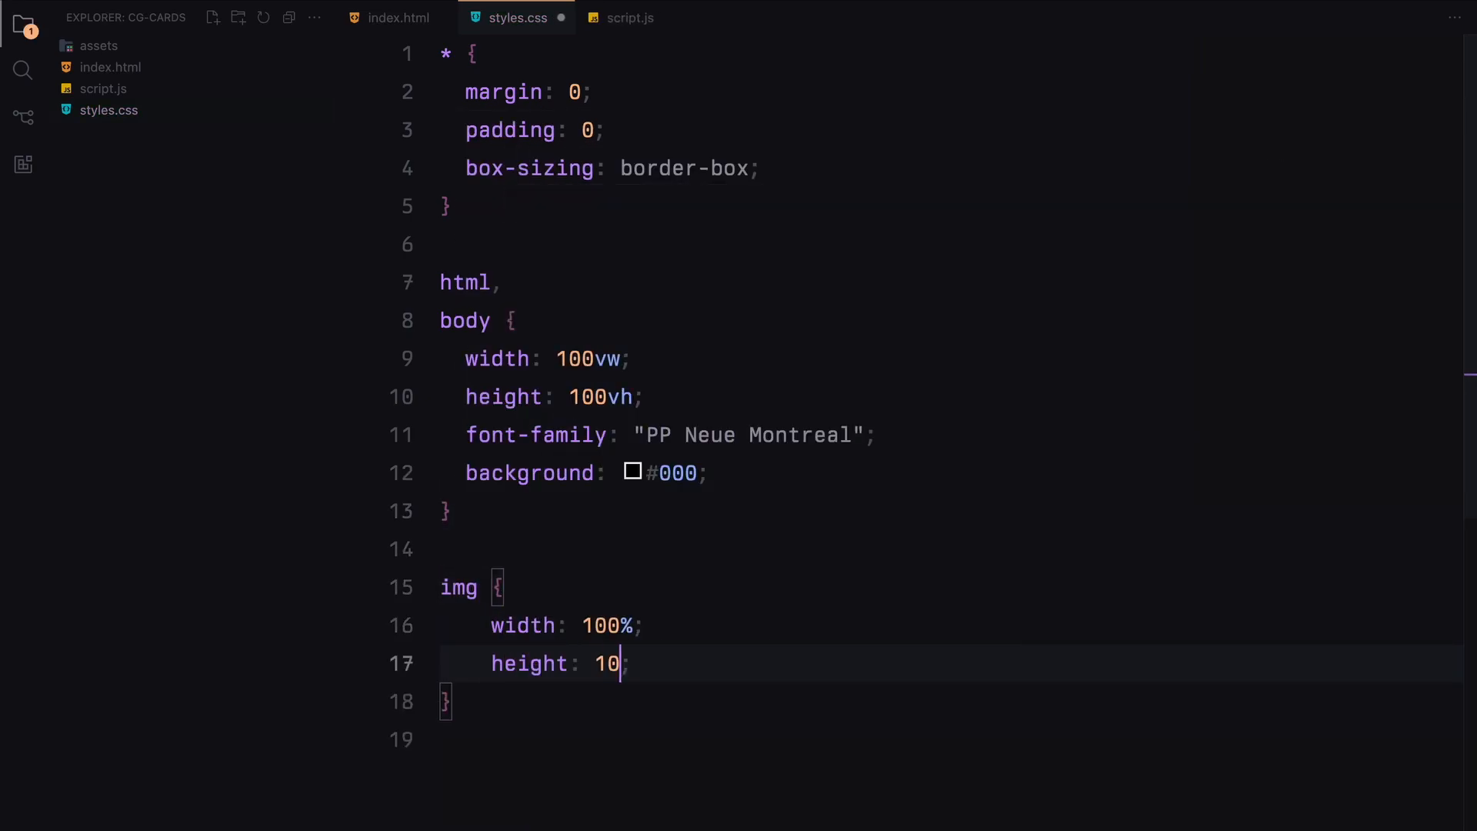
pyautogui.write('0%;')
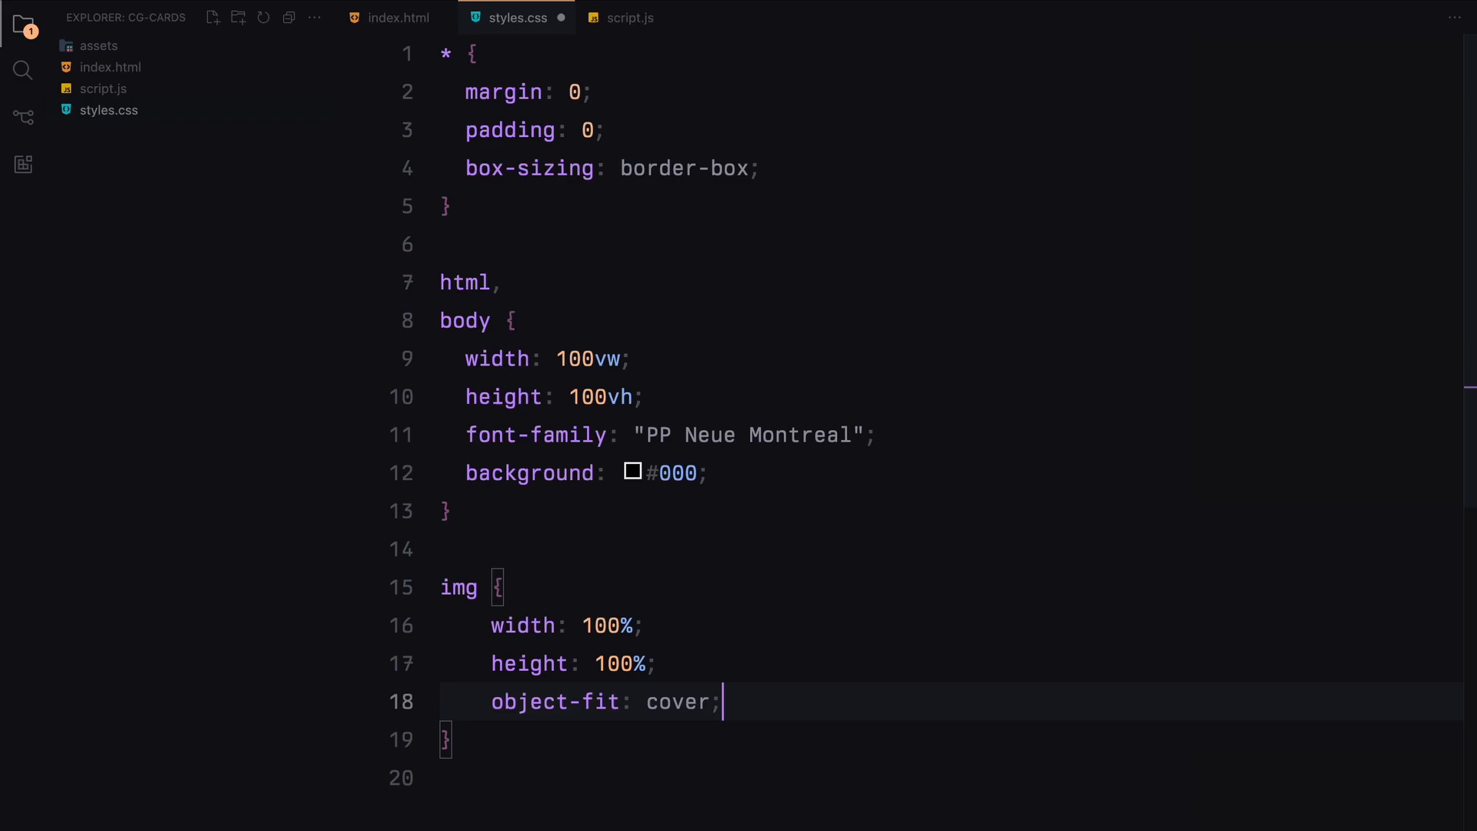
# Give images a 0.1s ease-out transform transition.
pyautogui.write('transition: ;')
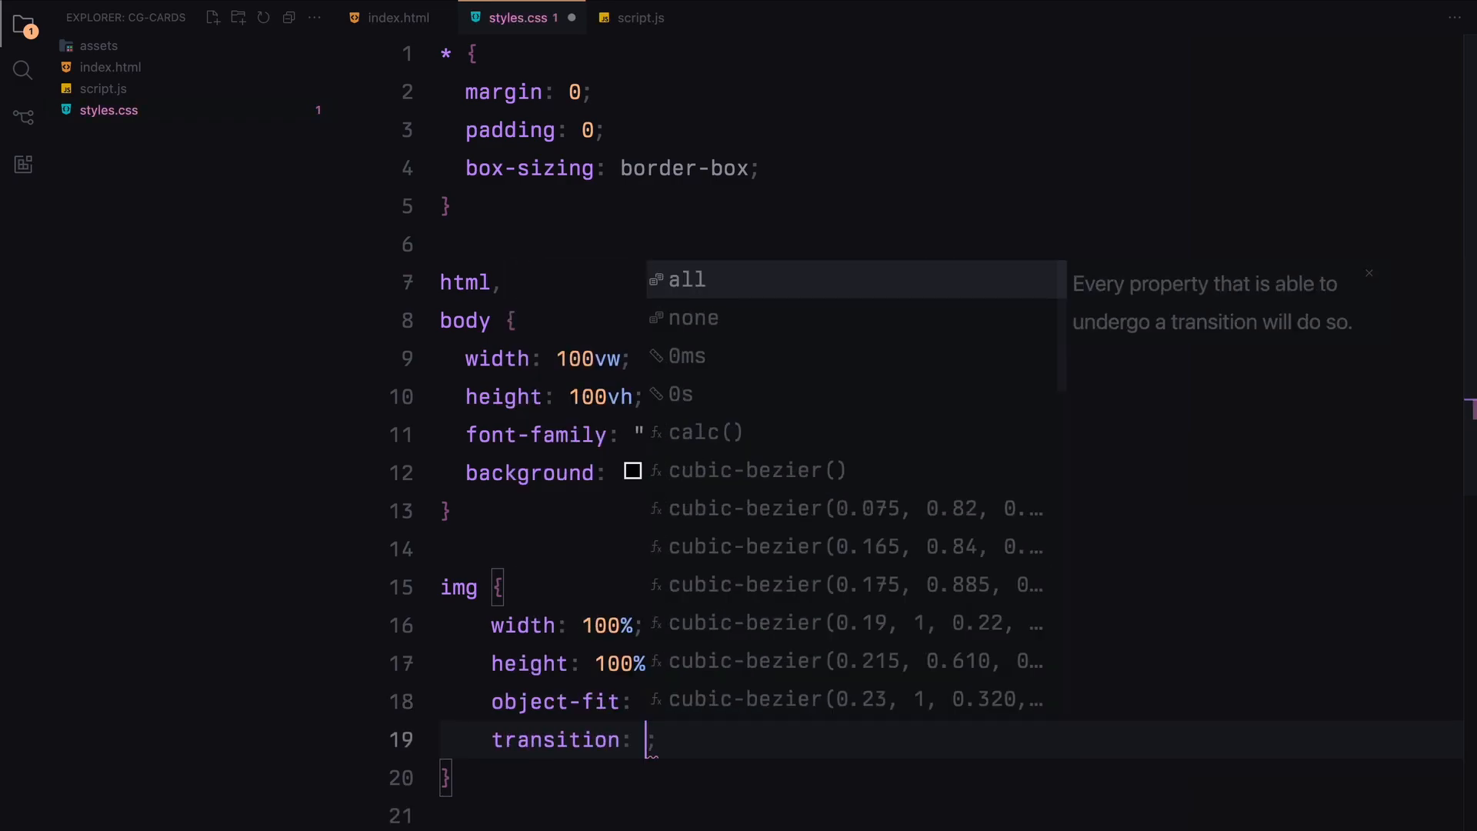
pyautogui.write('transform')
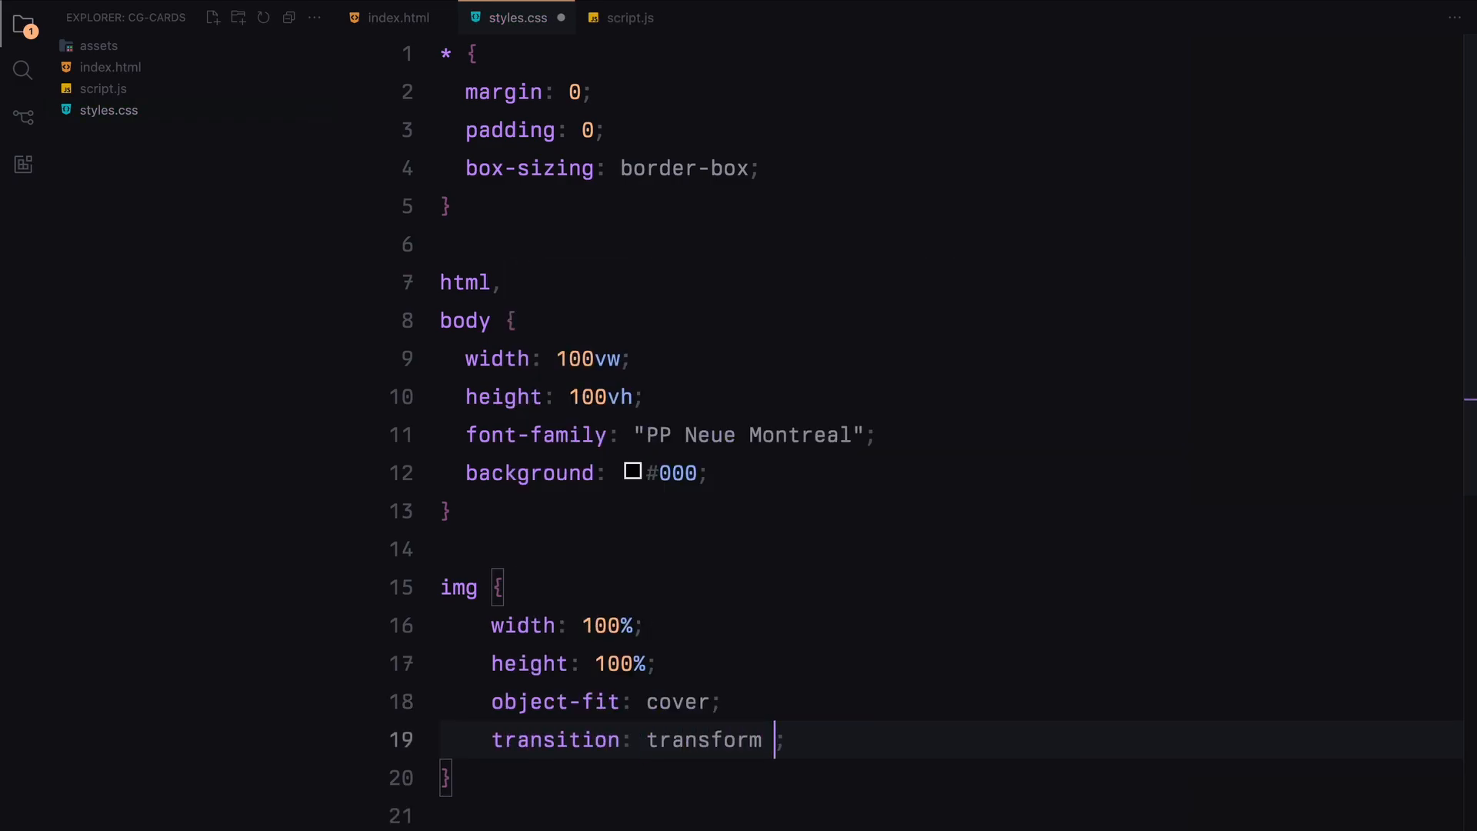
pyautogui.write('0.1s ease')
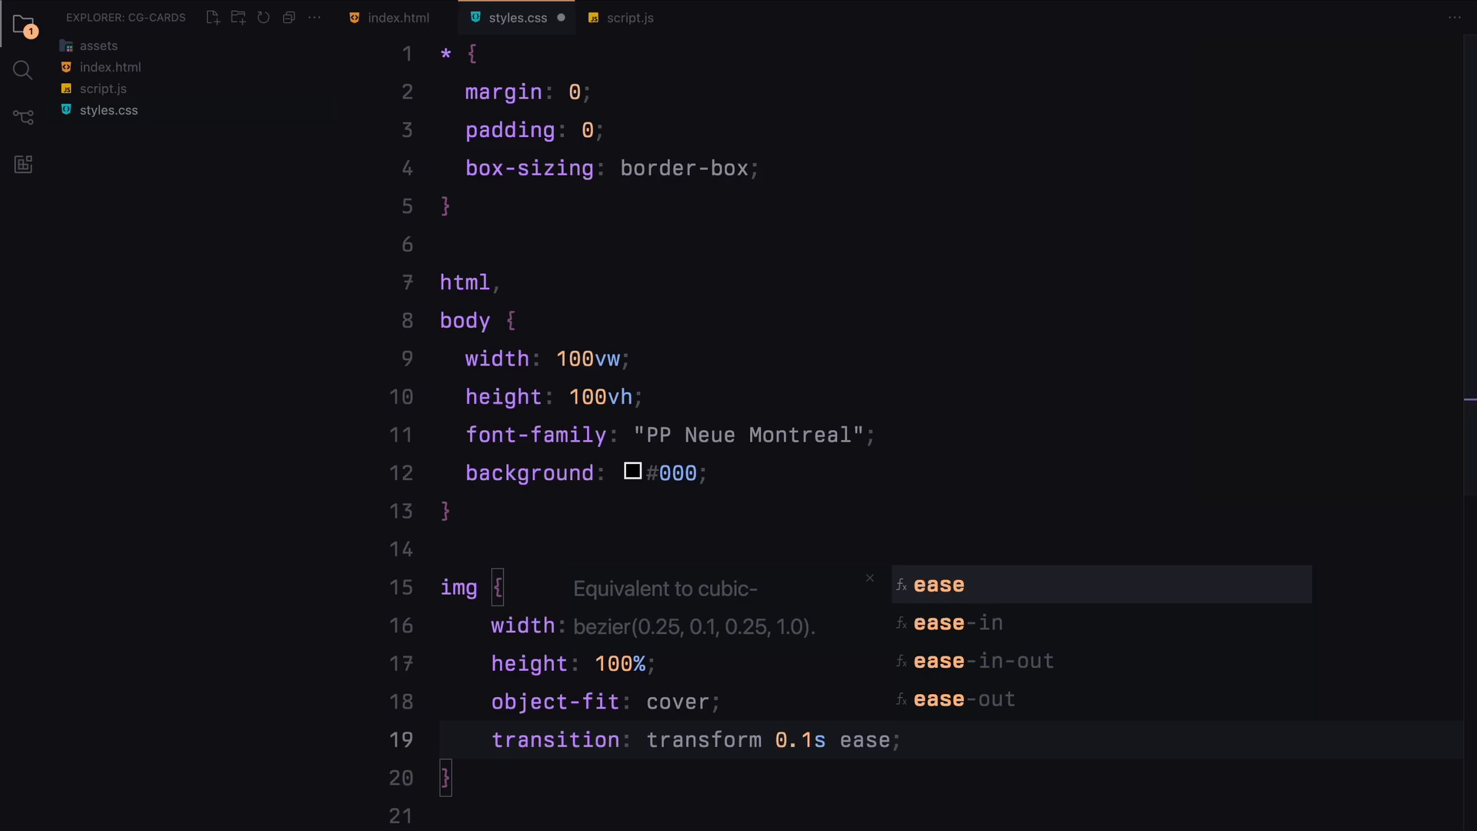
pyautogui.click(962, 698)
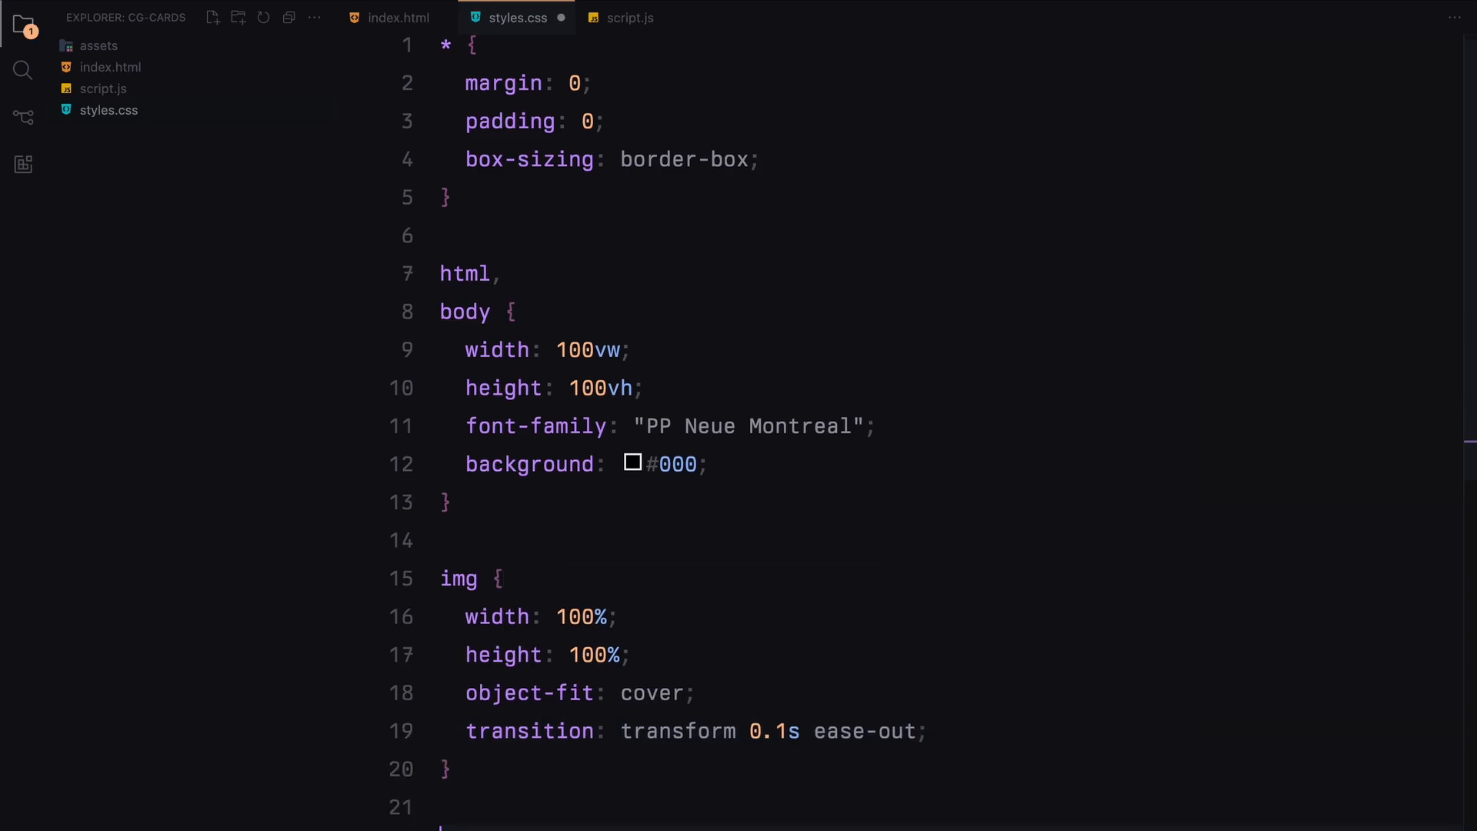
pyautogui.write('texttr')
pyautogui.write('width: 100;')
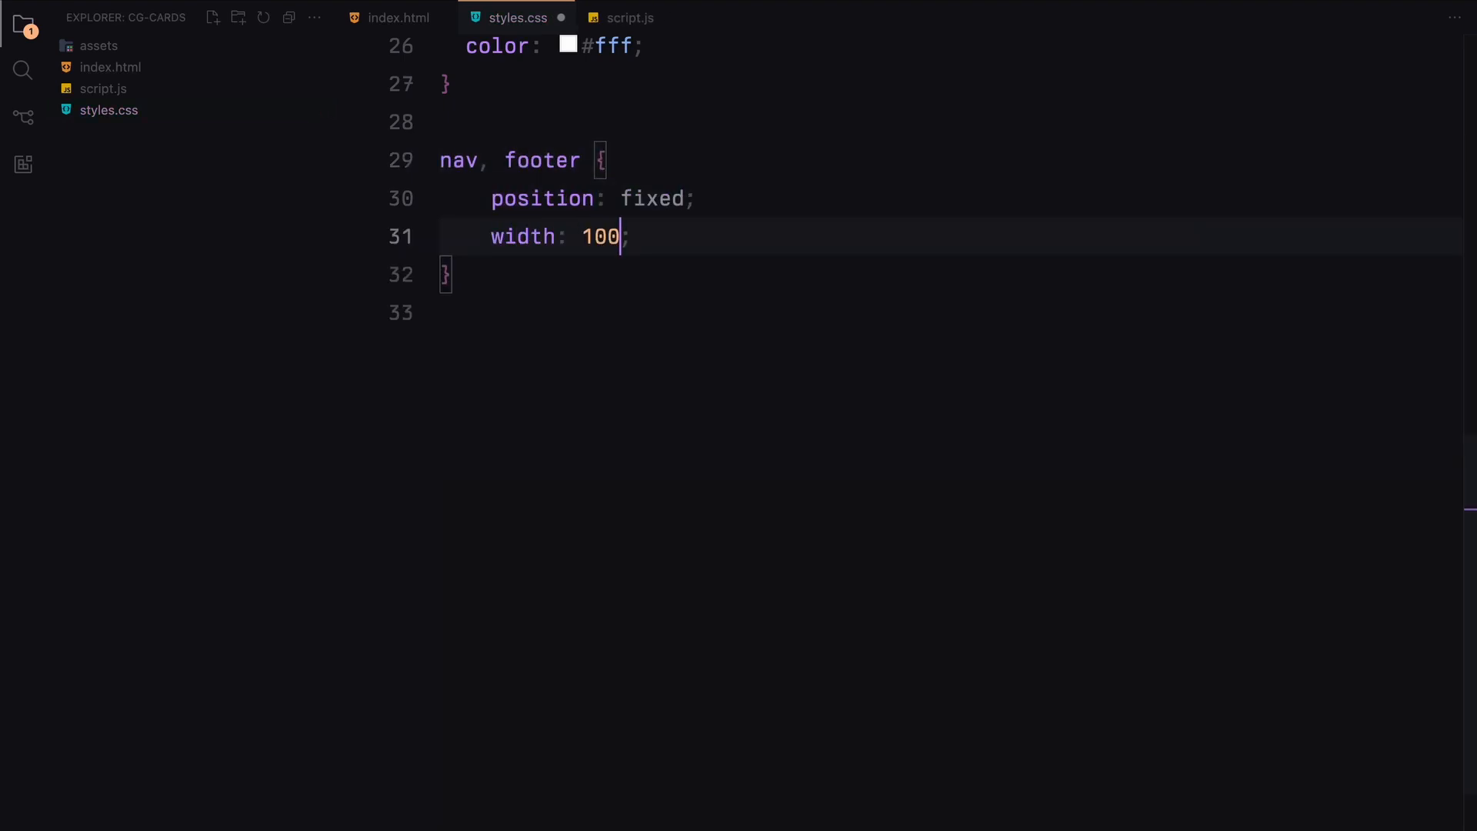
# Make nav and footer fixed 100%-wide flex bars, nav at top 0 and footer at bottom 0.
pyautogui.write('%;')
pyautogui.write('nav {')
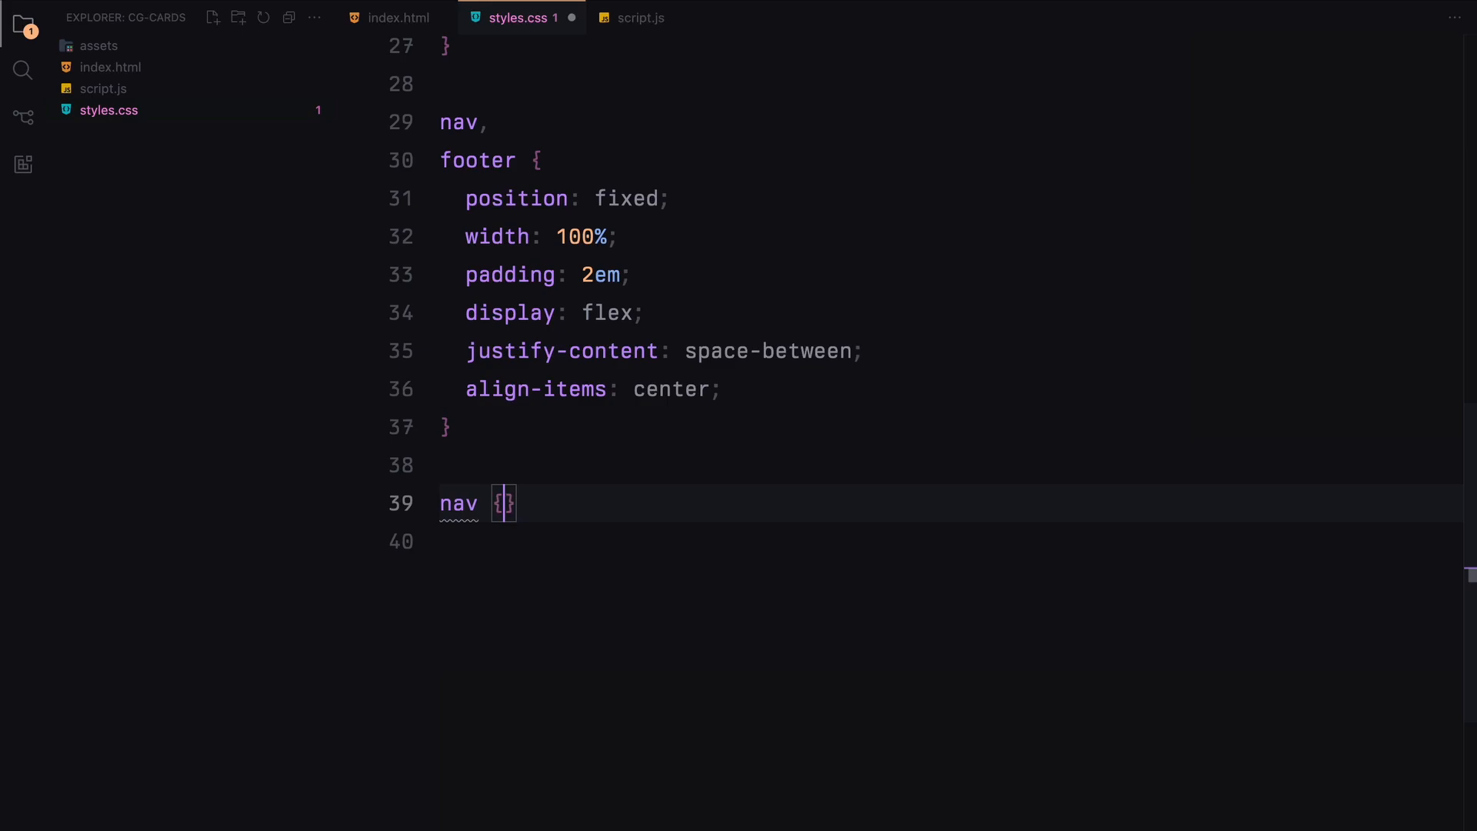
pyautogui.write('top: 0;')
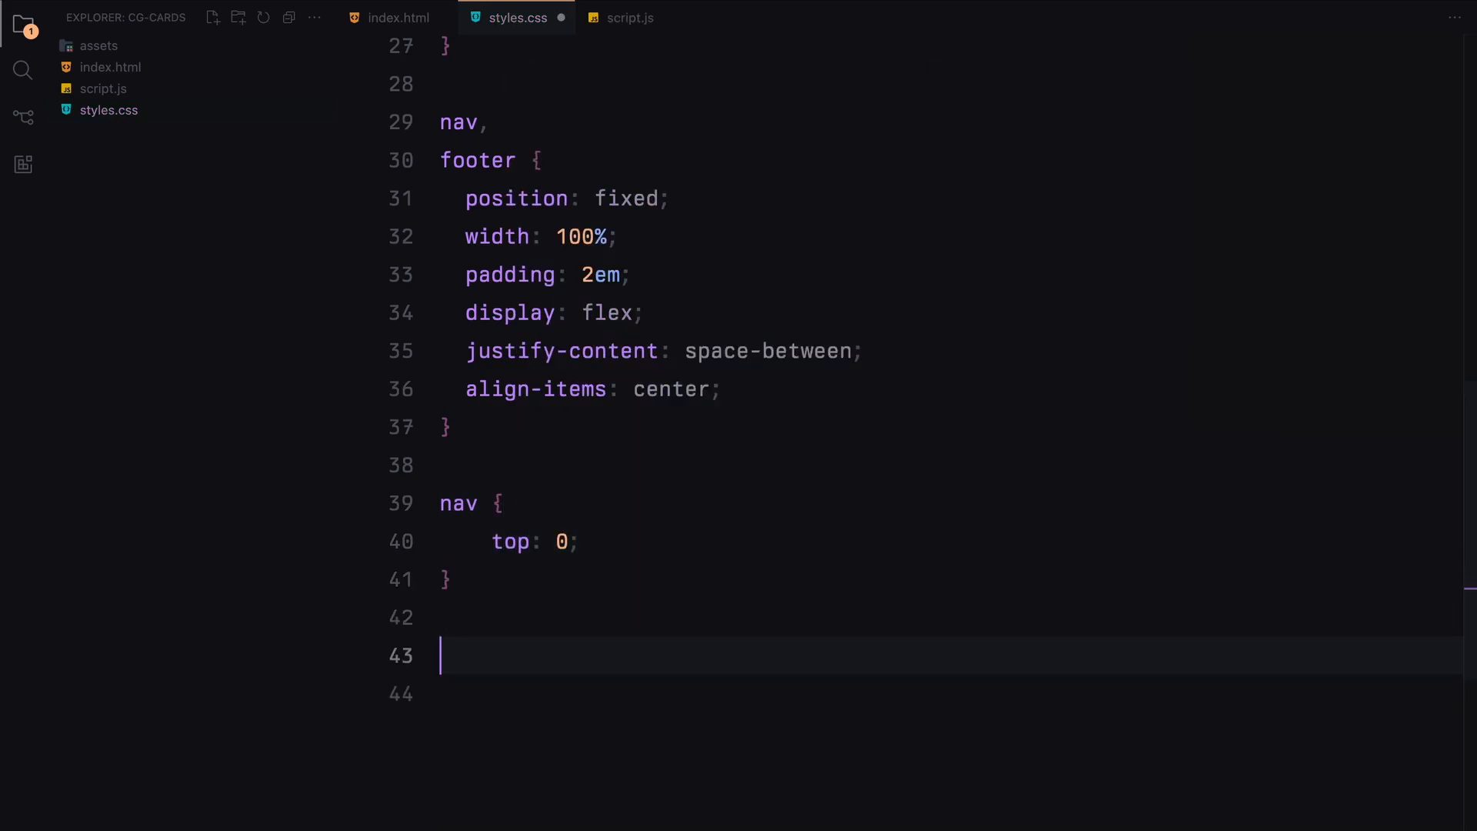
pyautogui.write('footer {')
pyautogui.click(952, 694)
pyautogui.write('bottom: 0;')
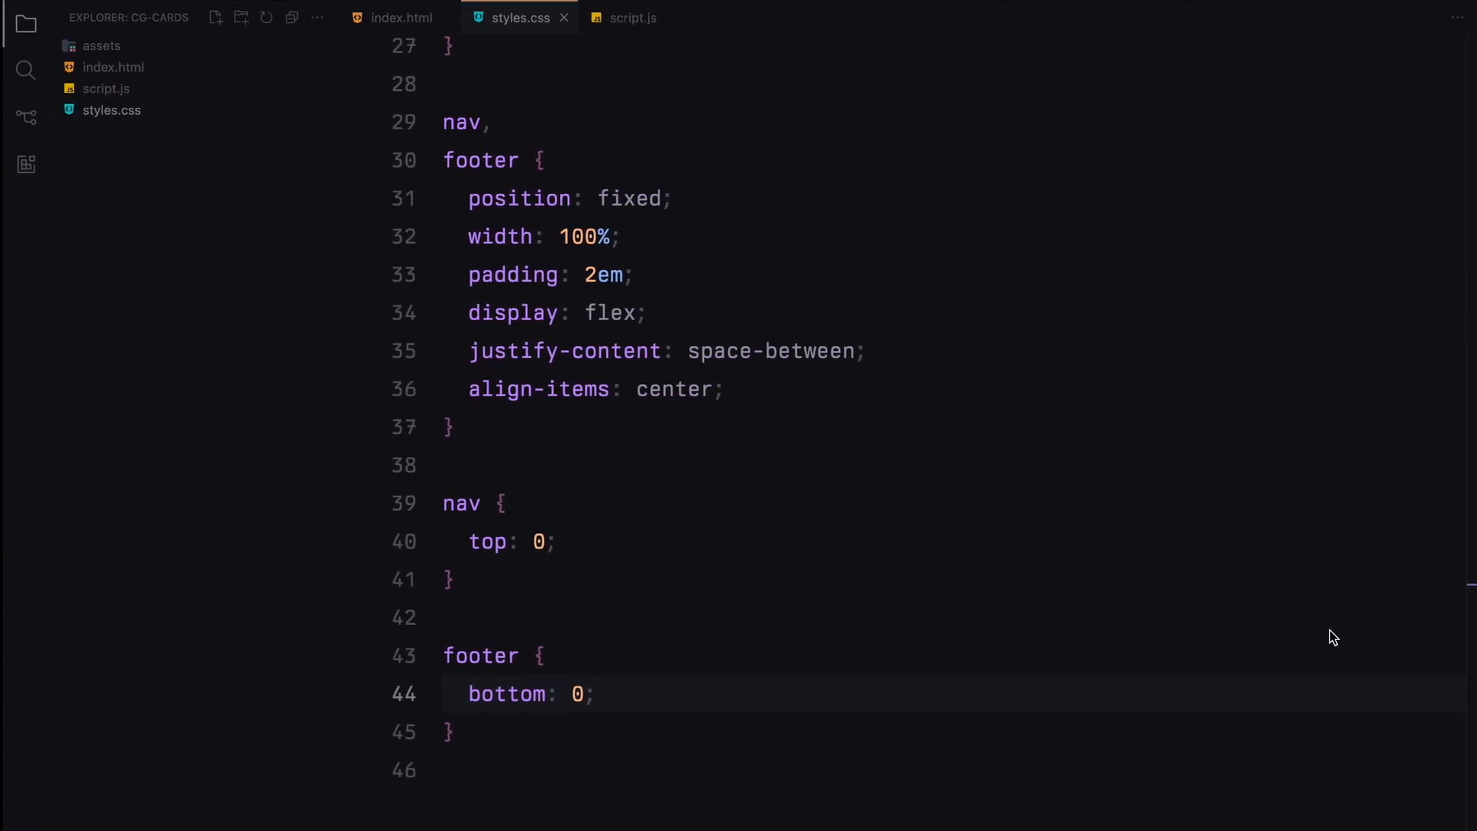
pyautogui.write('.slider {')
pyautogui.write('position: ;')
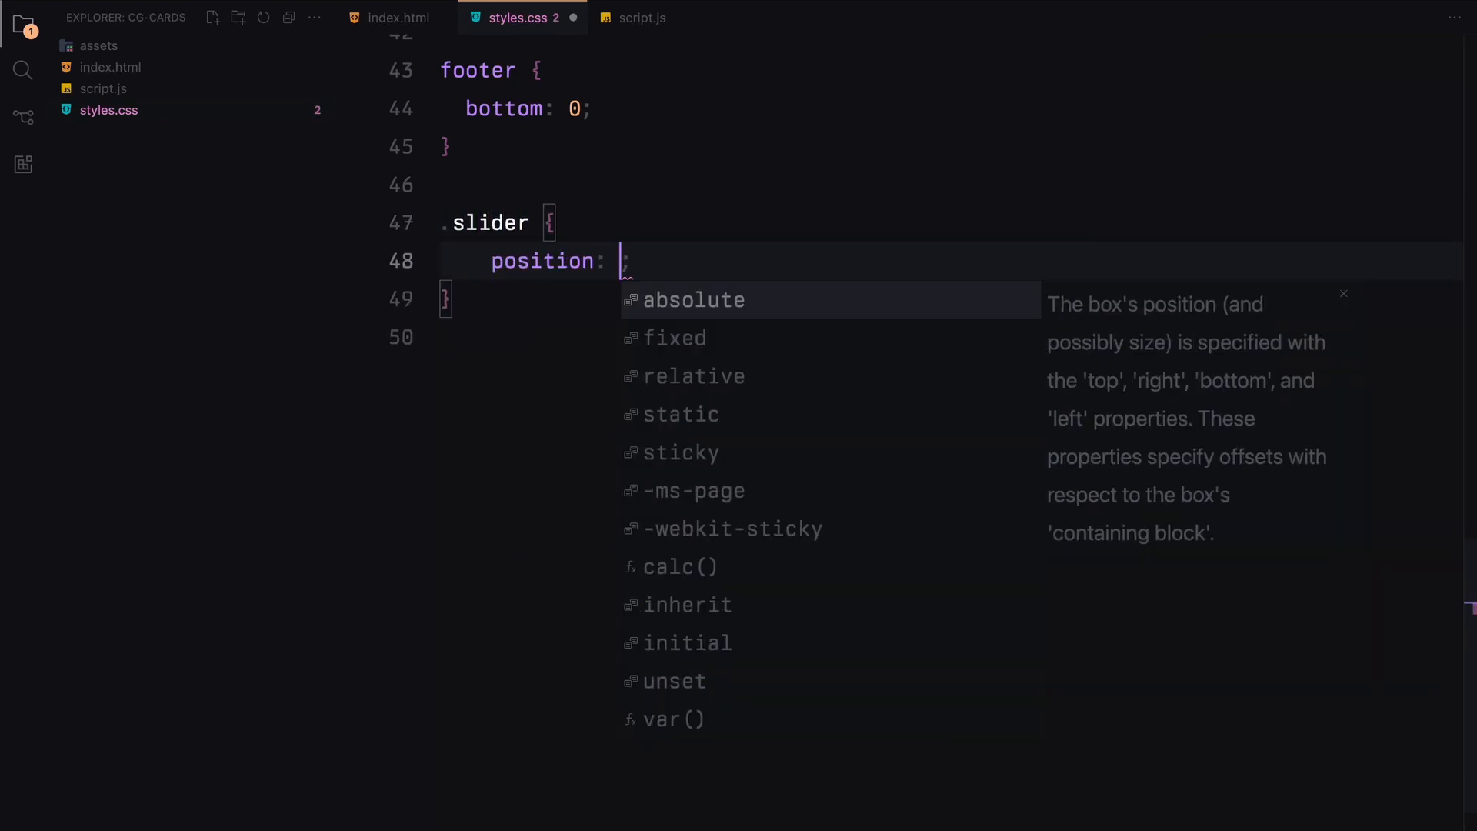
# Make .slider a fixed, left 0, 500%-wide, 100vh flex row with space-around and centered items.
pyautogui.write('fixed;')
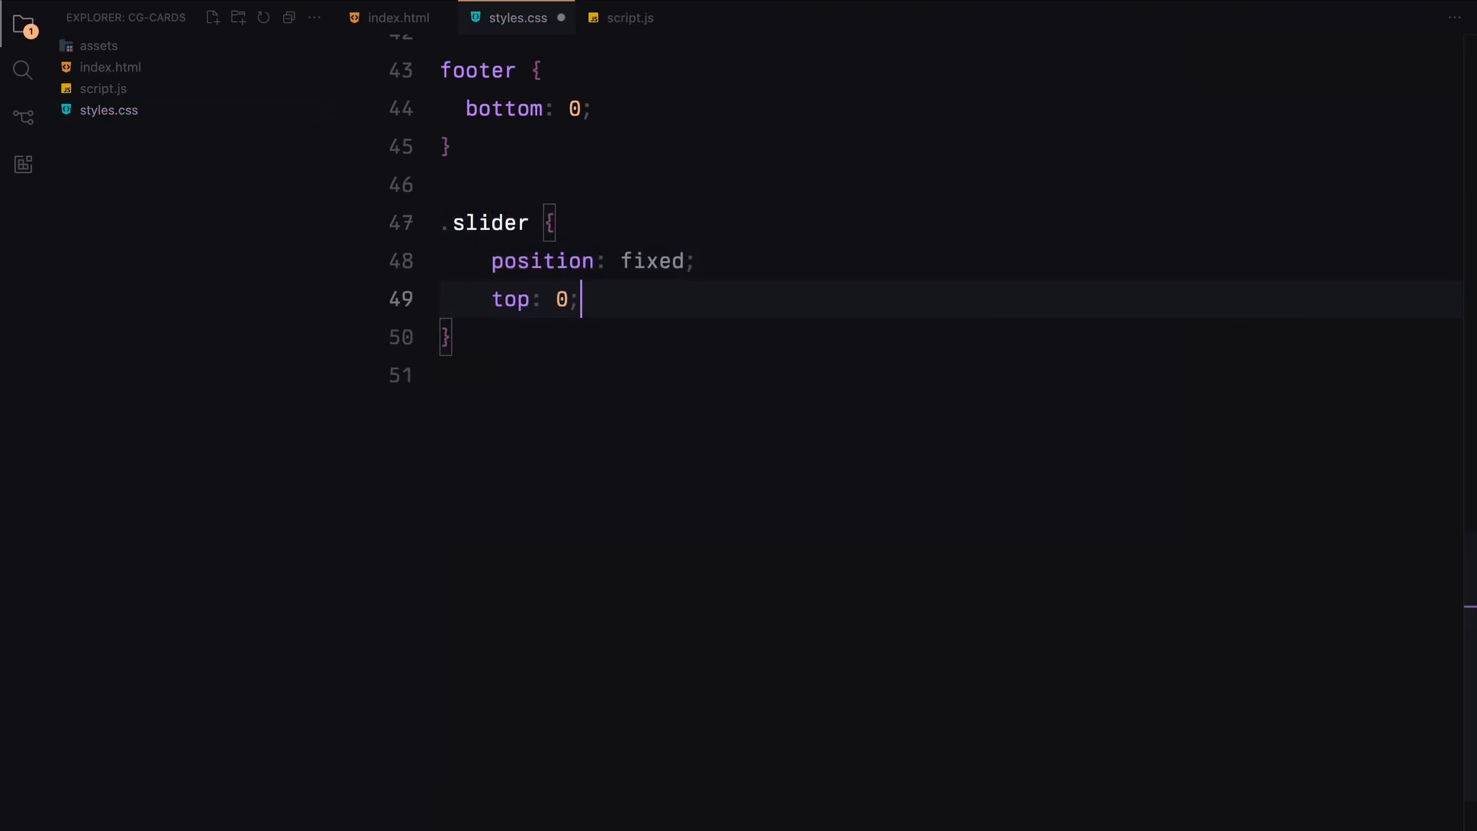
pyautogui.write('left: 0;')
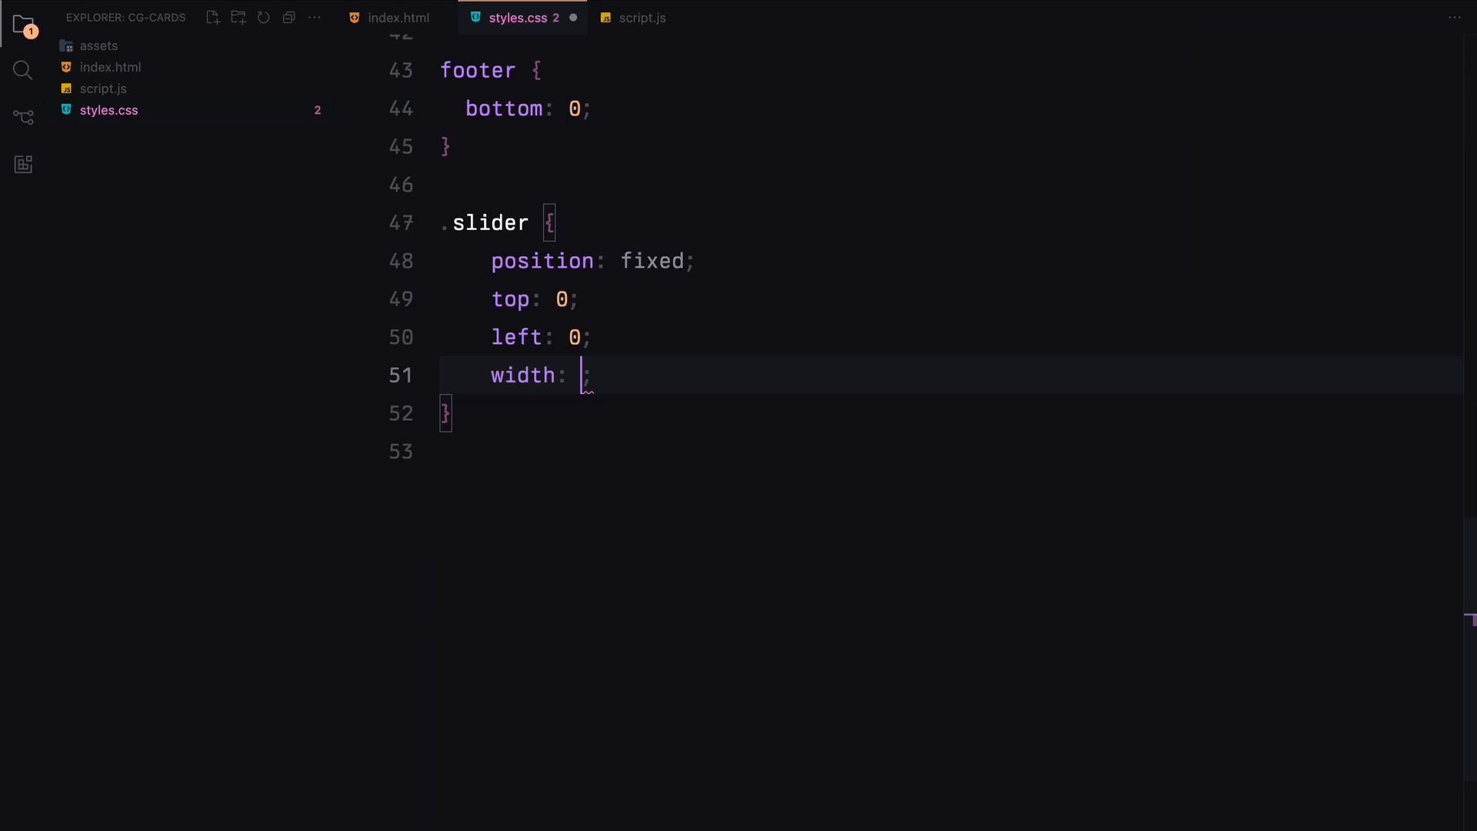
pyautogui.write('500%')
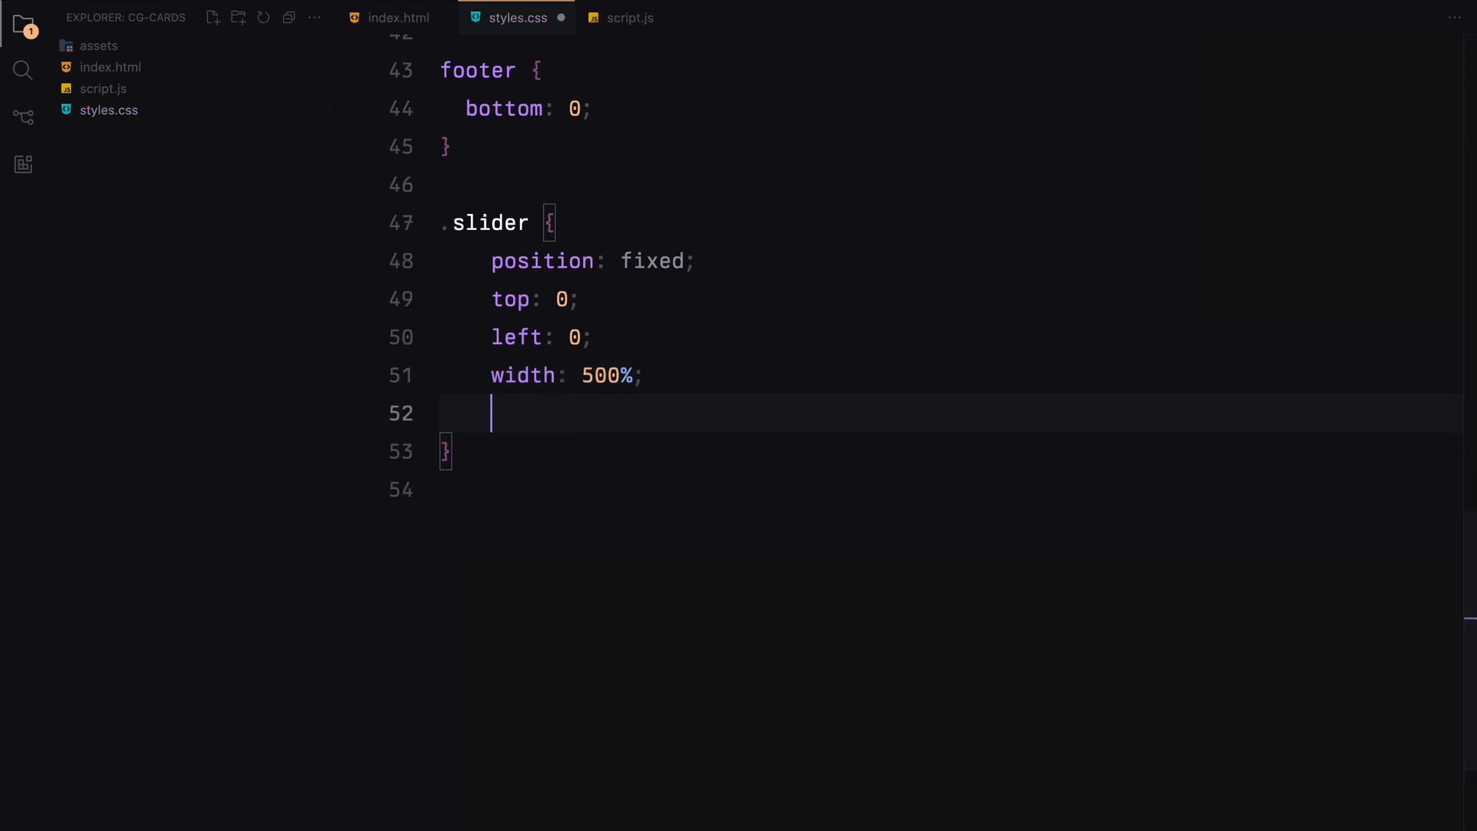
pyautogui.write('height: 100vh;')
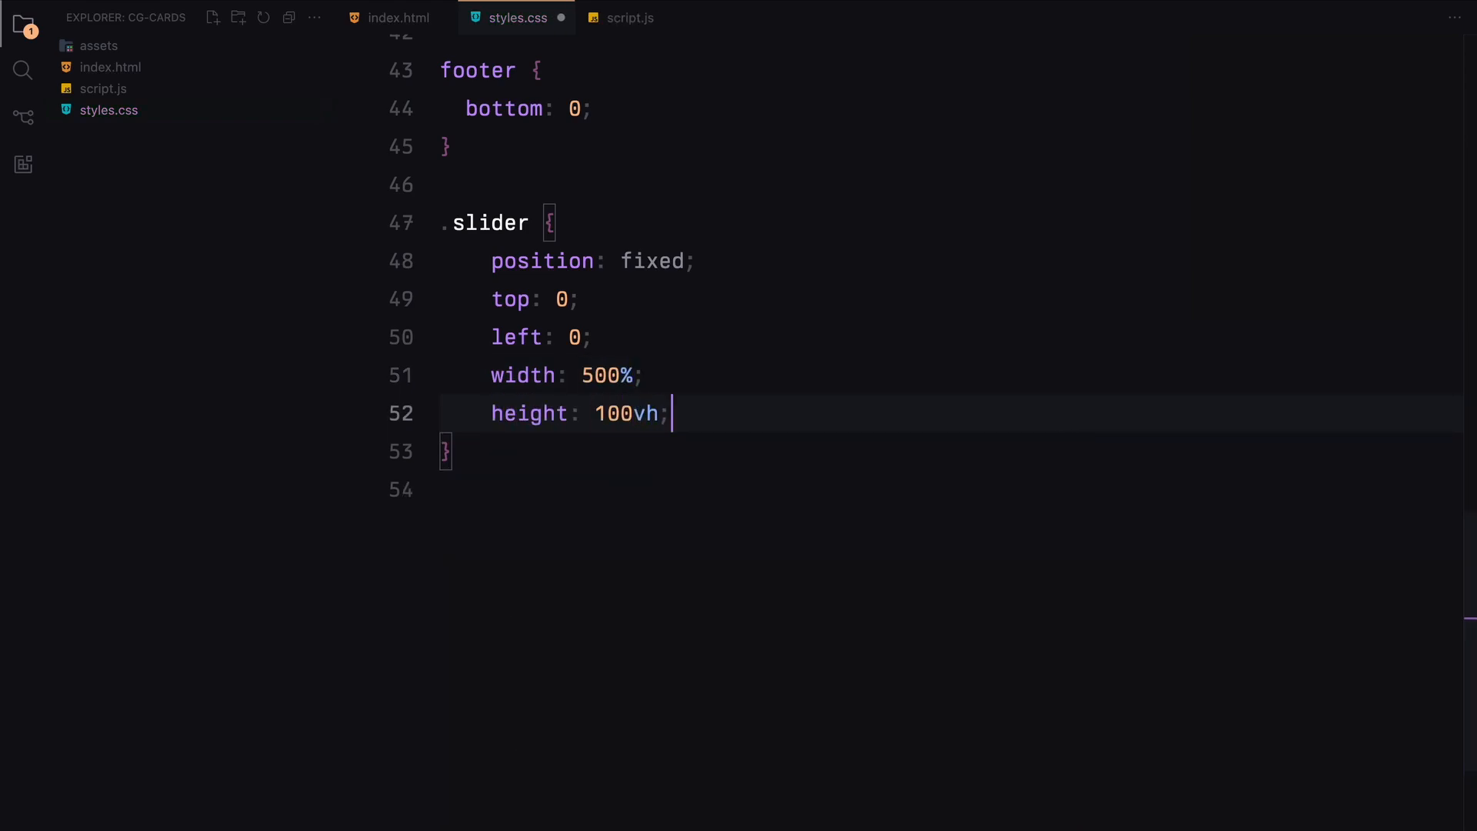
pyautogui.write('display: flex;')
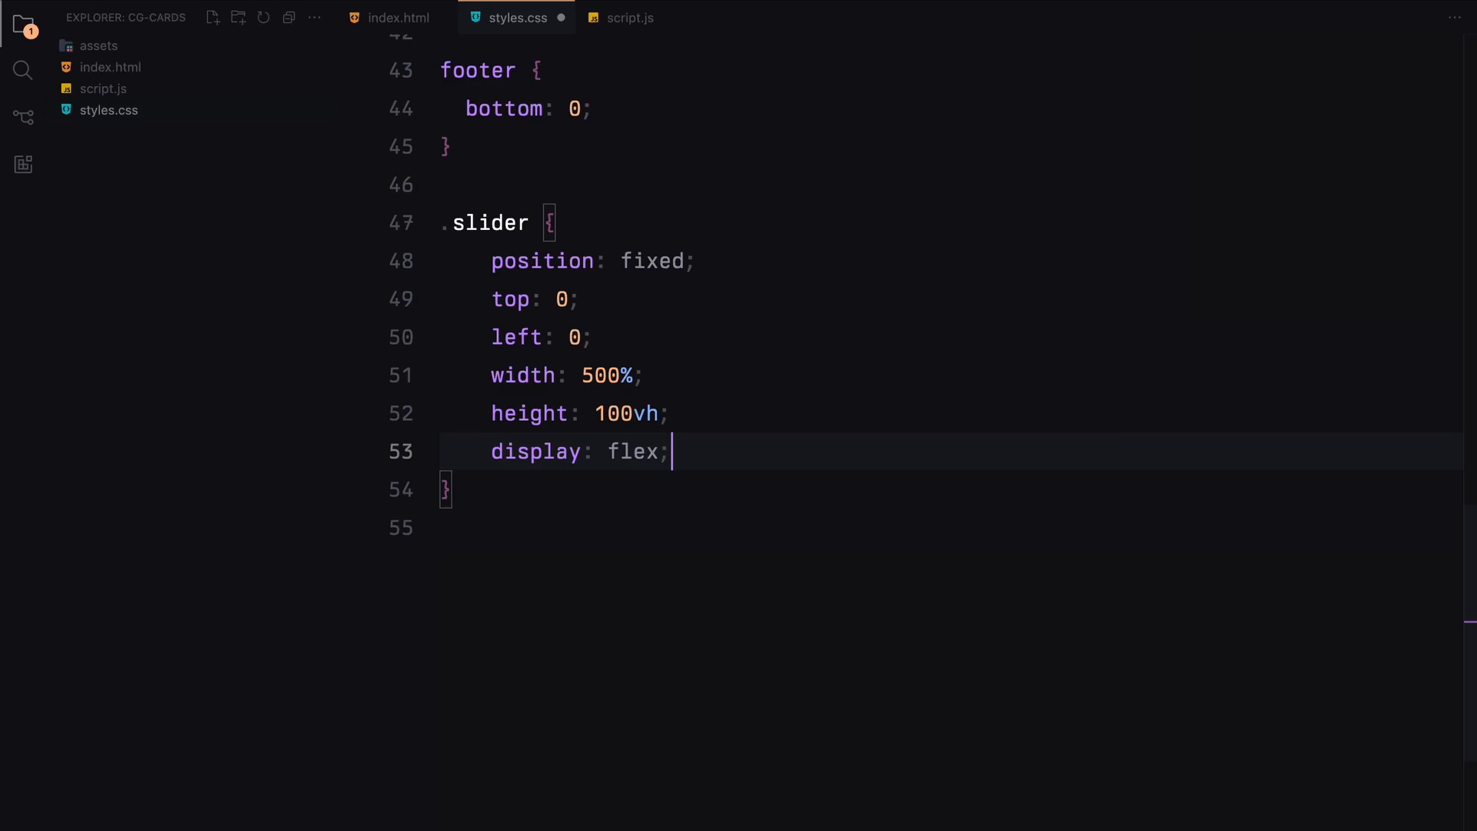
pyautogui.write('justify-content: ;')
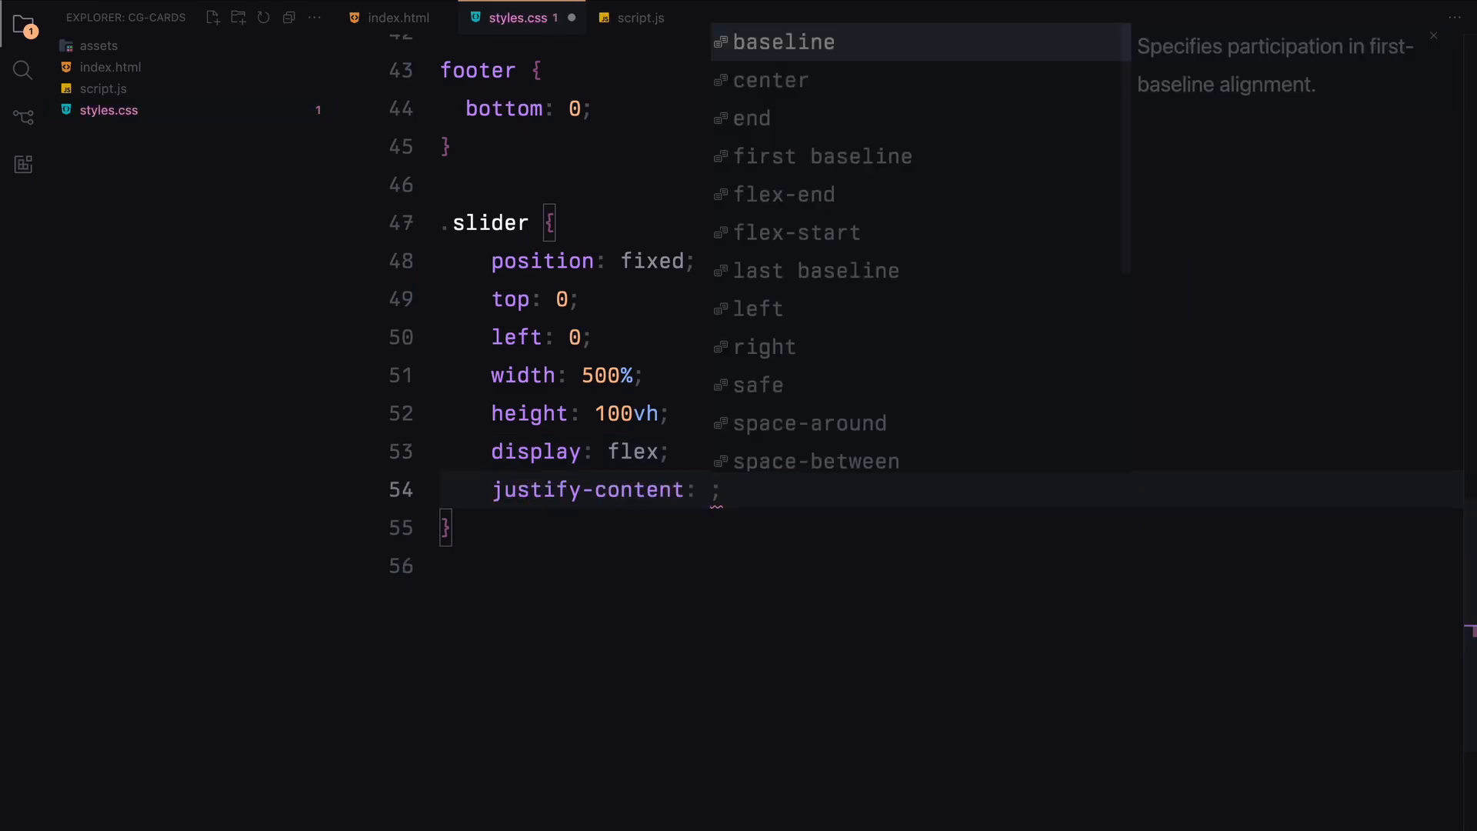
pyautogui.click(809, 423)
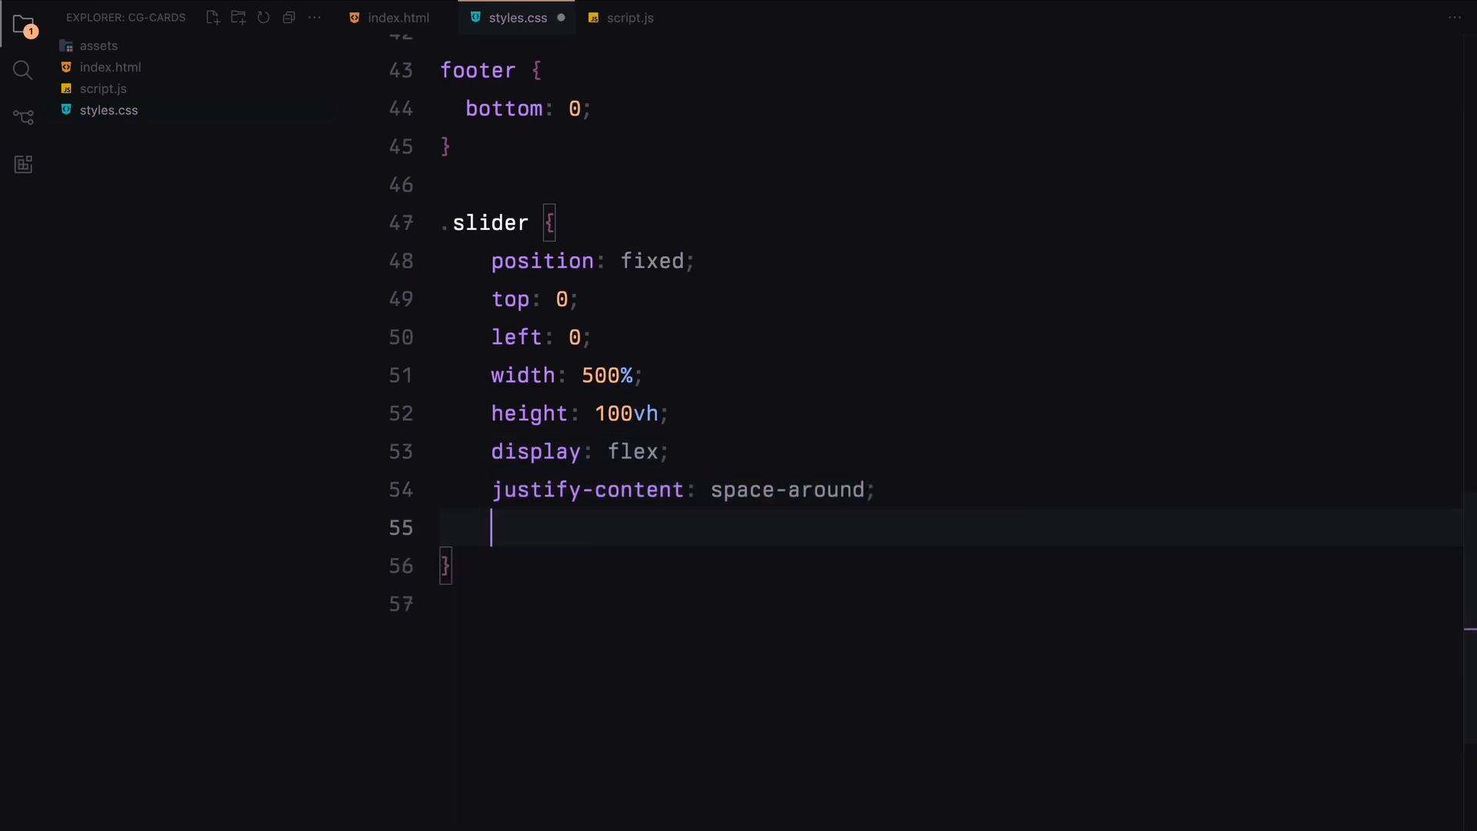
pyautogui.write('align-items: center;')
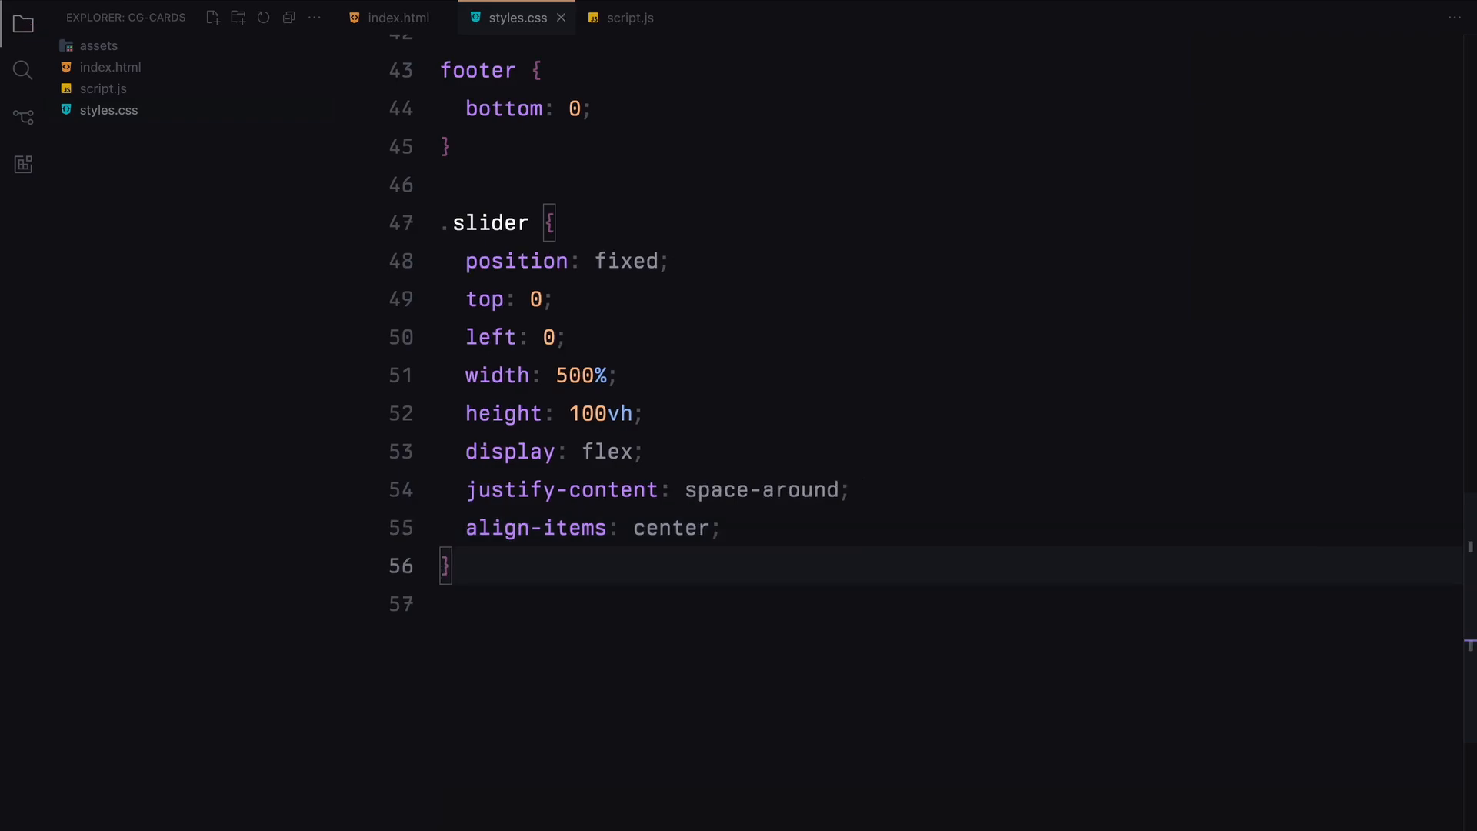
pyautogui.write('.card {')
pyautogui.write('width: 400px;')
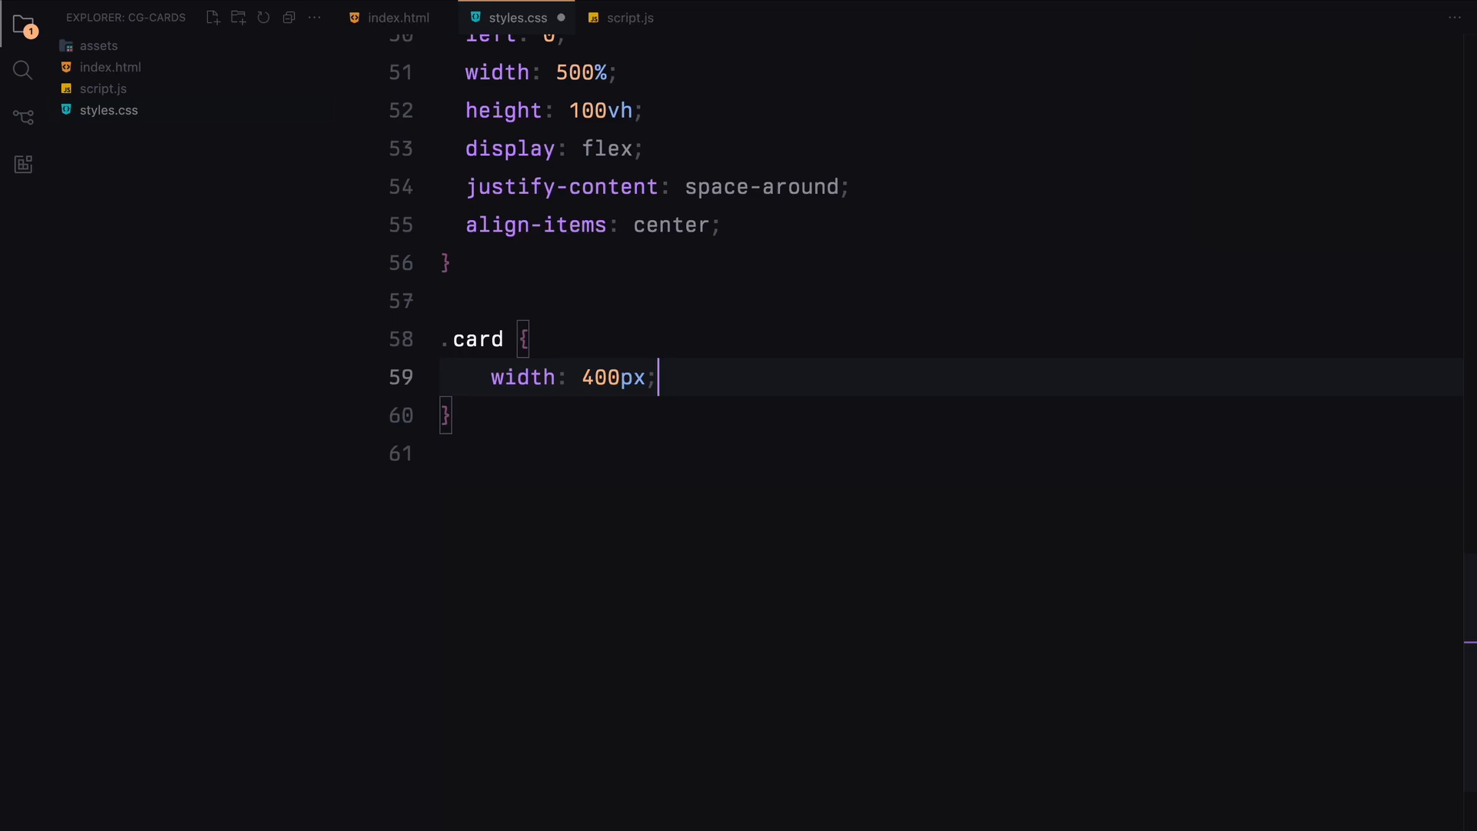
# Give .card 500px height, a 0.1s ease-out transform transition and hidden overflow, then switch to script.js.
pyautogui.write('height: 500px;')
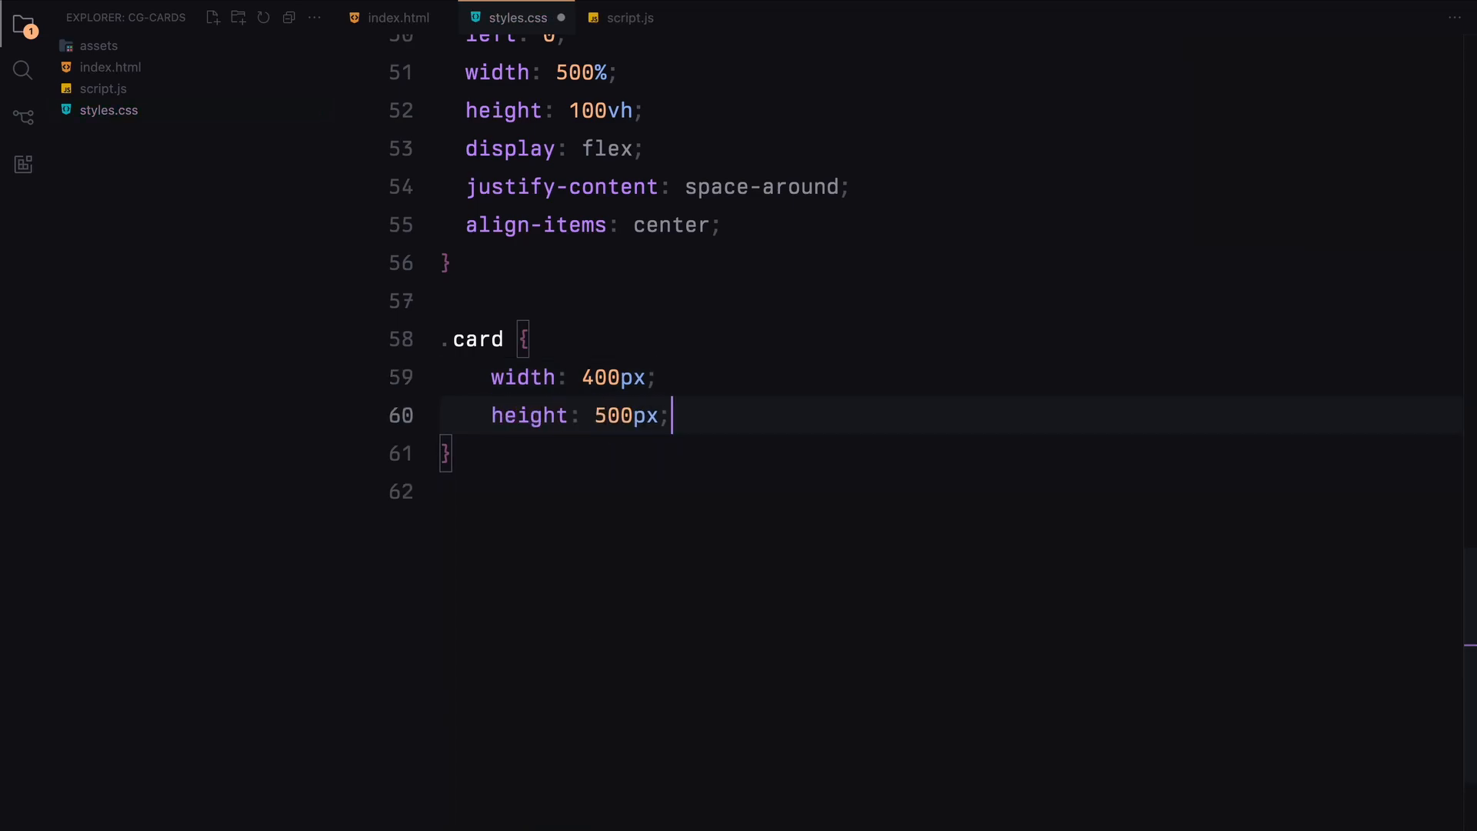
pyautogui.write('transition: ;')
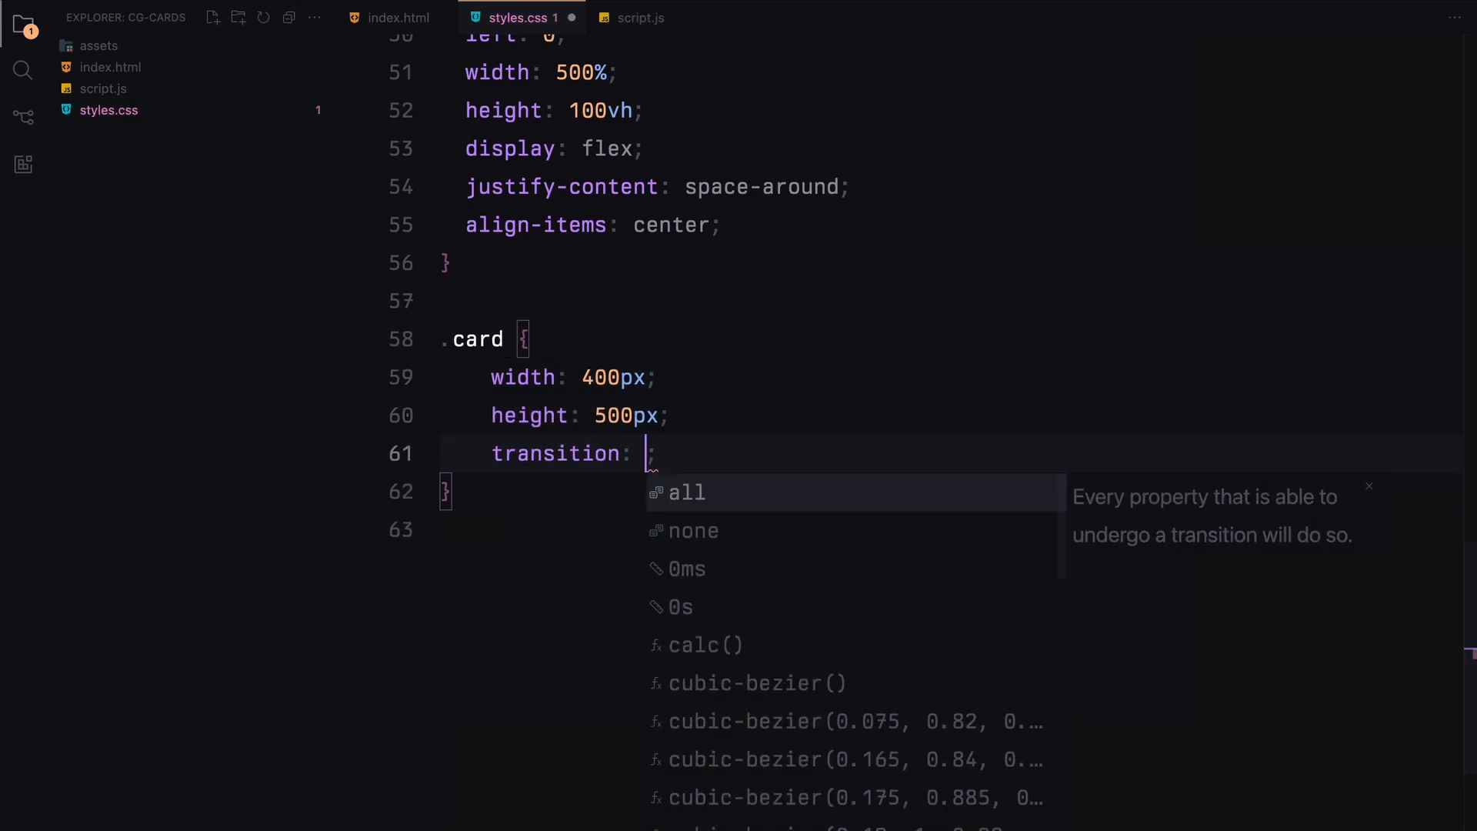
pyautogui.write('transform 0.1s ease')
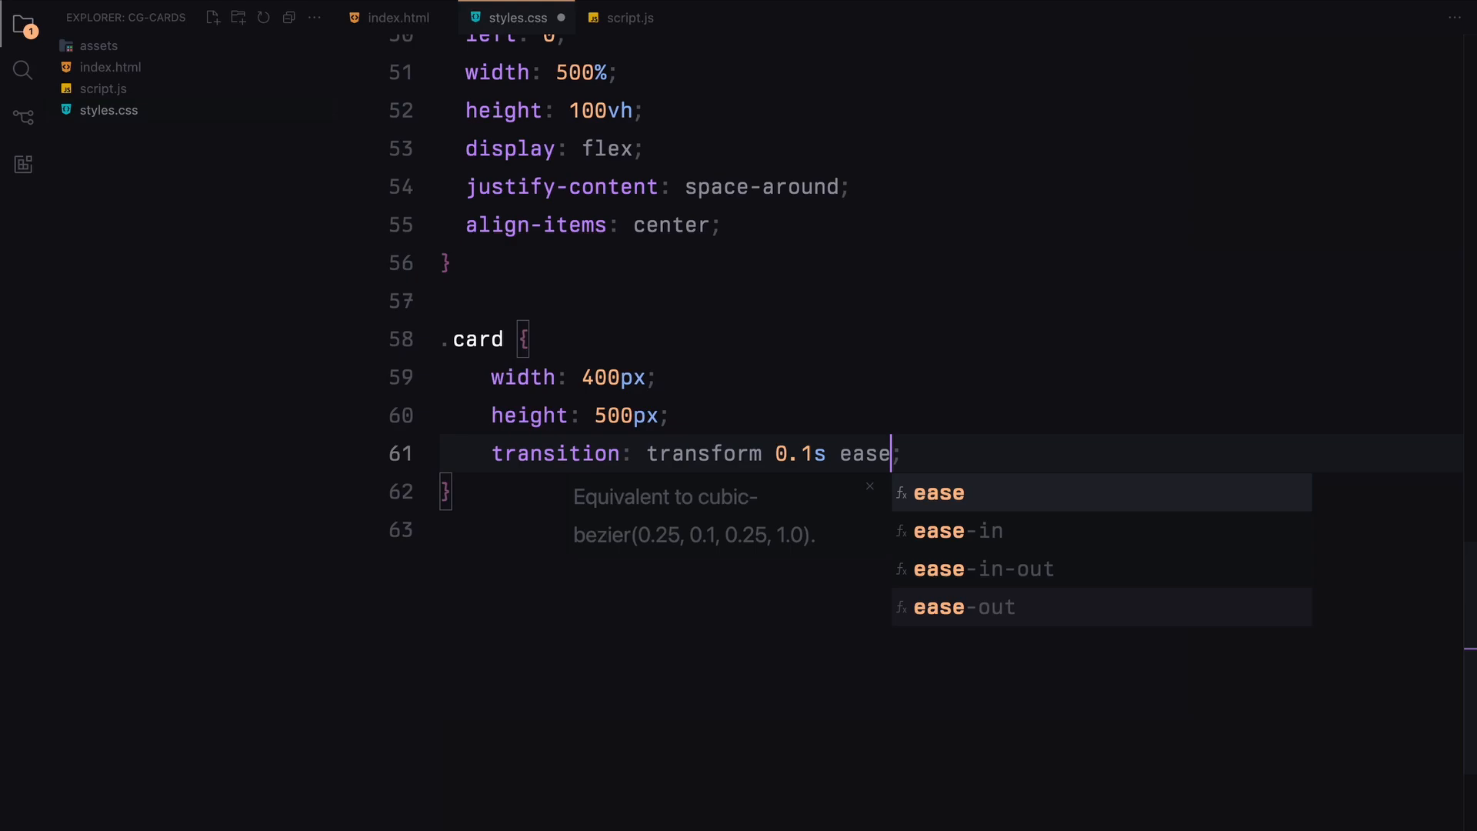
pyautogui.write('overflow: hidden;')
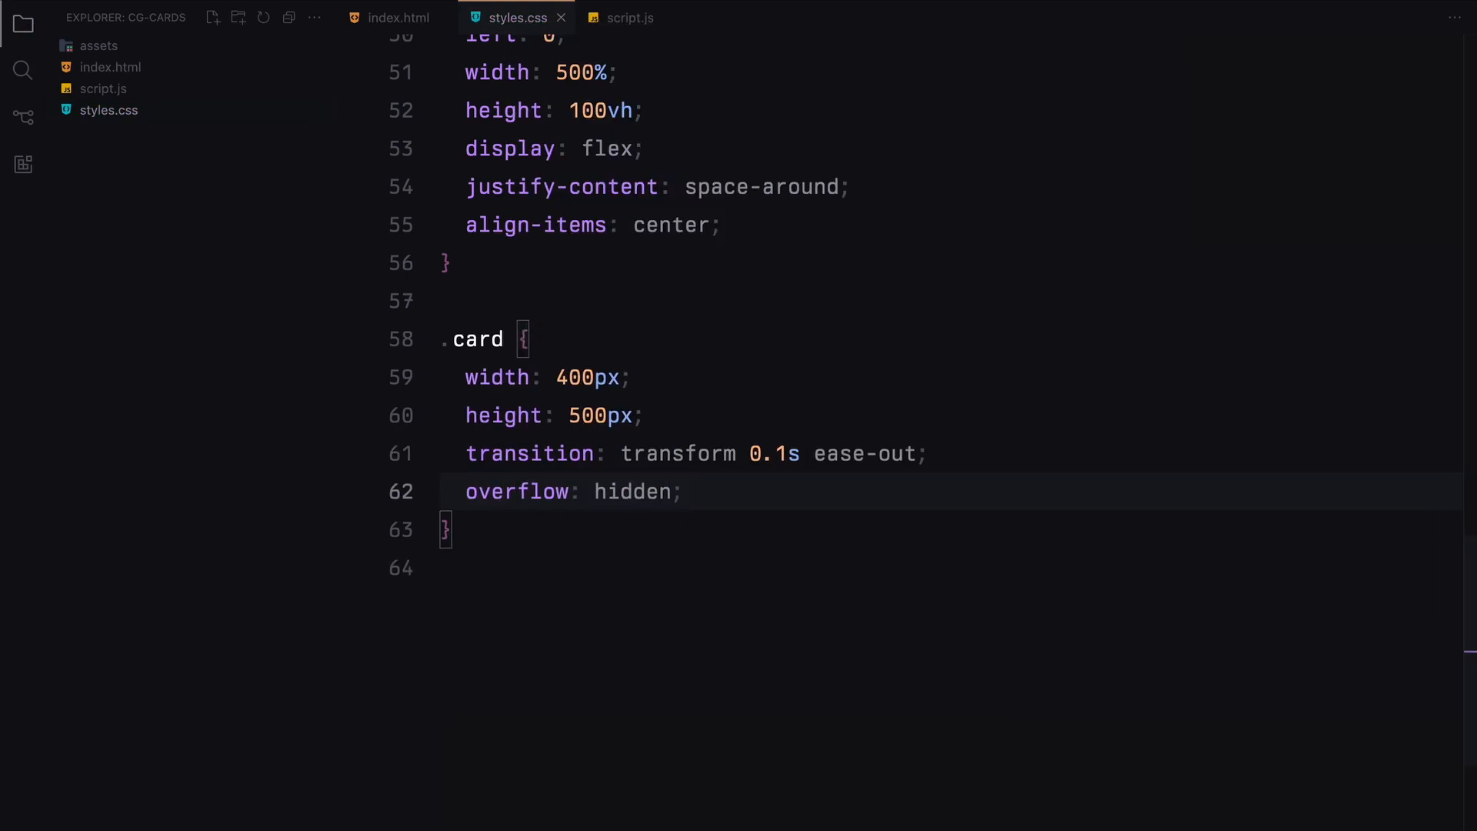
pyautogui.scroll(3)
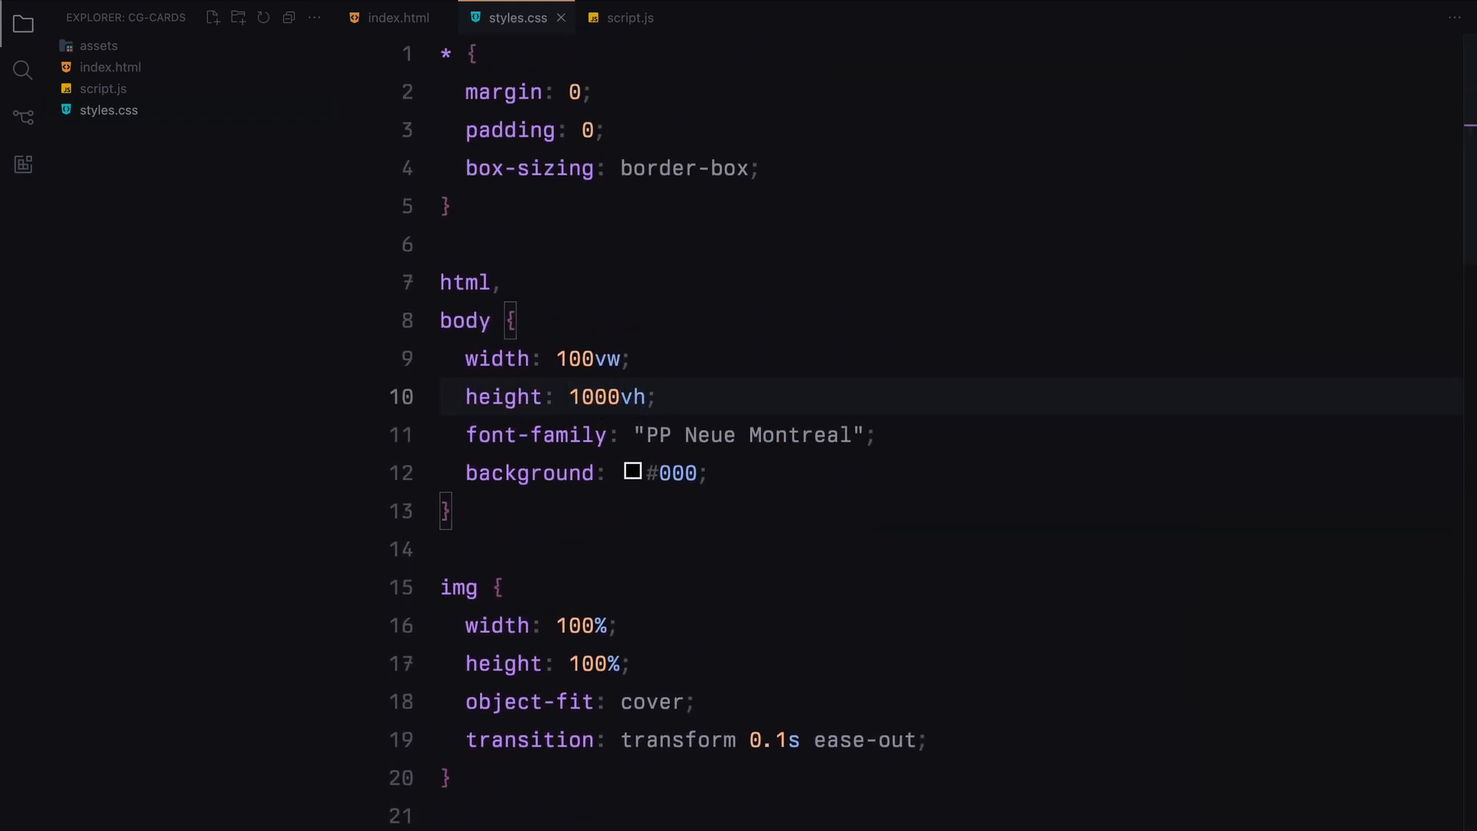
pyautogui.click(630, 17)
pyautogui.write('const car')
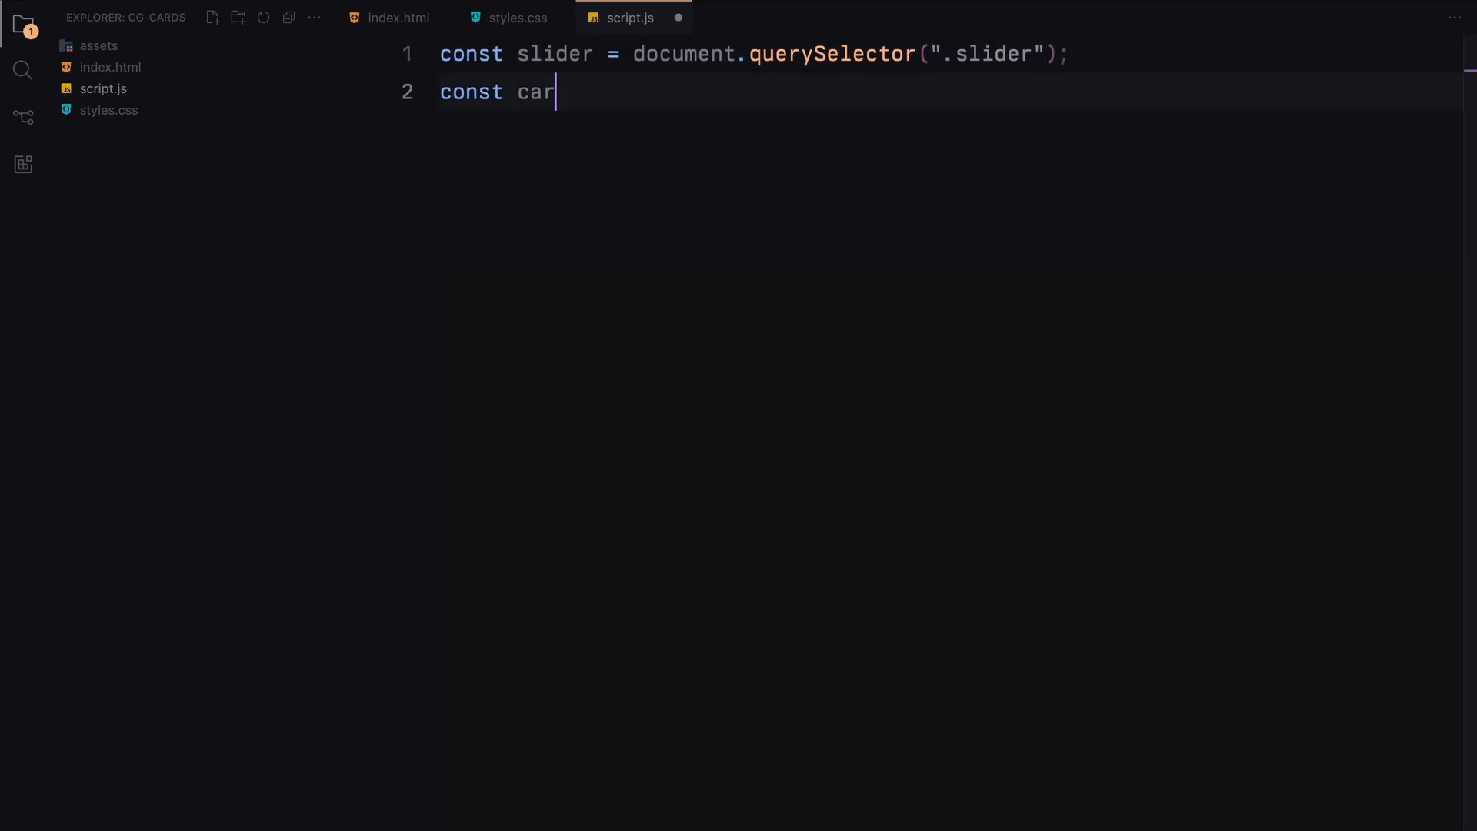
# Select all .card elements, set ease to 0.1, and initialise currentX and targetX to 0.
pyautogui.write('ds = document.querySelectorAll(')
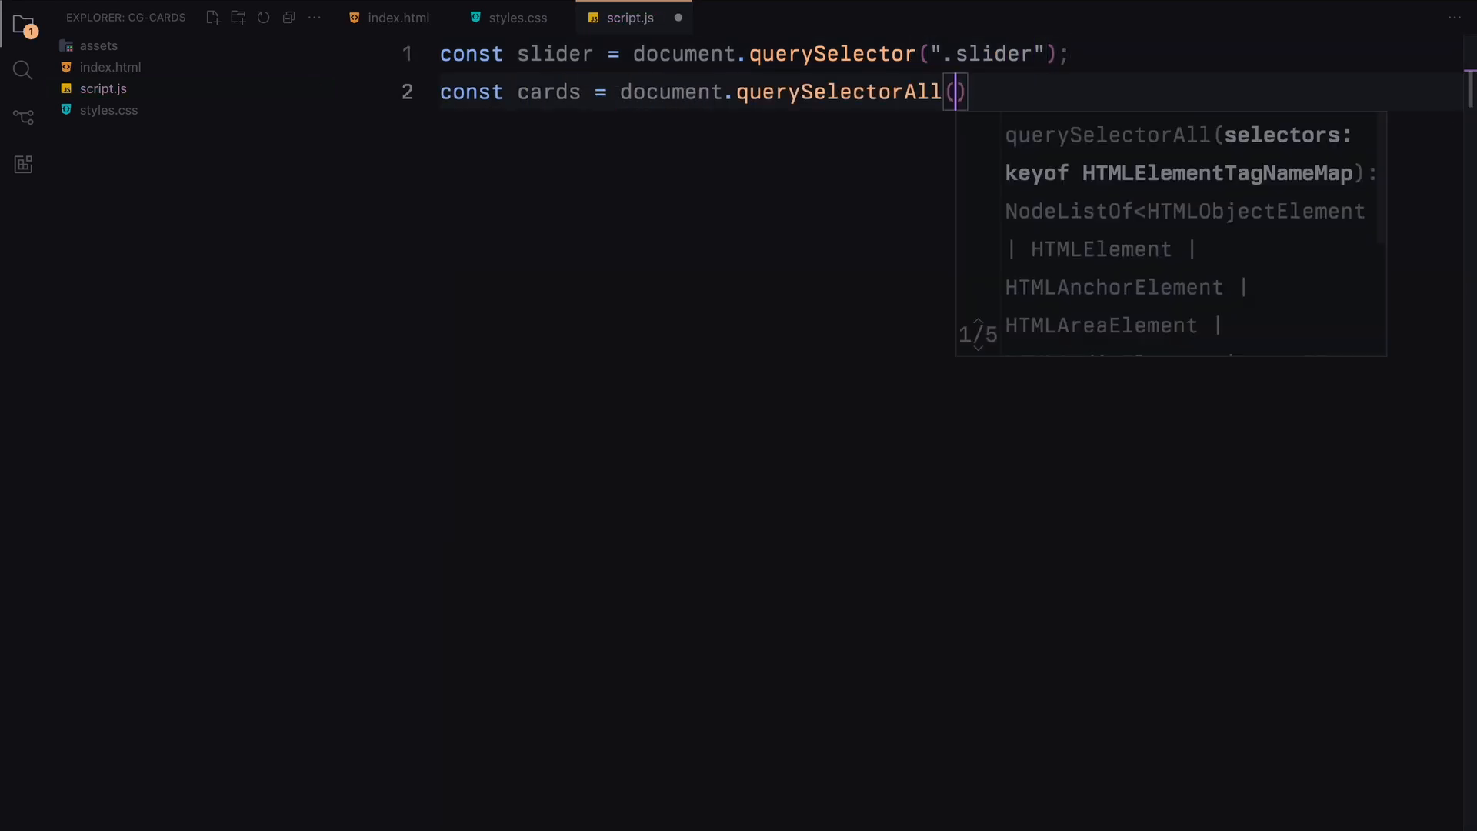
pyautogui.write('".card");')
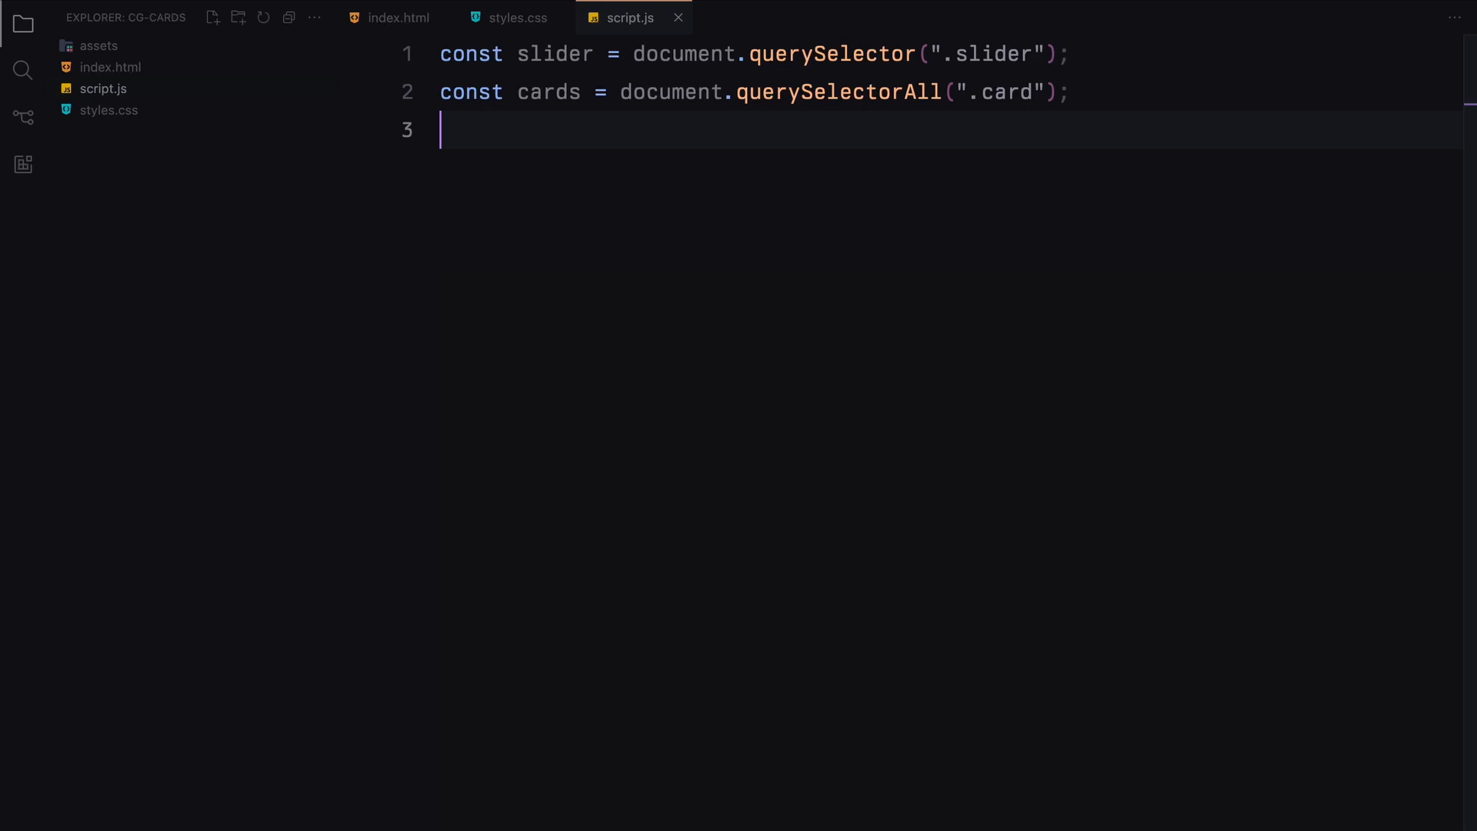
pyautogui.write('const ease = 0.1;')
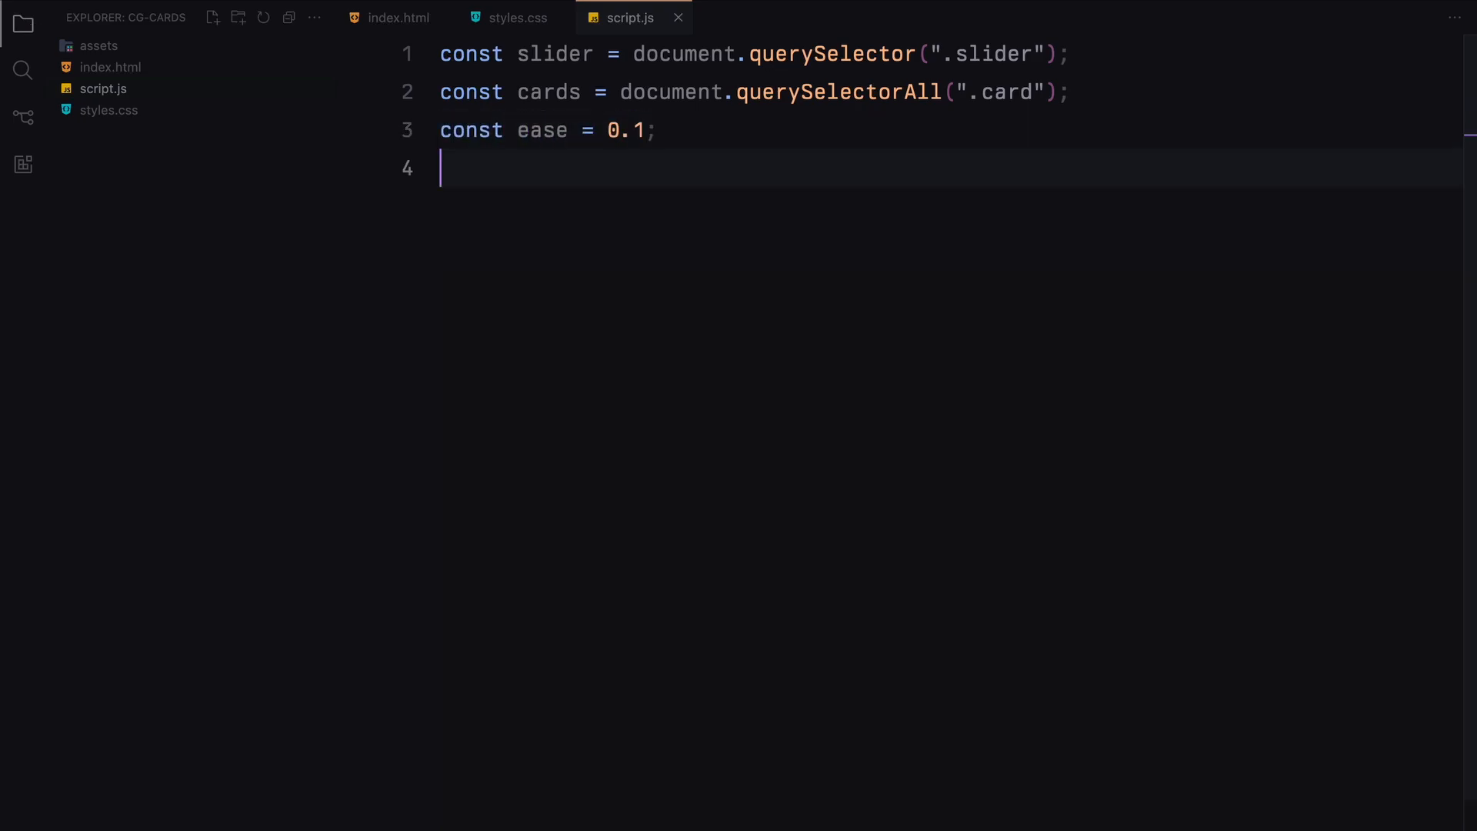
pyautogui.write('let currentX = 0;')
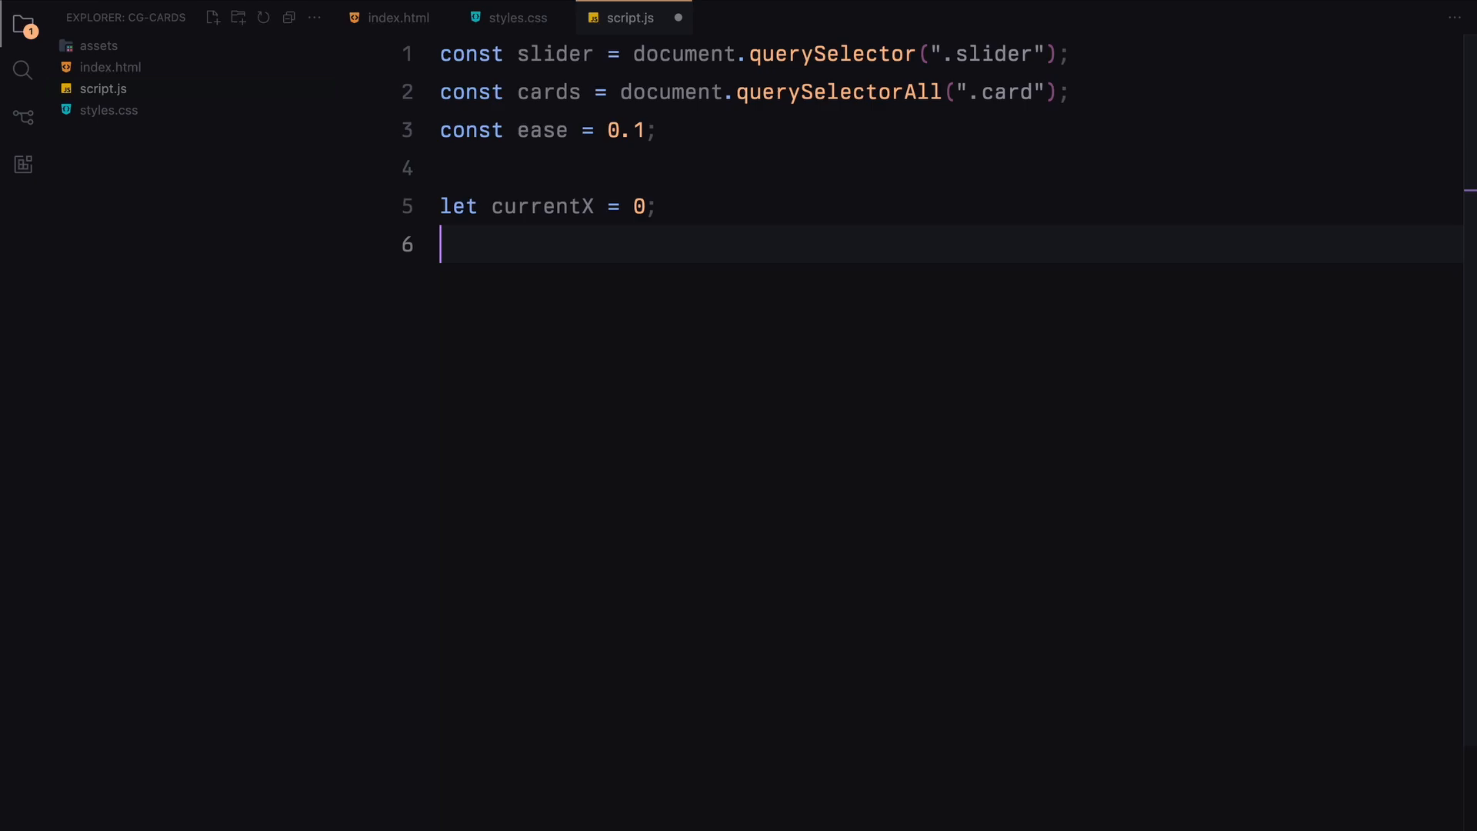
pyautogui.write('let targetX = 0;')
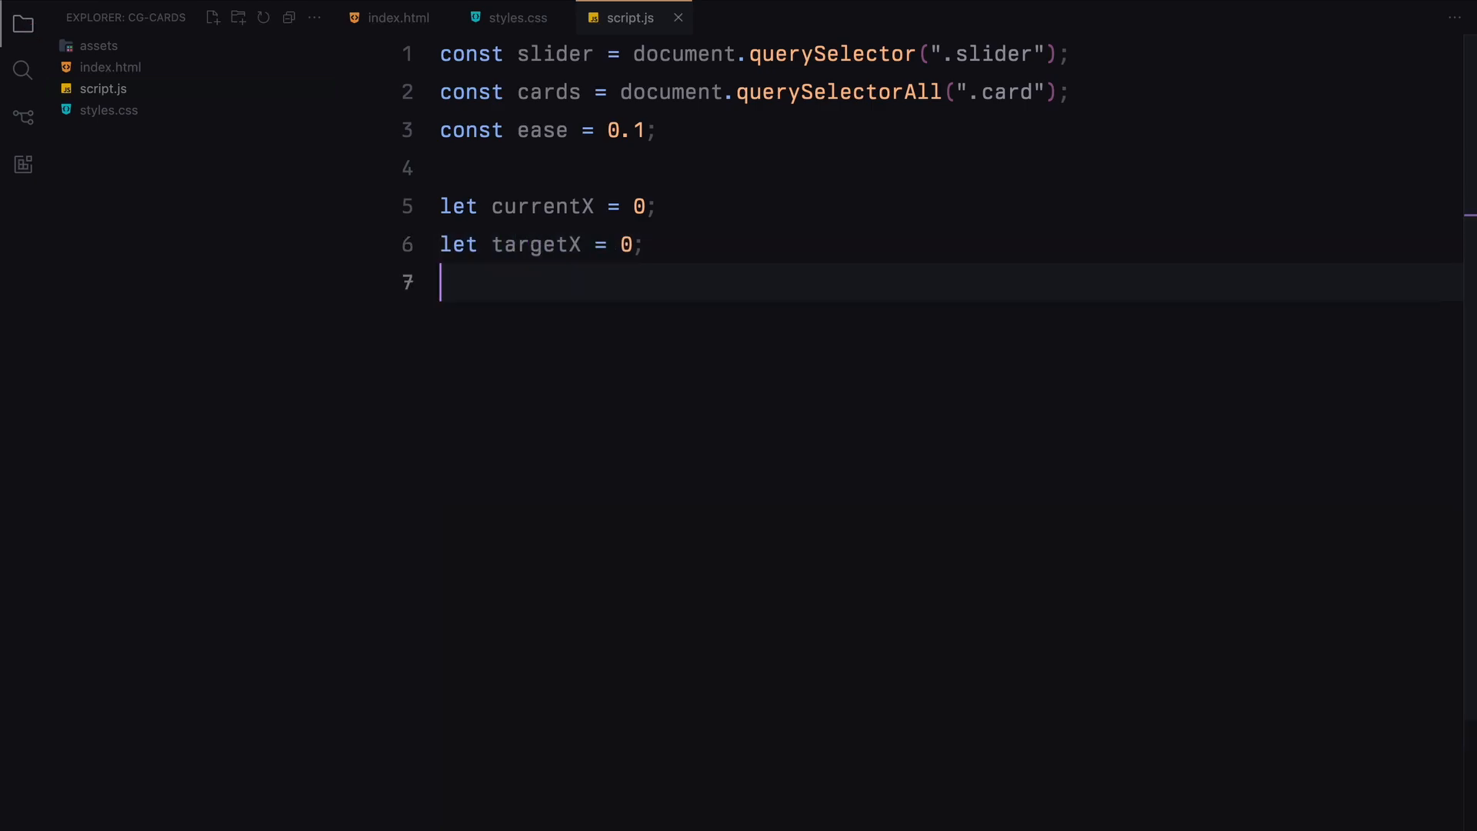
pyautogui.write('const getS')
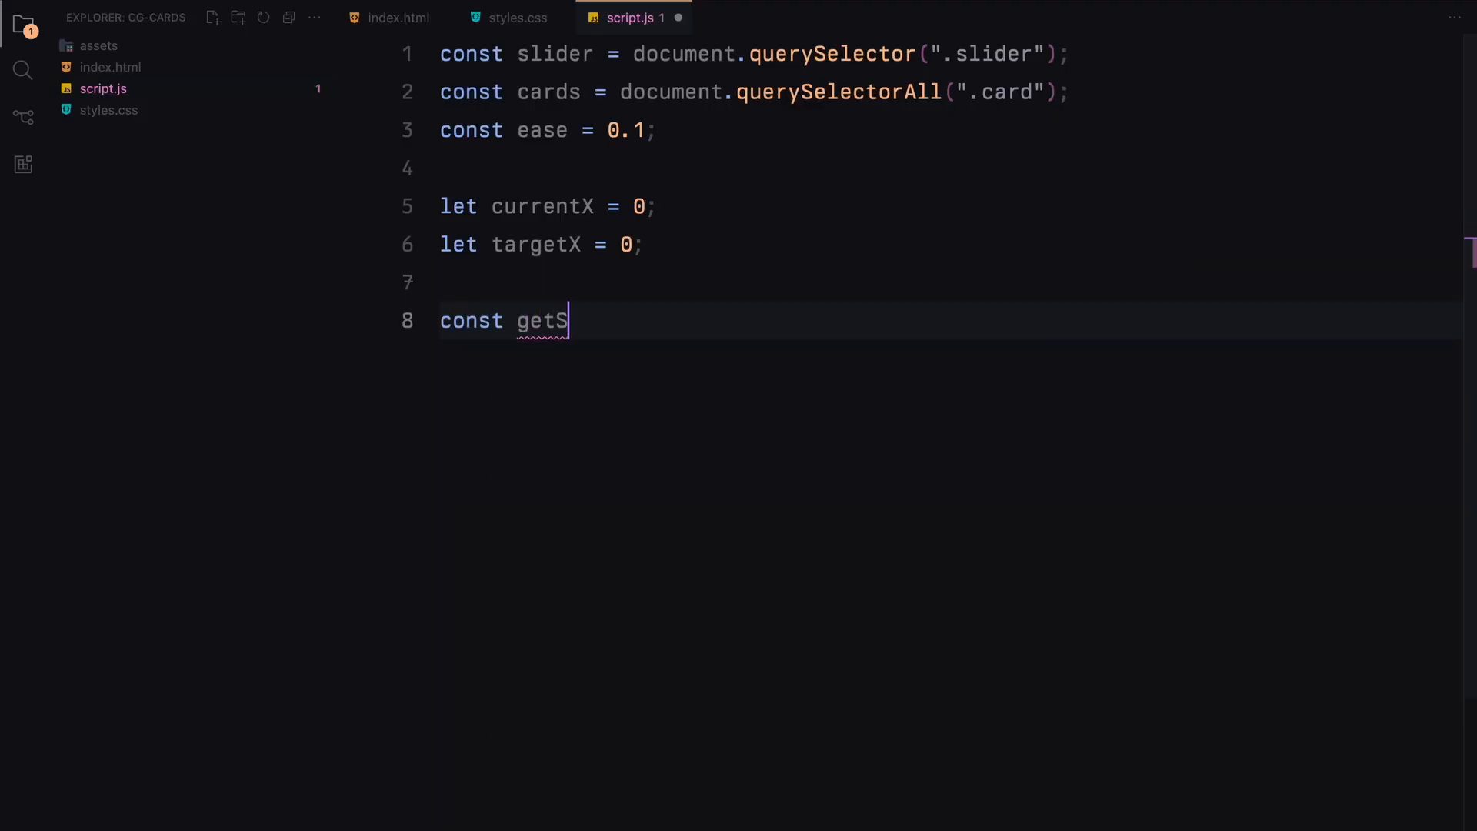
# Declare getScaleFactor(position, viewportWidth) with quaterWidth, returning 0 for offscreen positions.
pyautogui.write('caleFactor = ()')
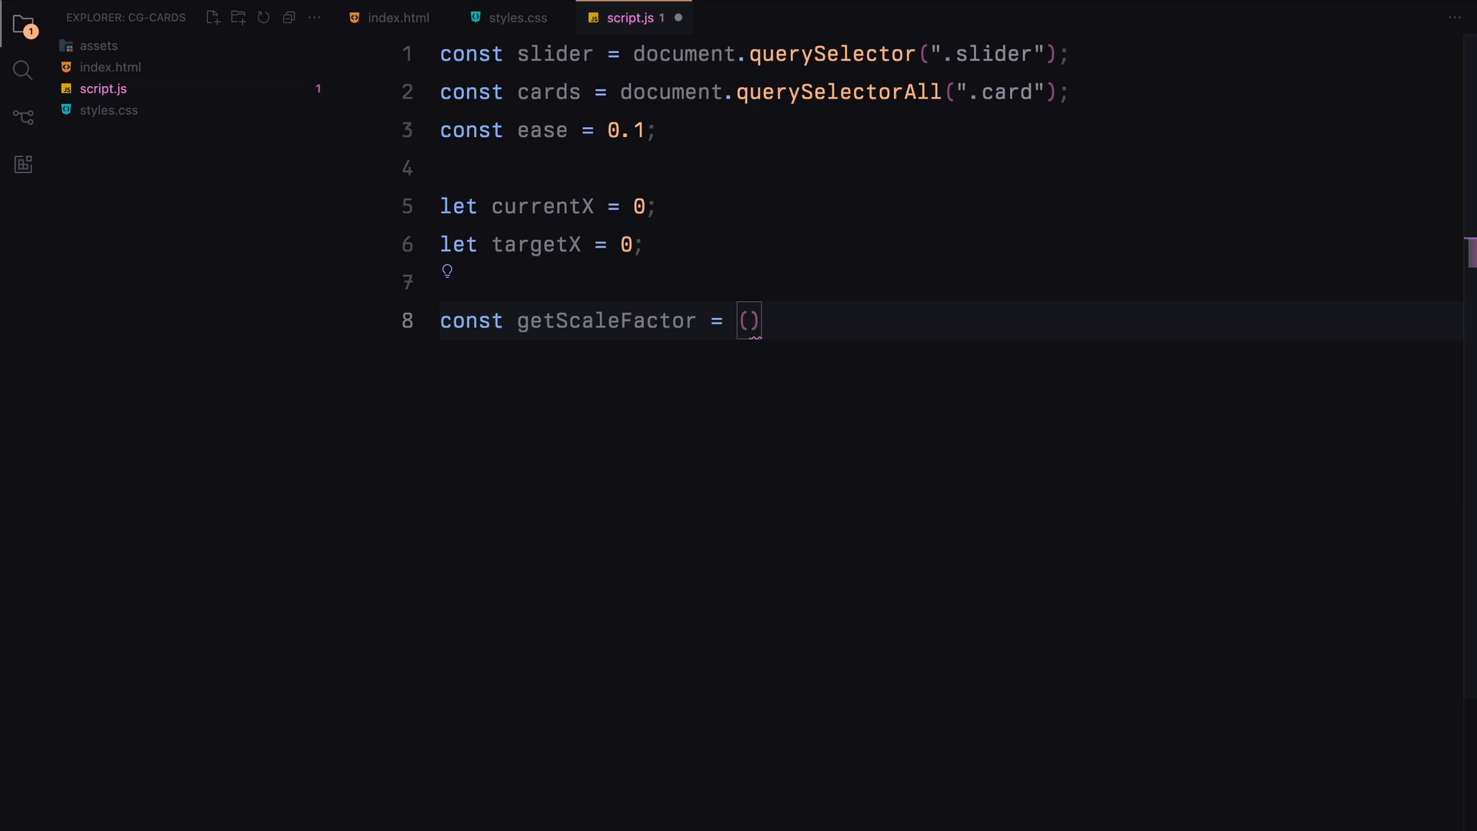
pyautogui.write('position, viewportWidth')
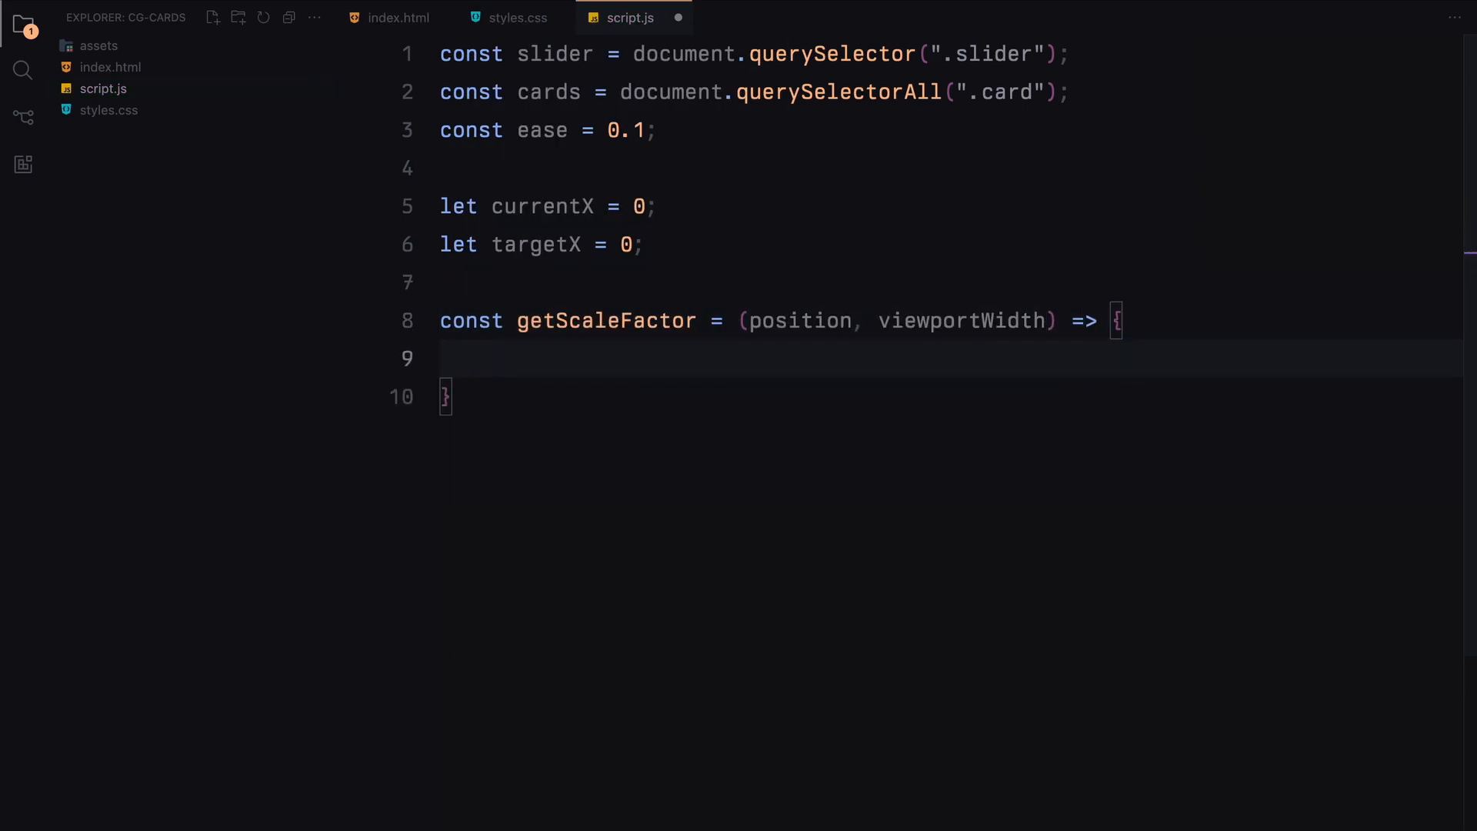
pyautogui.write('const qua')
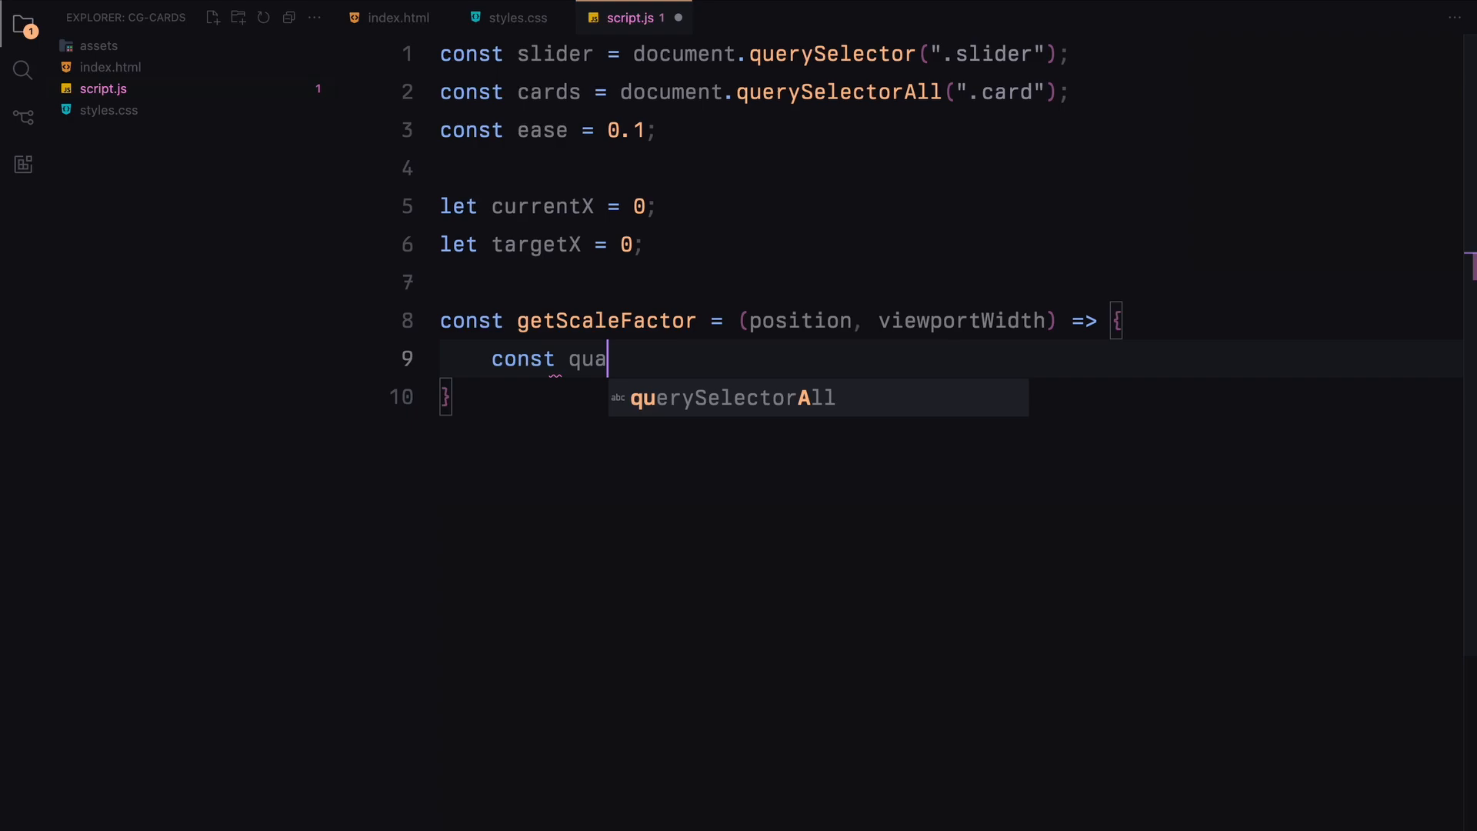
pyautogui.write('terWidth = viewportWidth / 4;')
pyautogui.write('if')
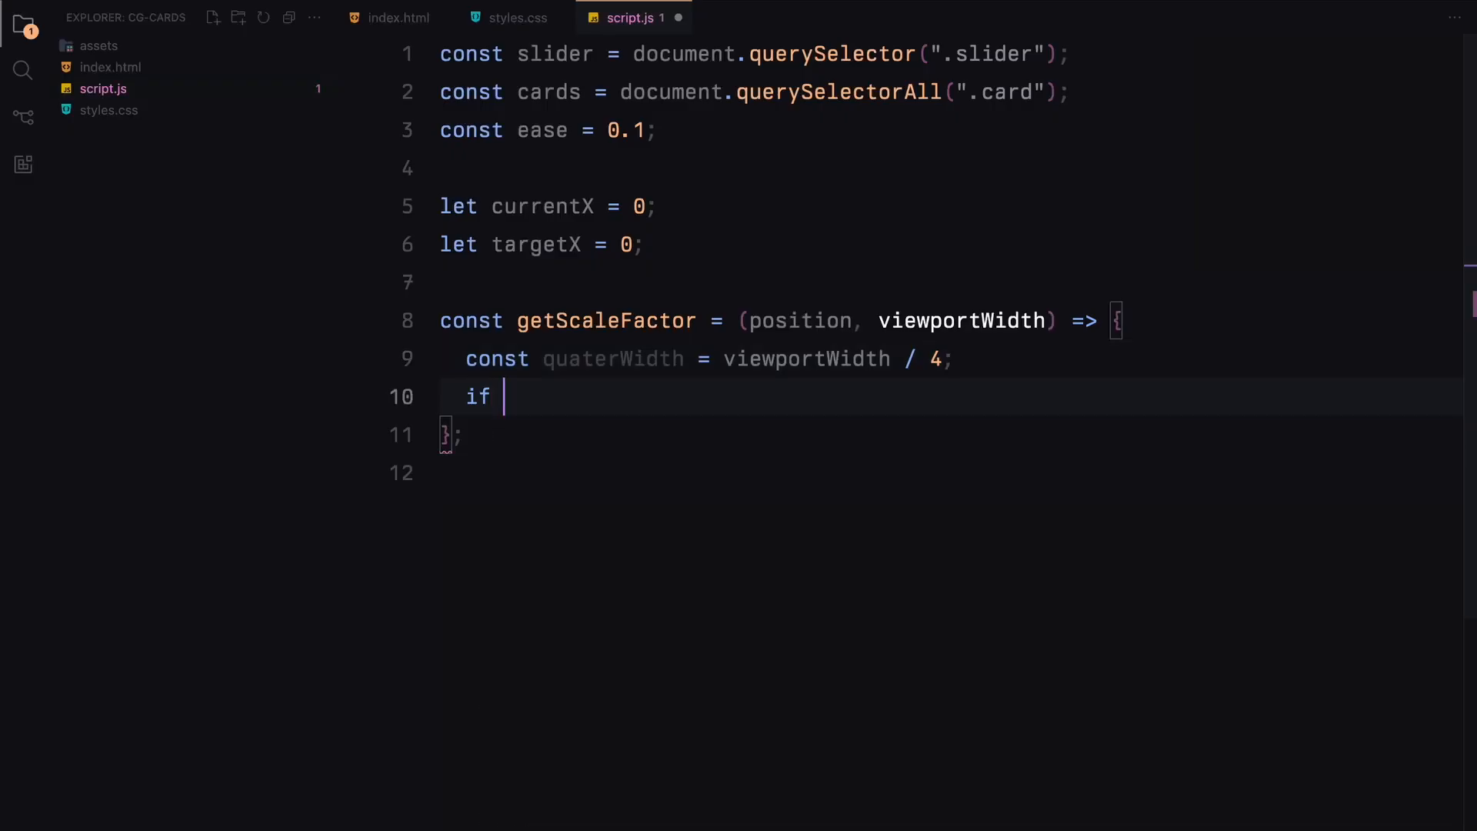
pyautogui.write('(position < 0 || position > viewportWidth) {')
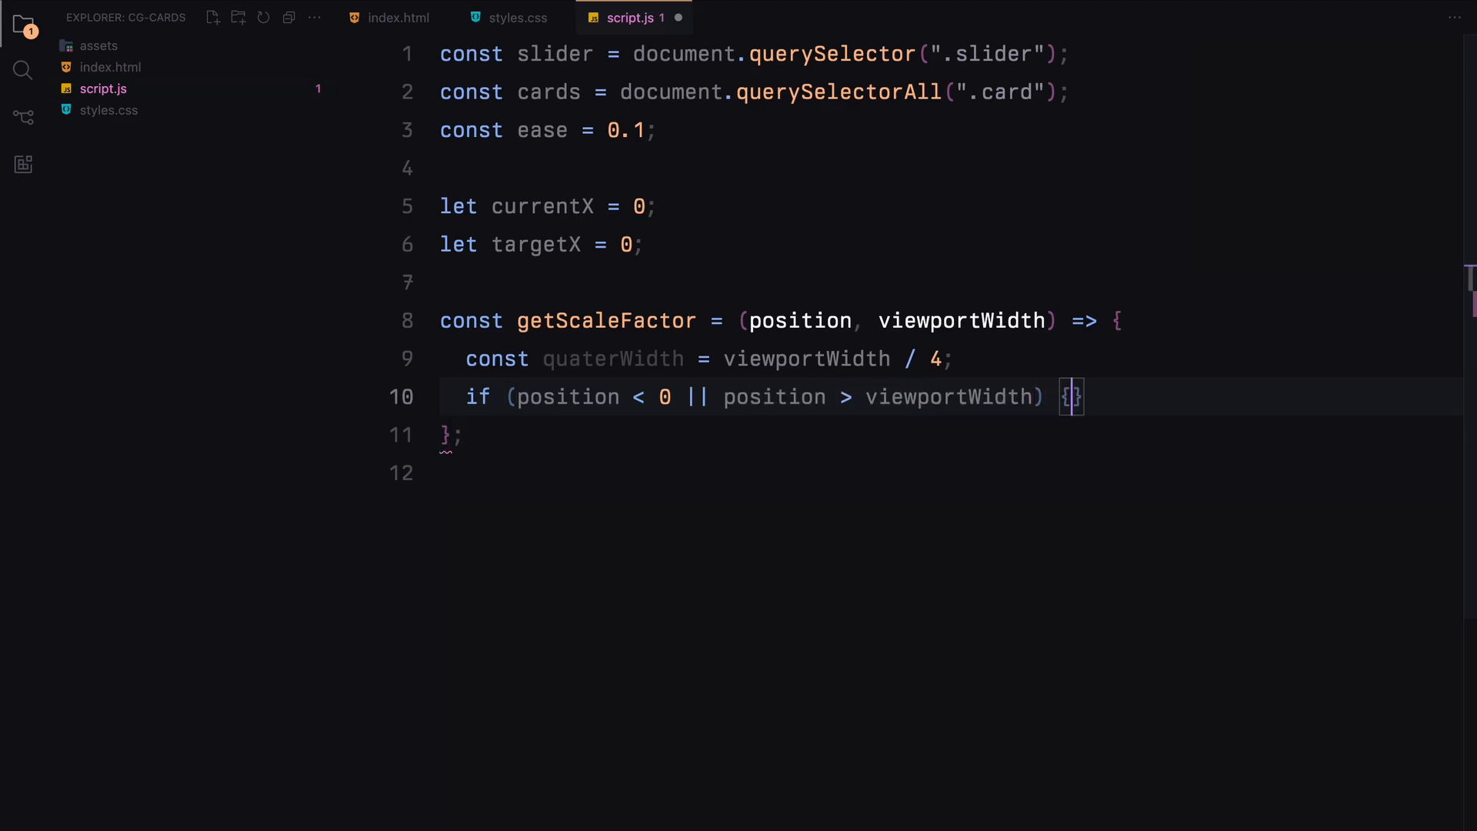
pyautogui.write('return 0;')
pyautogui.write('} else if')
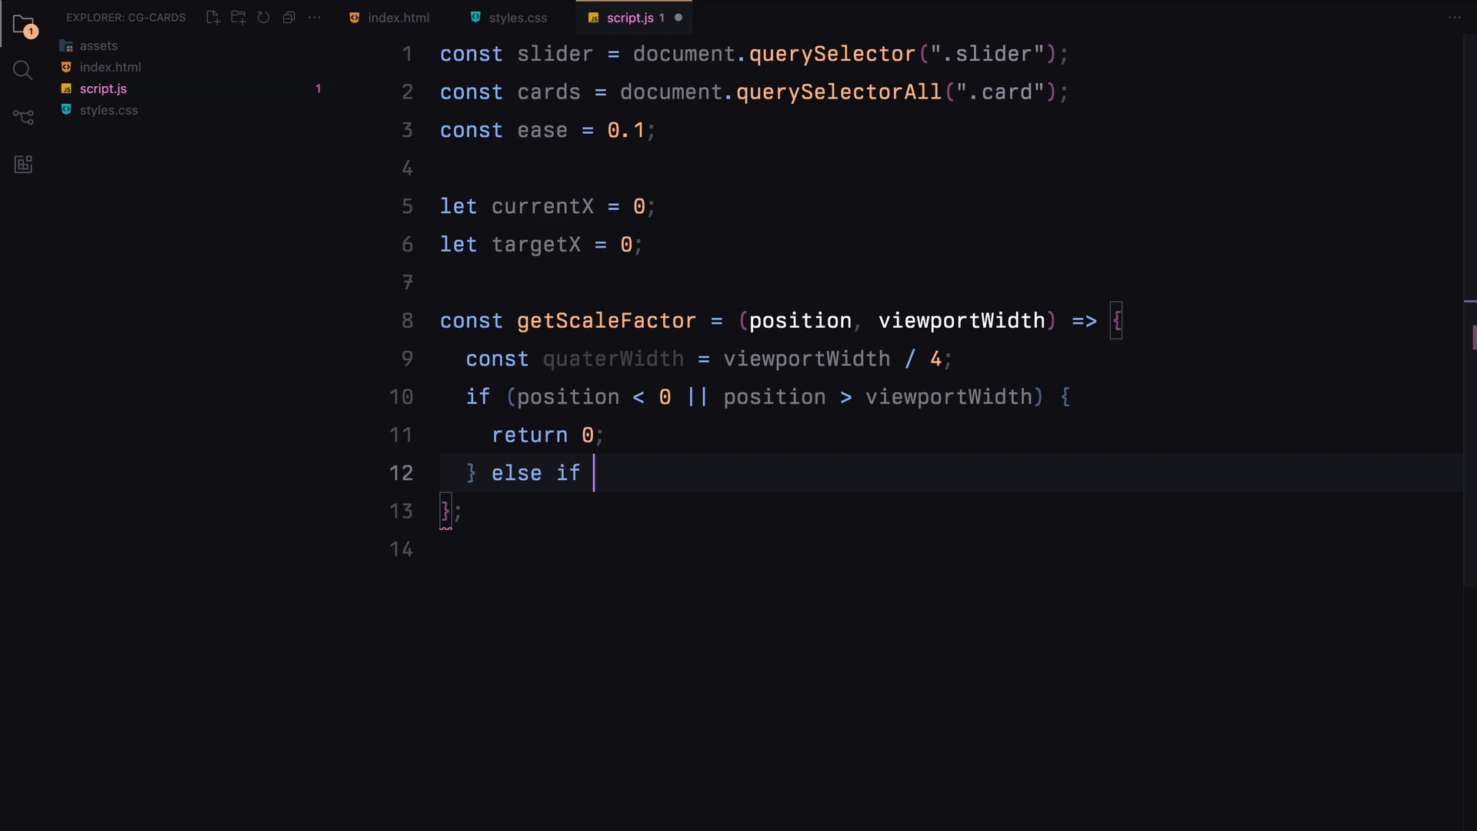
# Add first-quarter branch lerping 0 to 0.45 and second-quarter branch lerping 0.45 to 1.5.
pyautogui.write('(position < quaterWidth) {')
pyautogui.write('return lerp(')
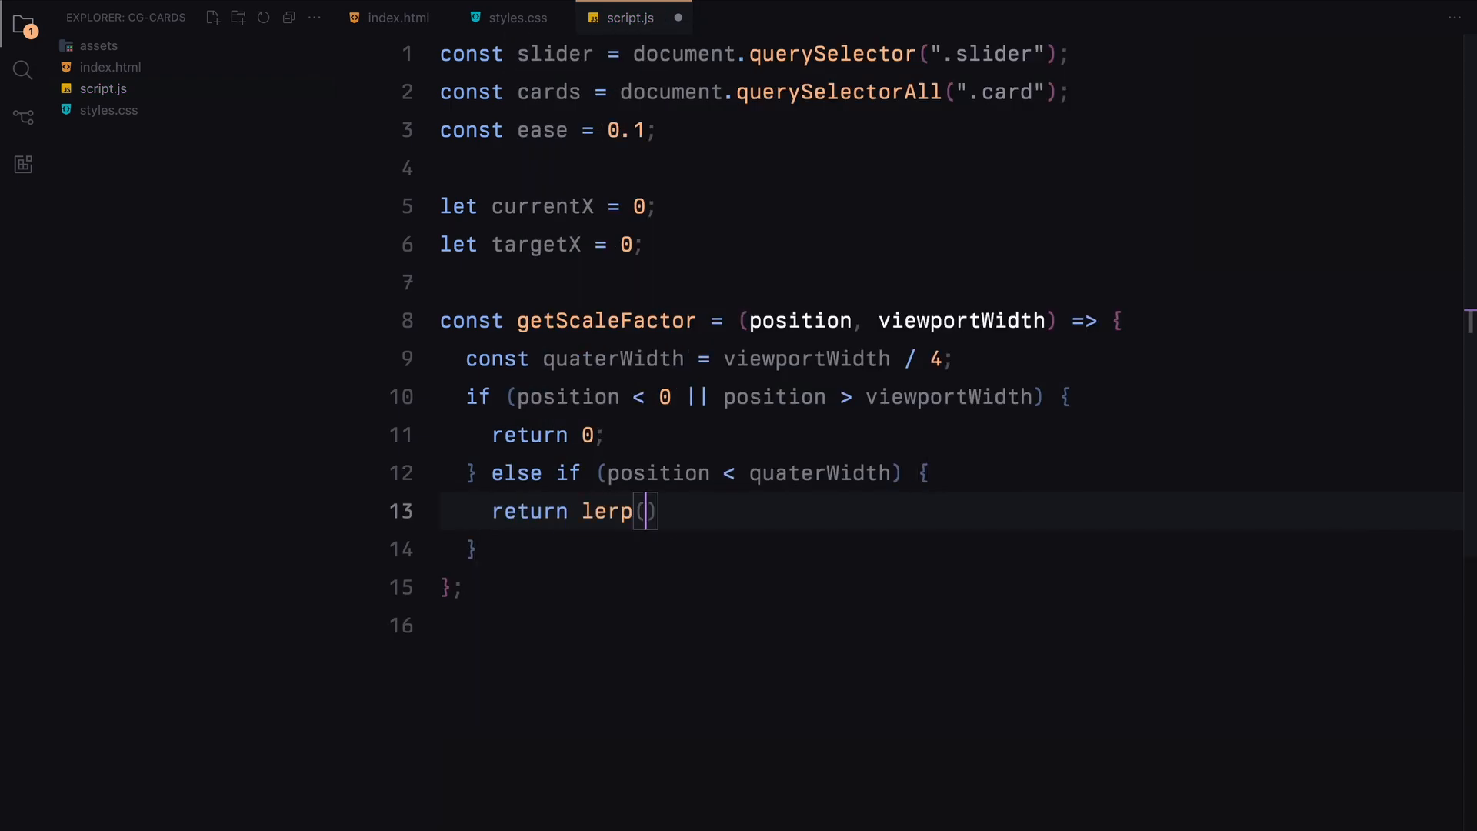
pyautogui.write('0, 0.45')
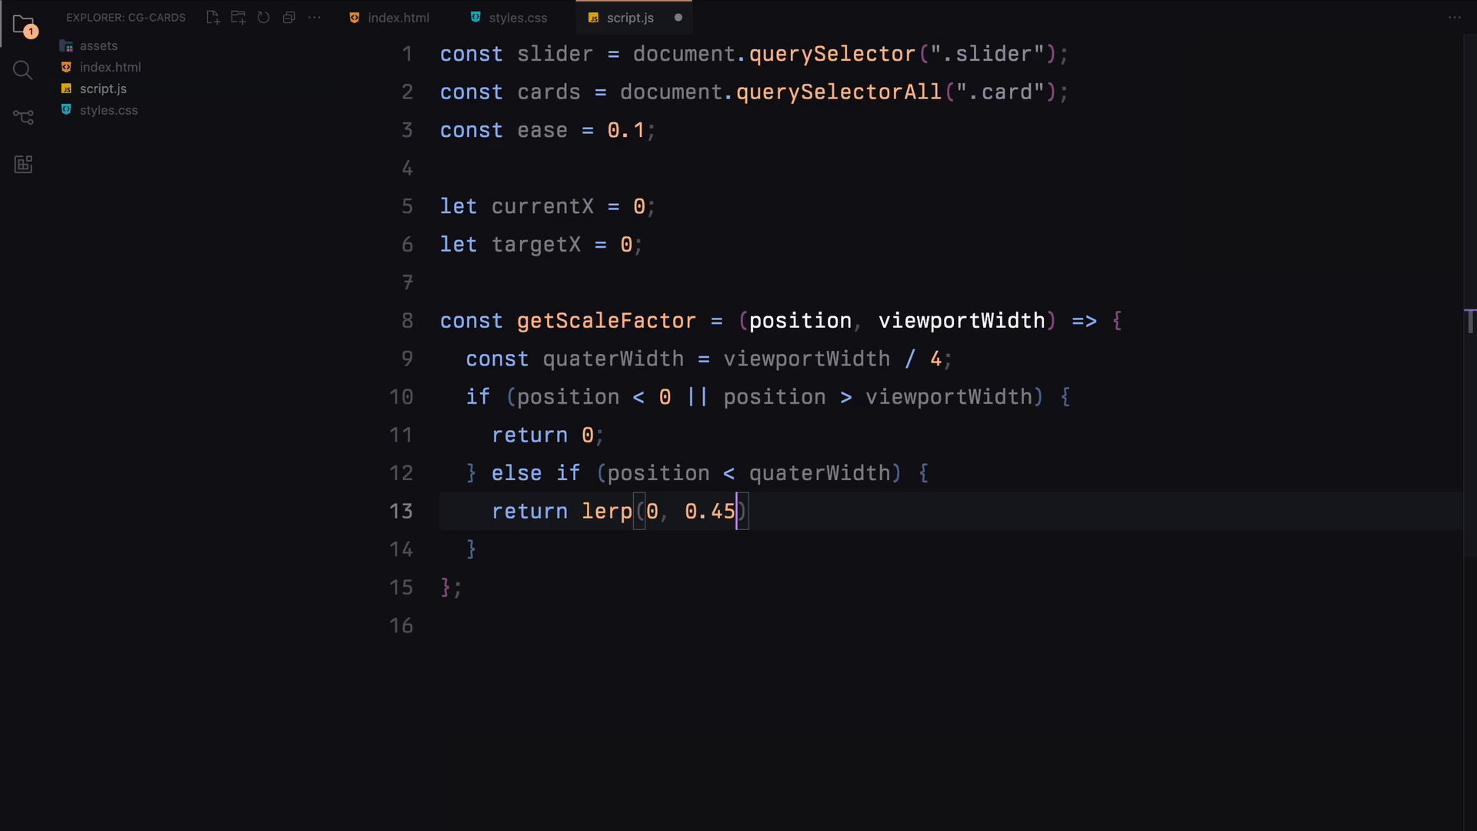
pyautogui.write(', position')
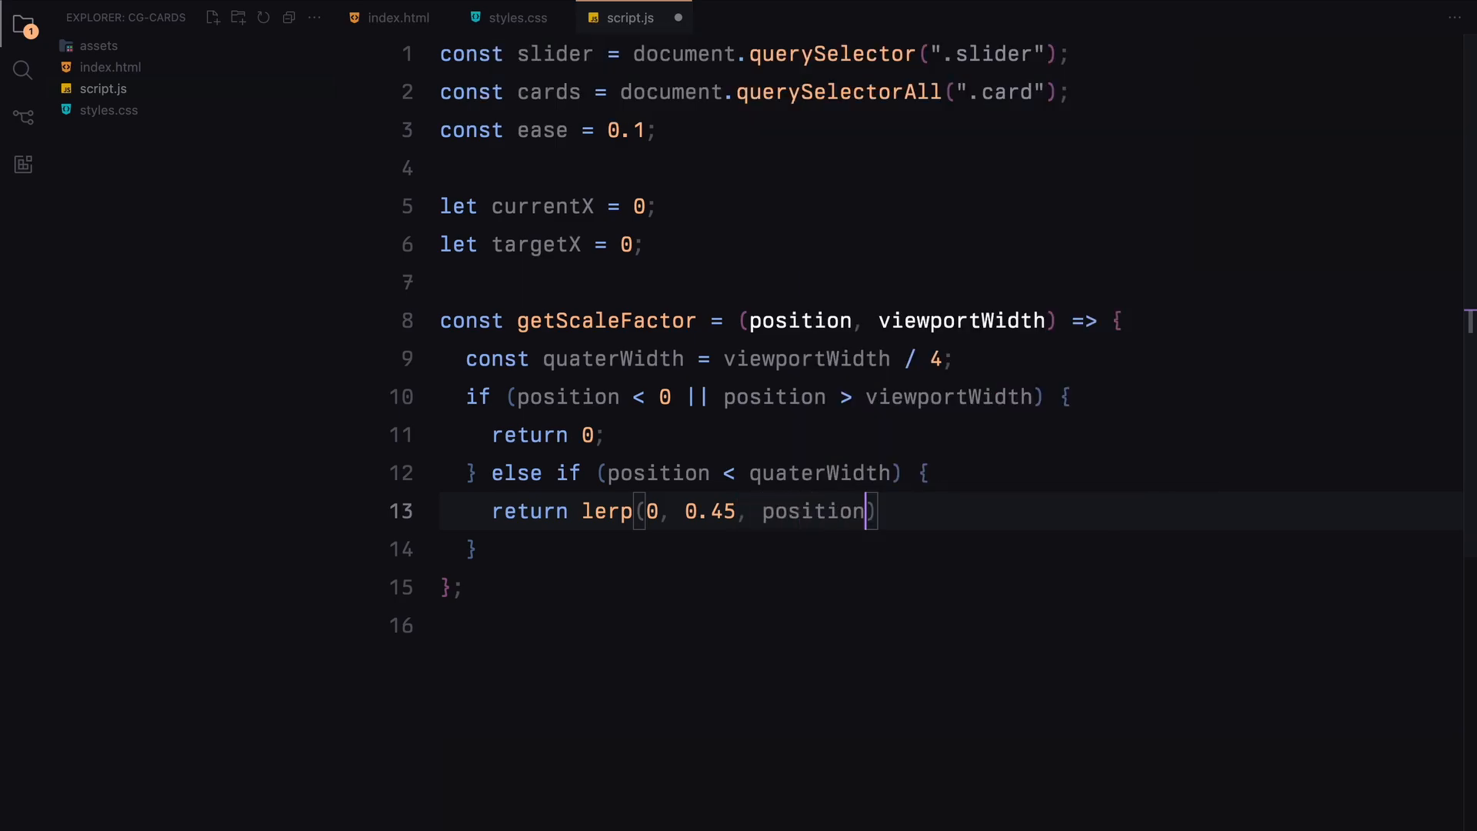
pyautogui.write('/ quaterWidth);')
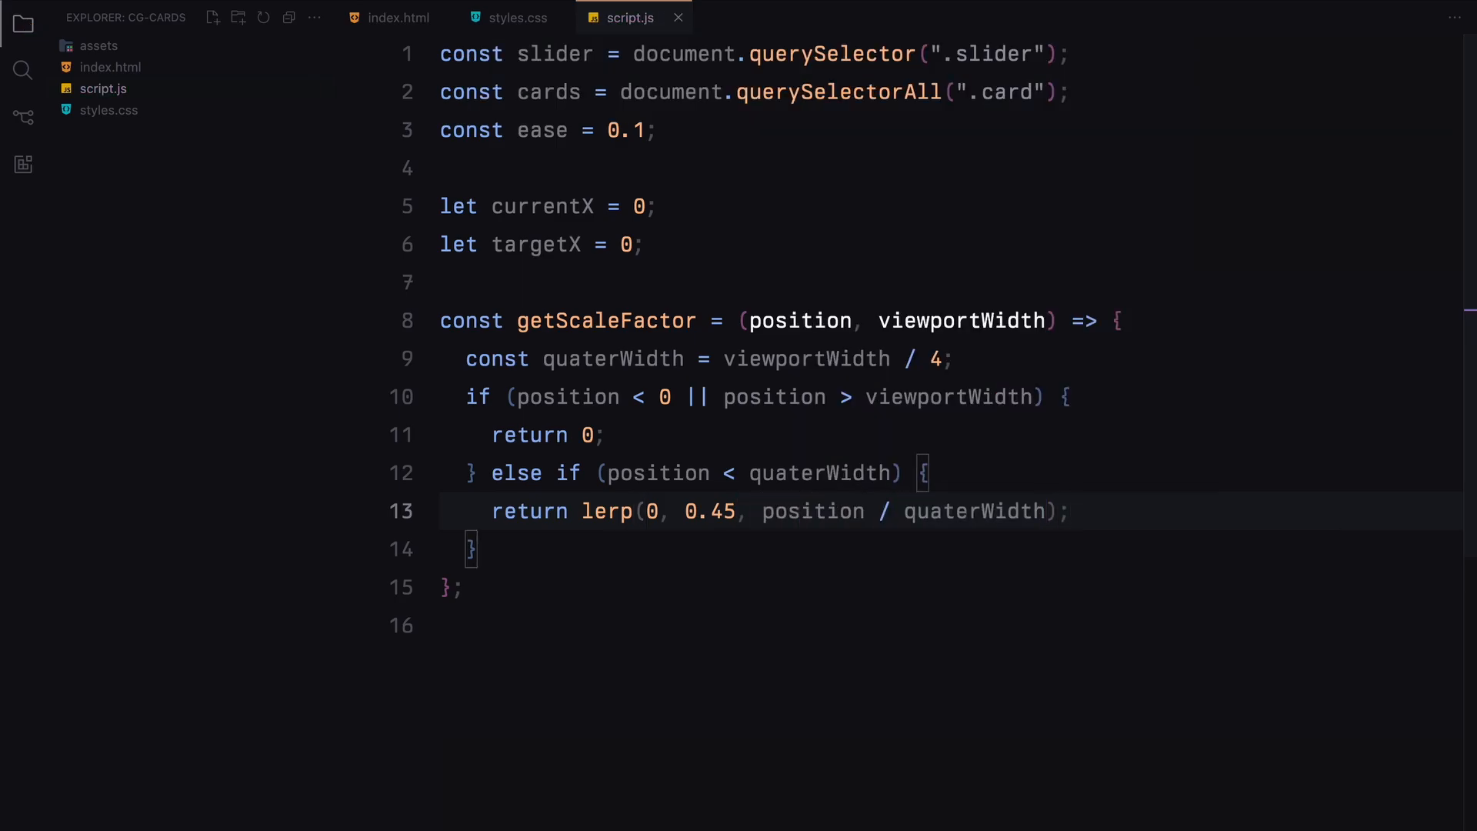
pyautogui.write('} else if (position < 2 * quaterWidth) {')
pyautogui.write('return lerp(0')
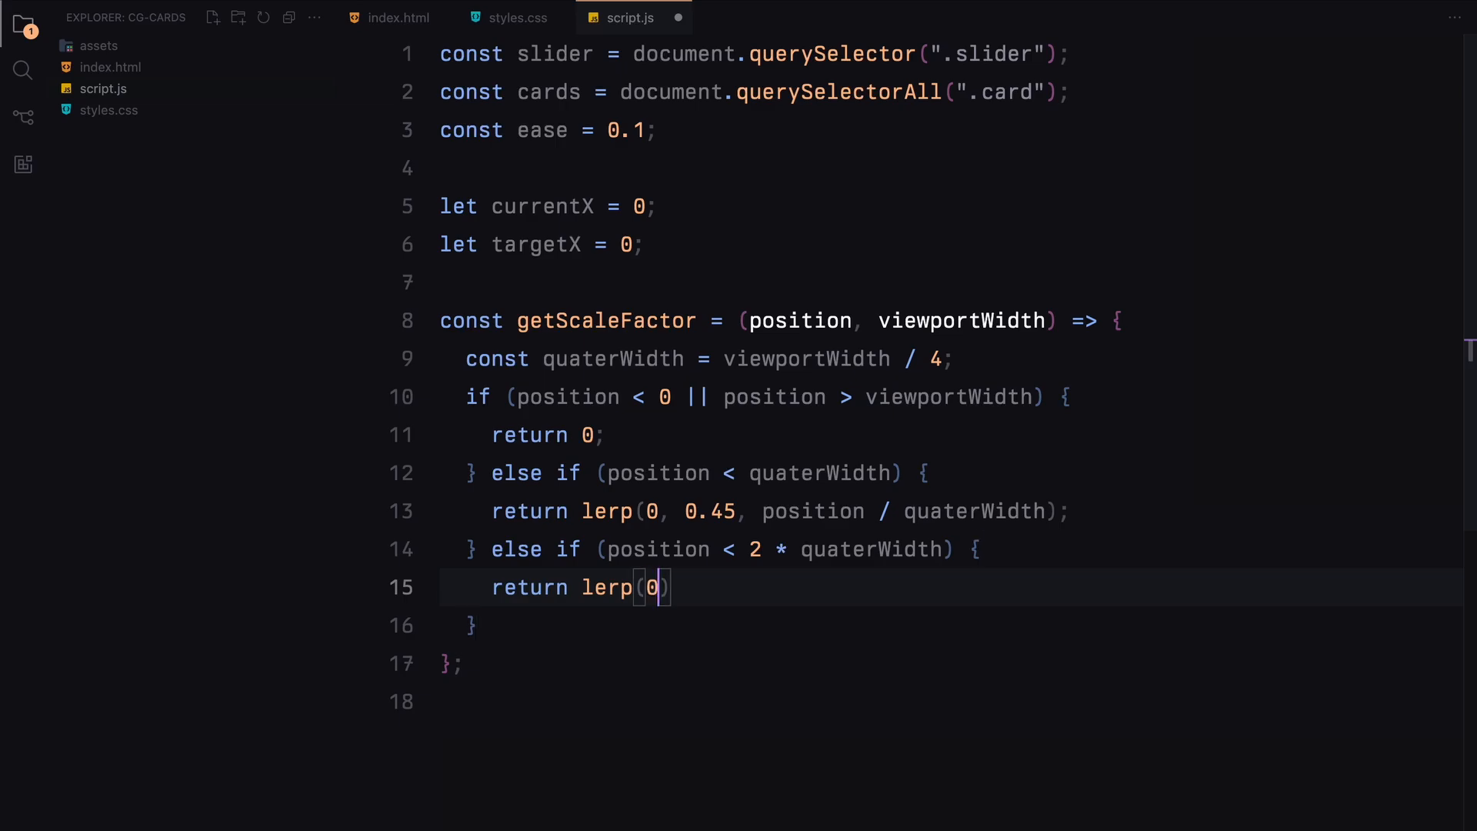
pyautogui.write('.45, 1.5,')
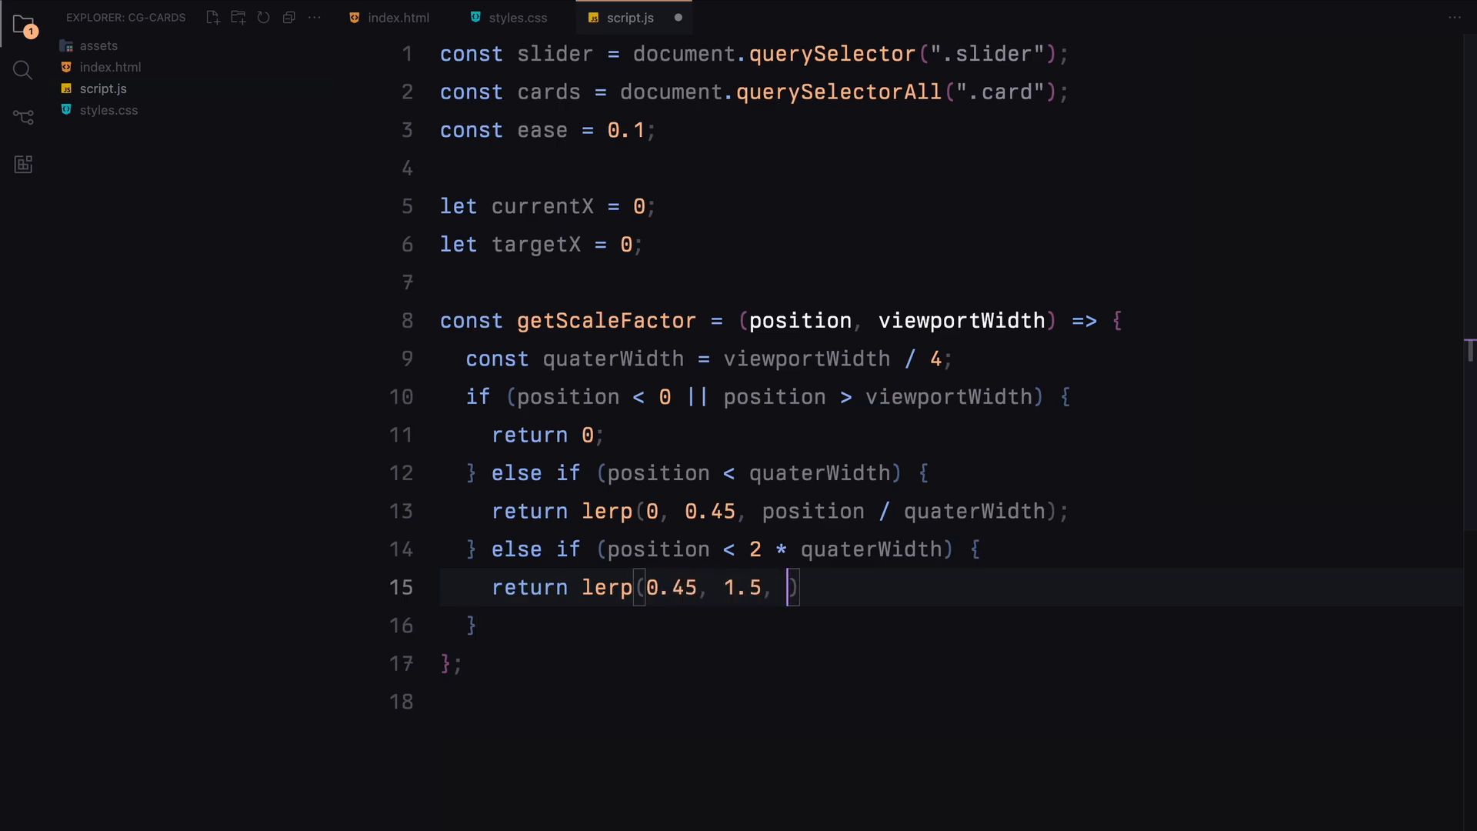
pyautogui.write('(position - quaterWidth)')
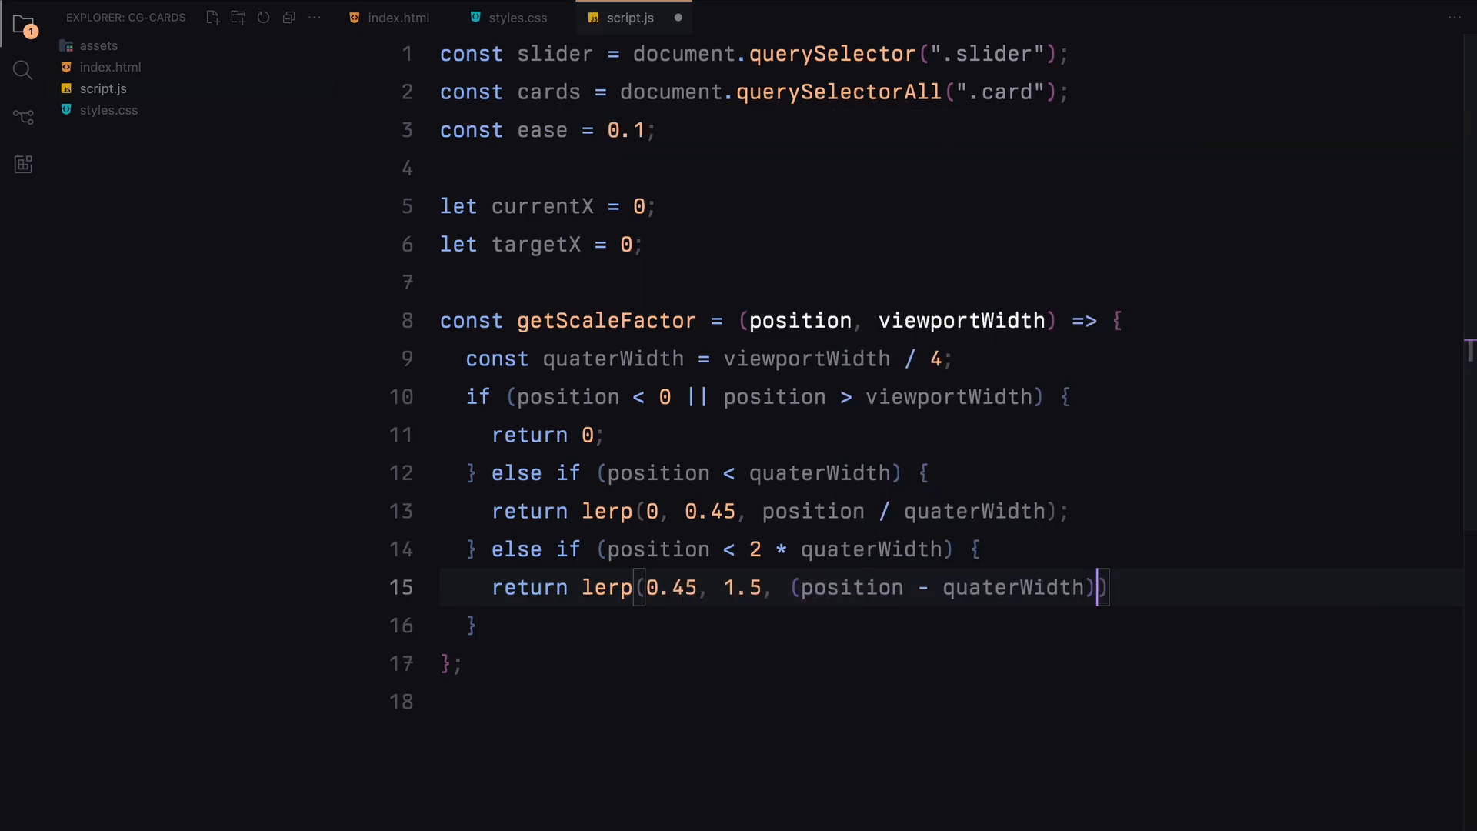
pyautogui.write('/ quaterWidth);')
pyautogui.click(952, 626)
pyautogui.write(' else if (')
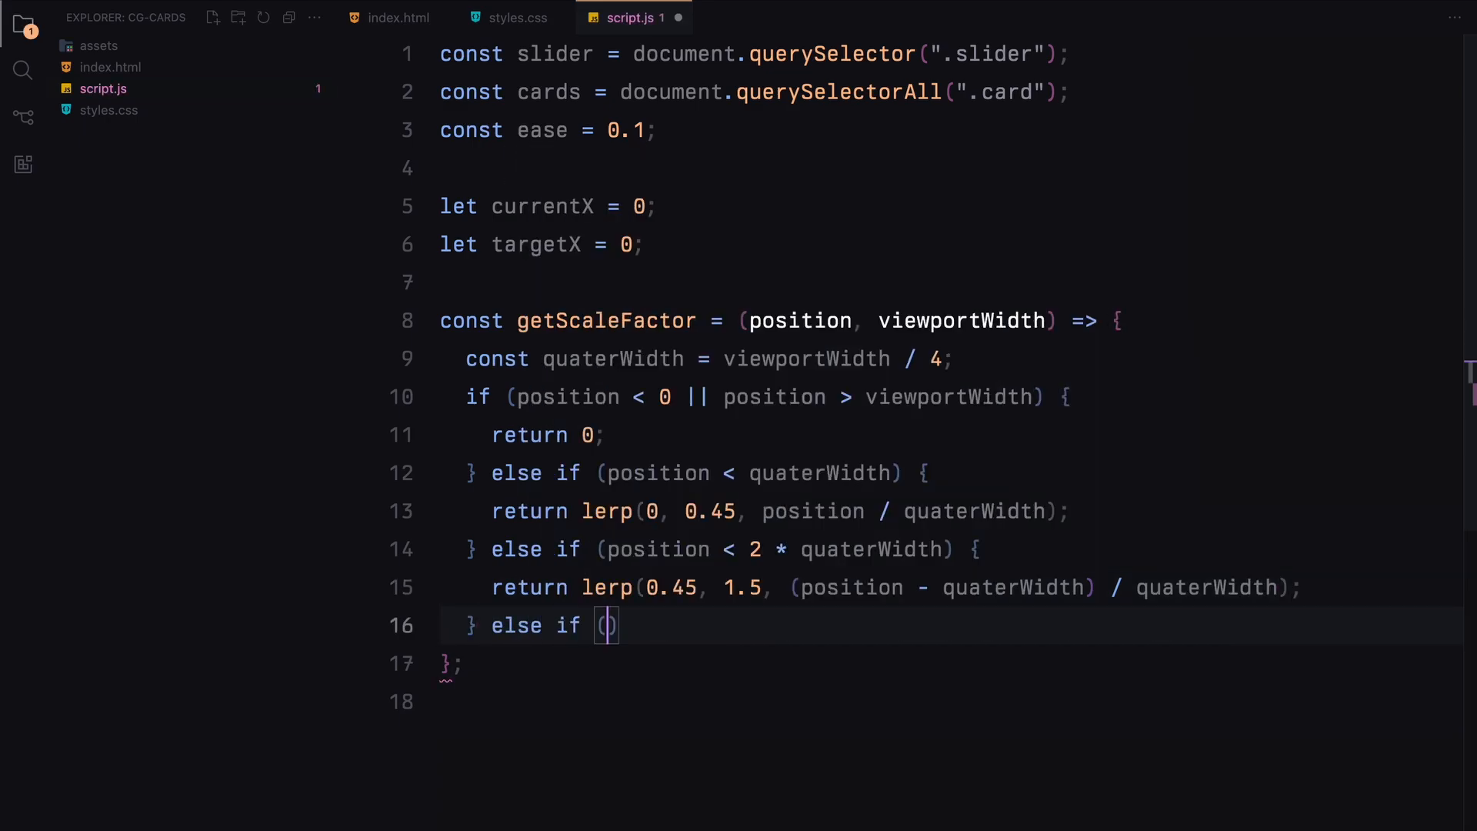
# Add third-quarter branch lerping 1.5 to 0.45 and final else lerping 0.45 to 0.
pyautogui.write('position < 3 *')
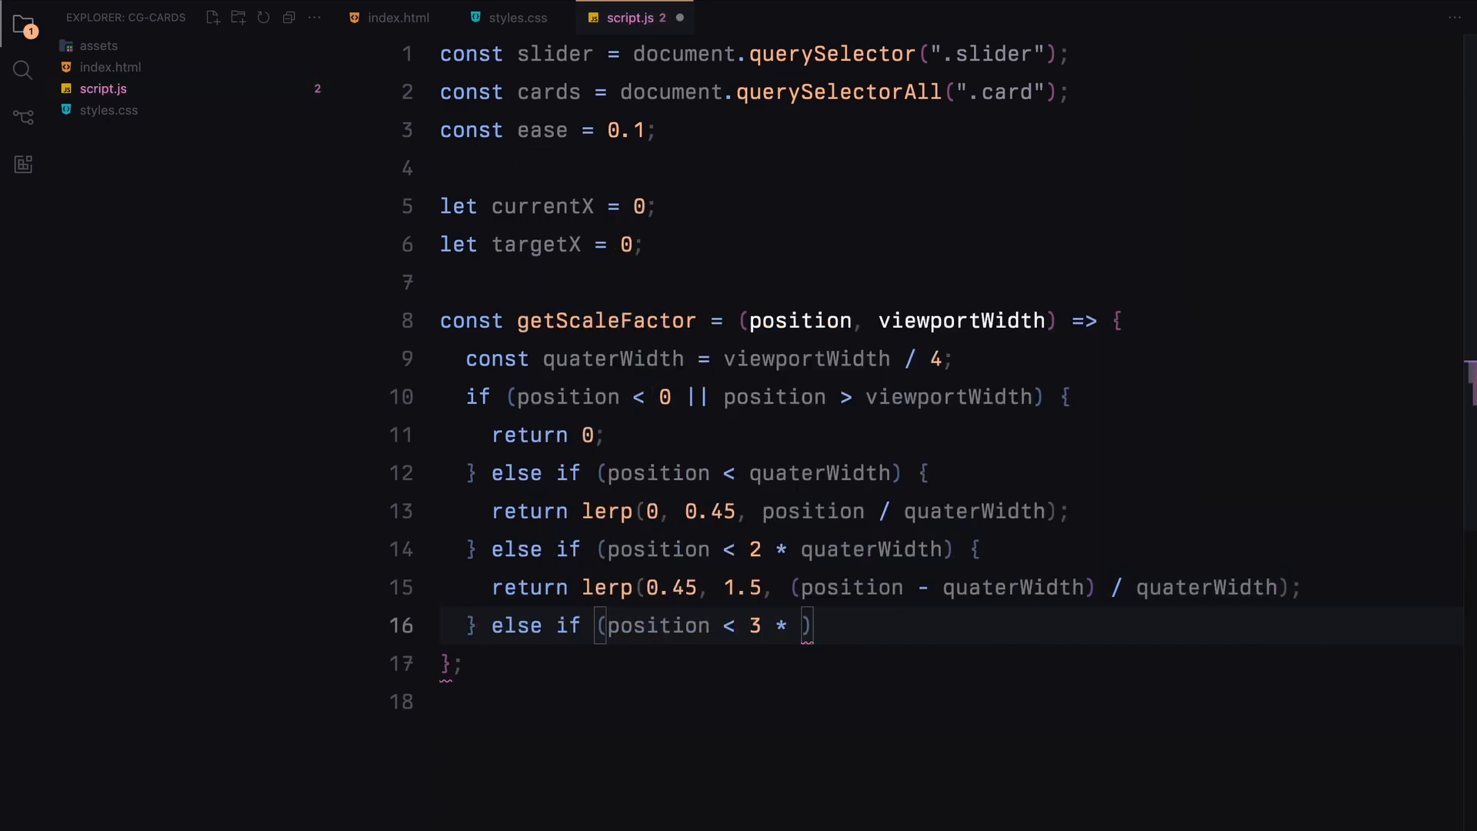
pyautogui.write('quaterWidth) {')
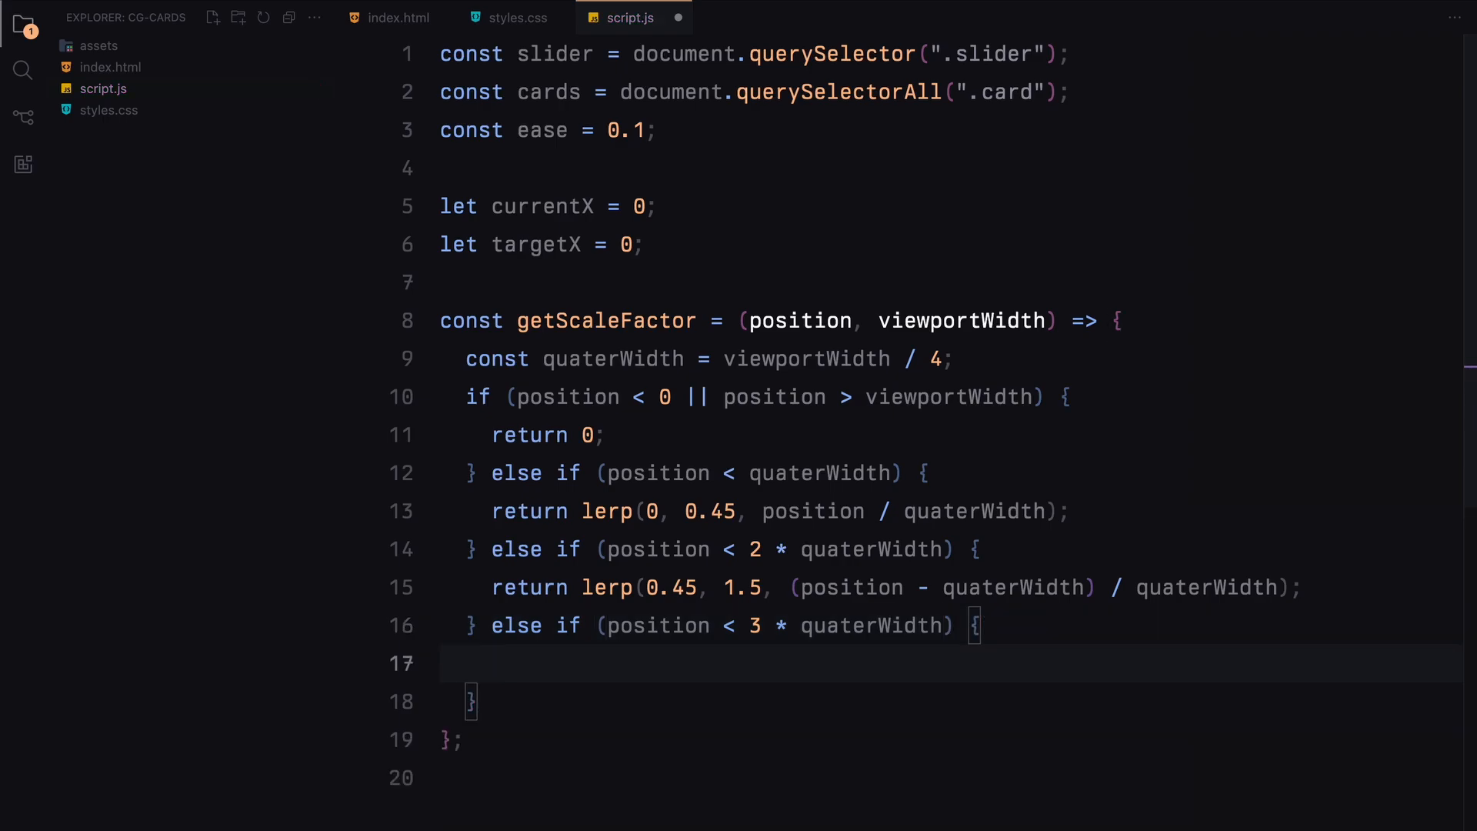
pyautogui.write('return lerp()')
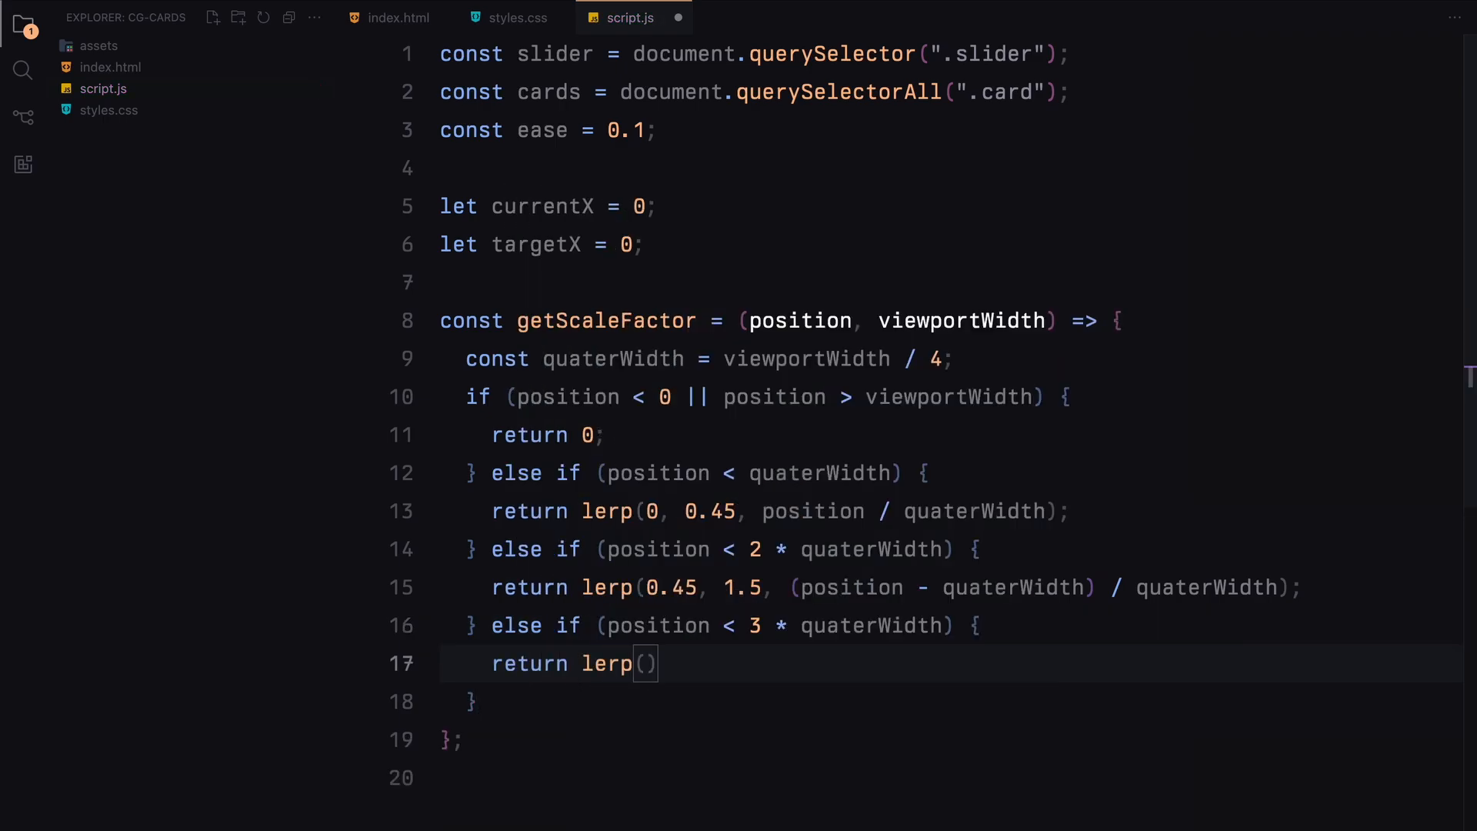
pyautogui.write('1.5, 0.45')
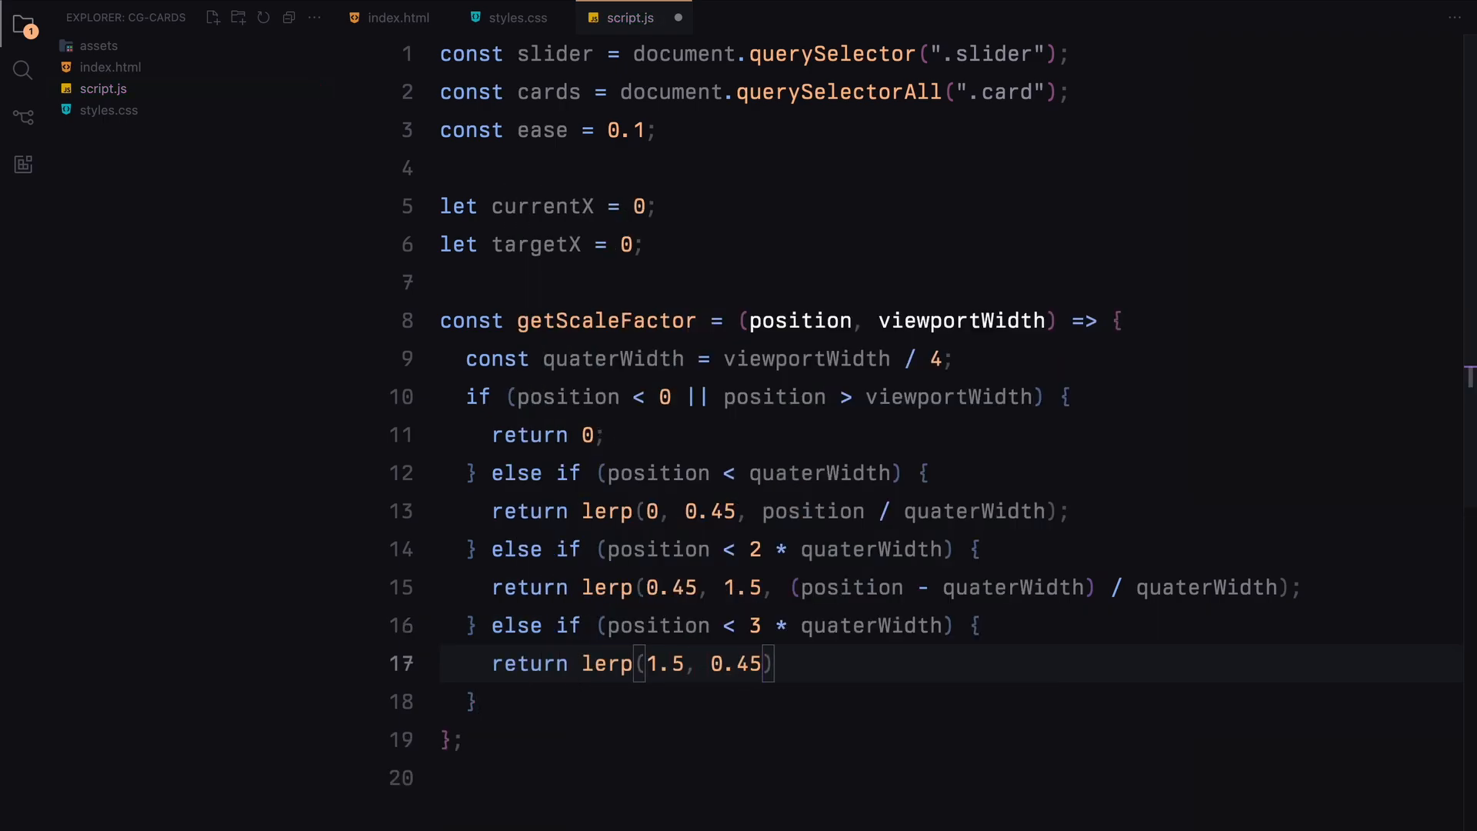
pyautogui.write('(position -')
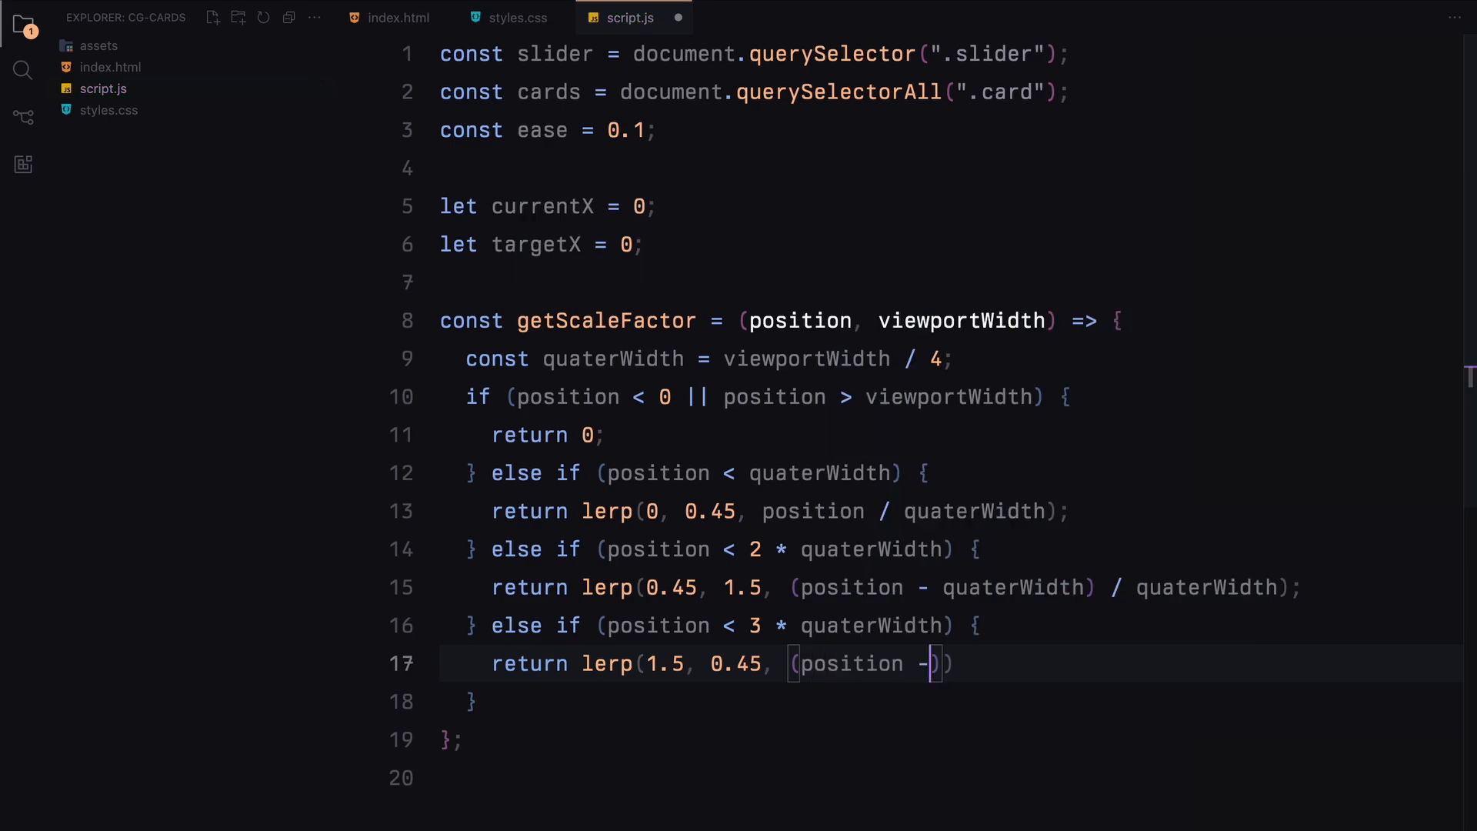
pyautogui.write('2 * quaterWidth) / quaterWidth')
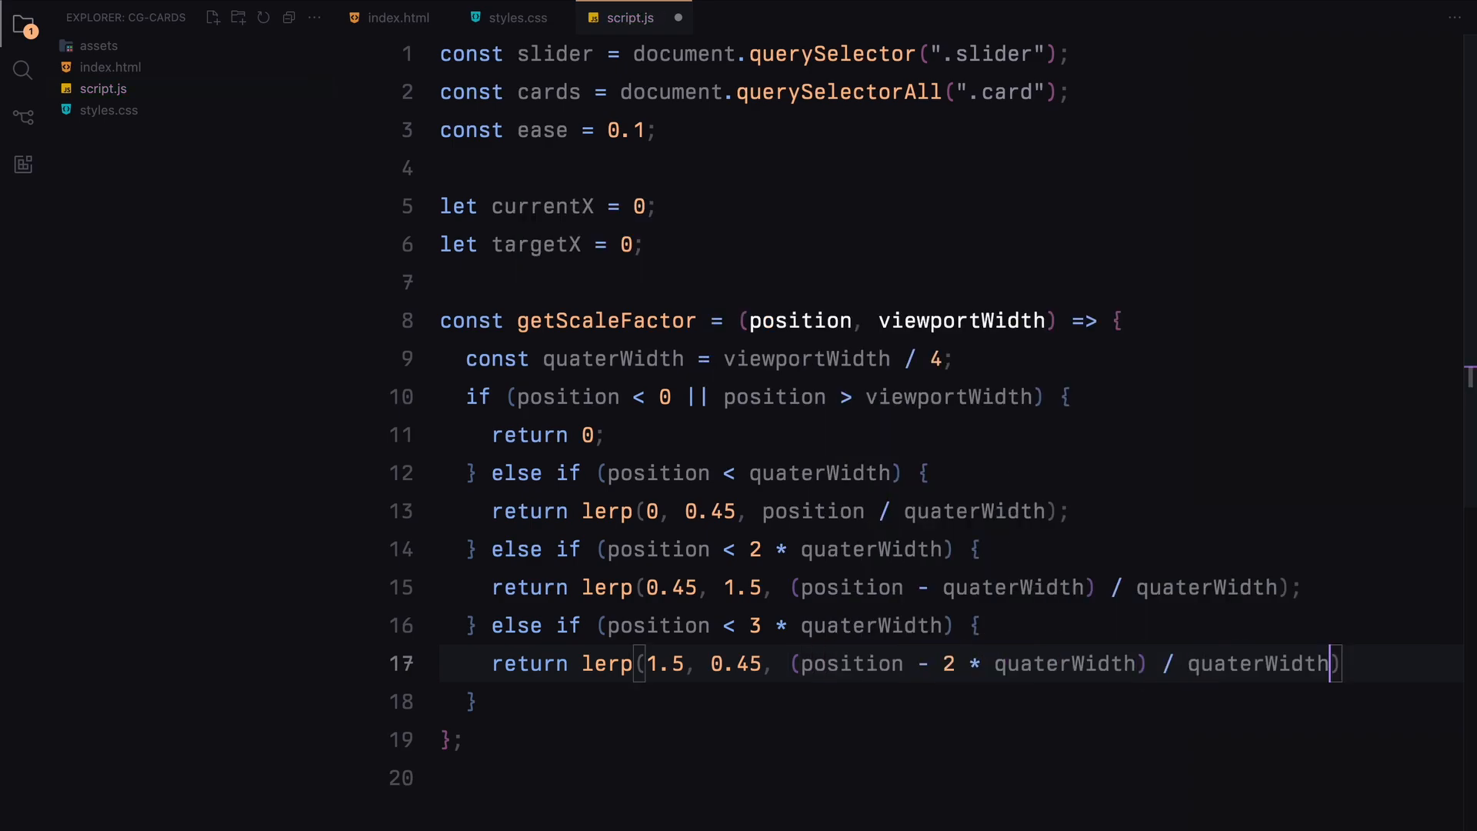
pyautogui.write('else {')
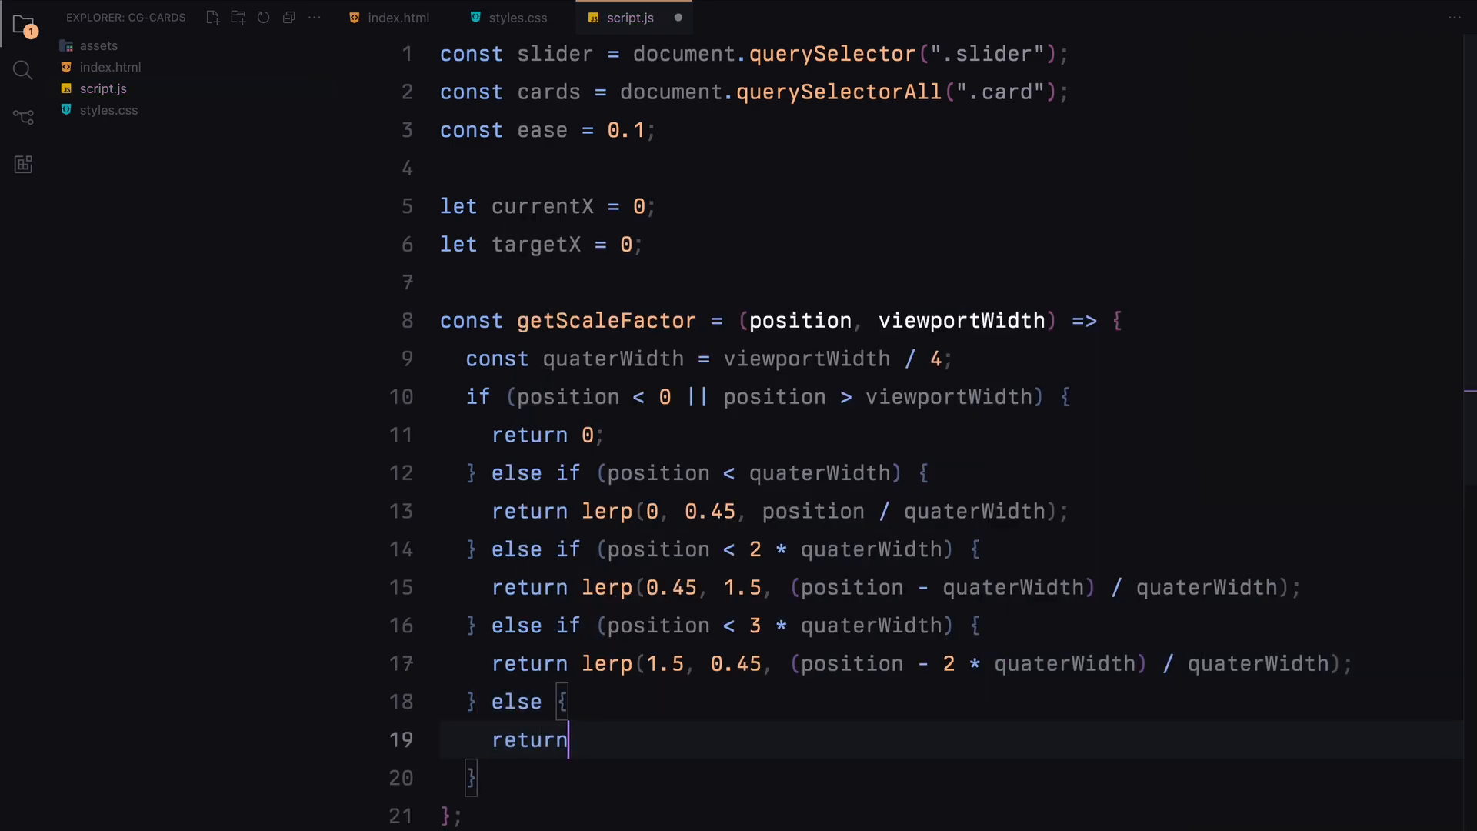
pyautogui.write('lerp(0.45, 0, (position - 3')
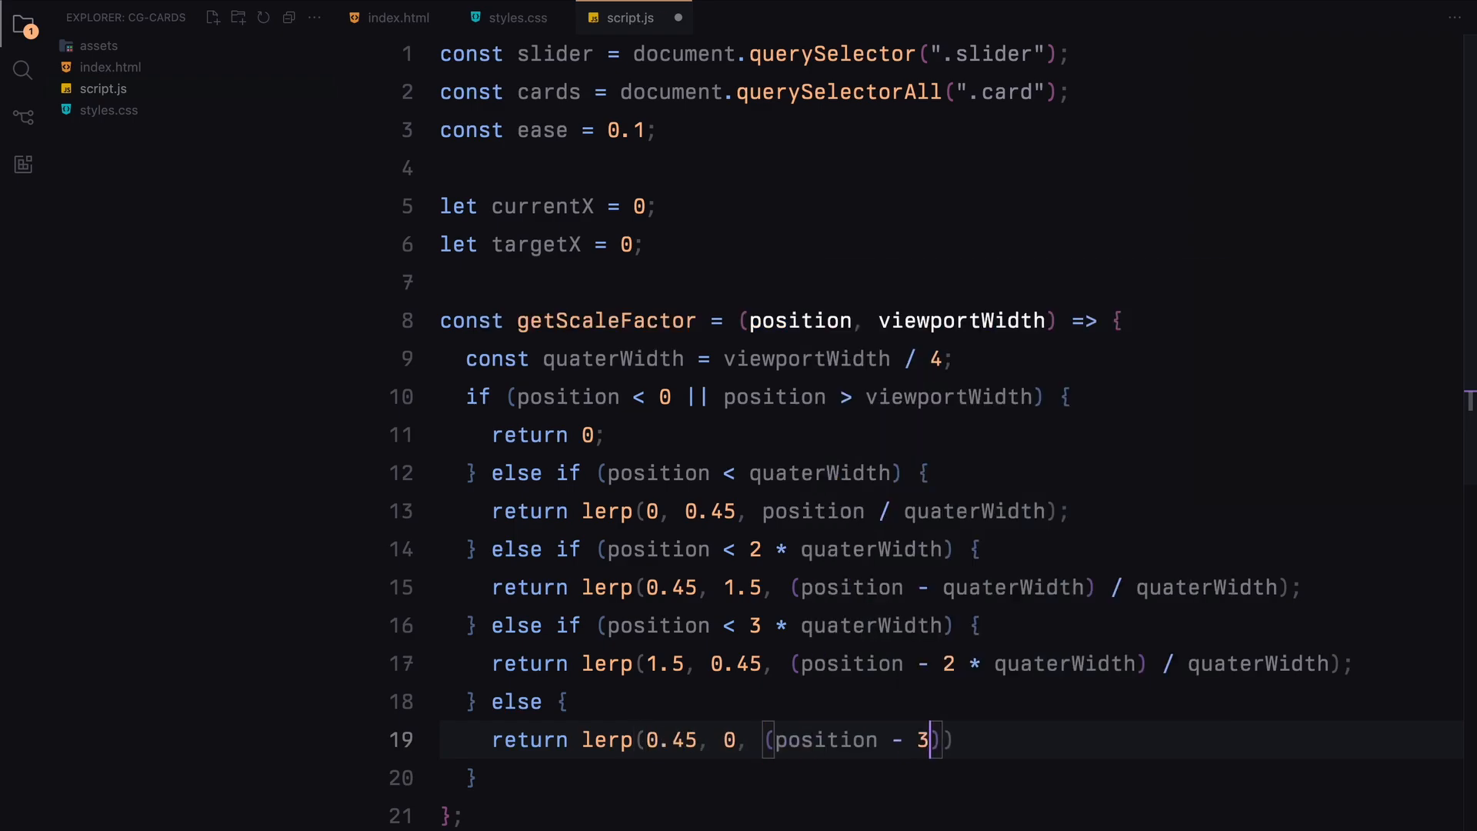
pyautogui.write('* quaterWidth) / quaterWidth);')
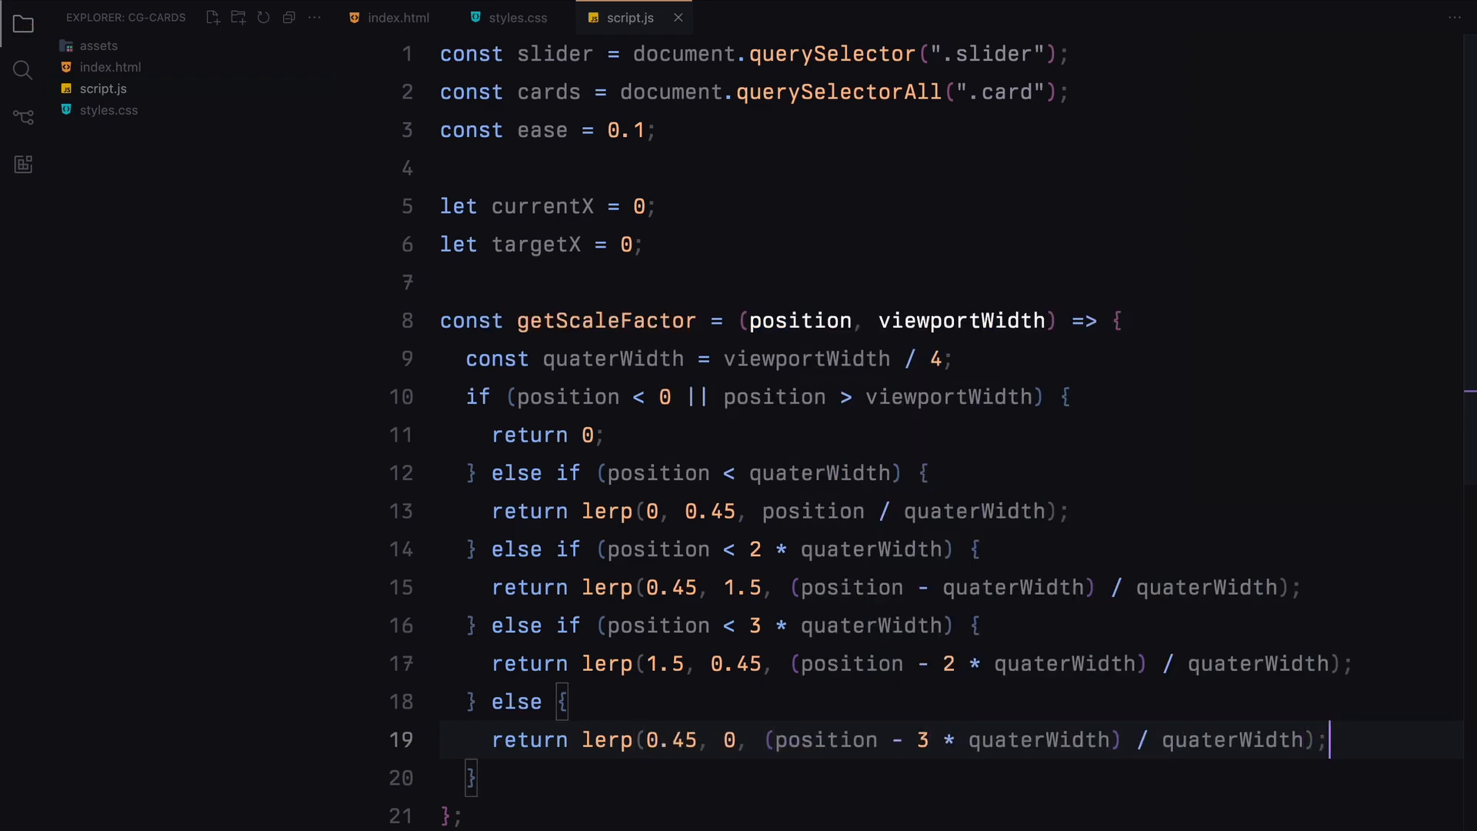
pyautogui.scroll(-3)
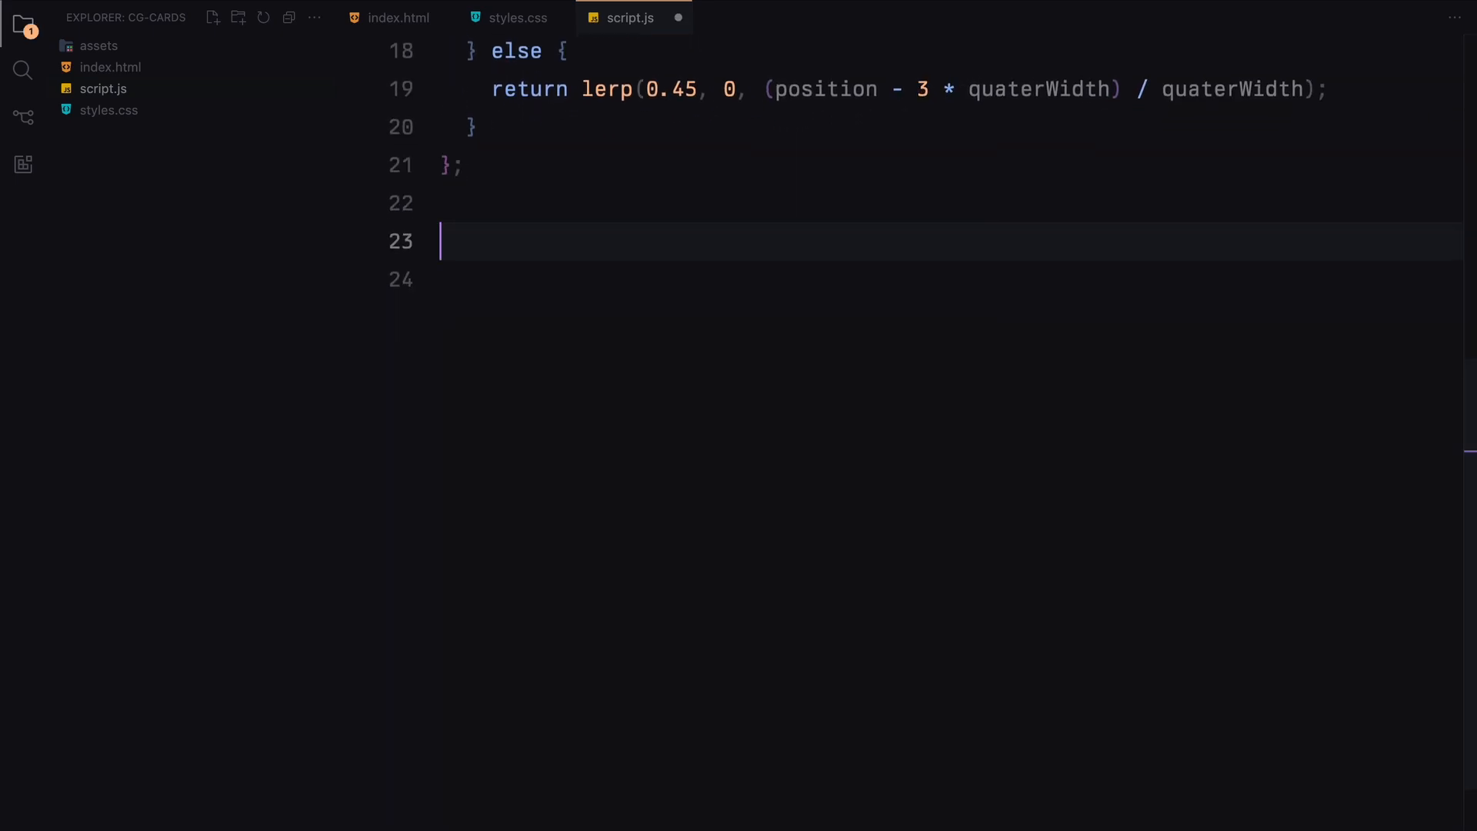
# Start the updateScales function, reading viewportWidth from window.innerWidth.
pyautogui.write('const updateScales =')
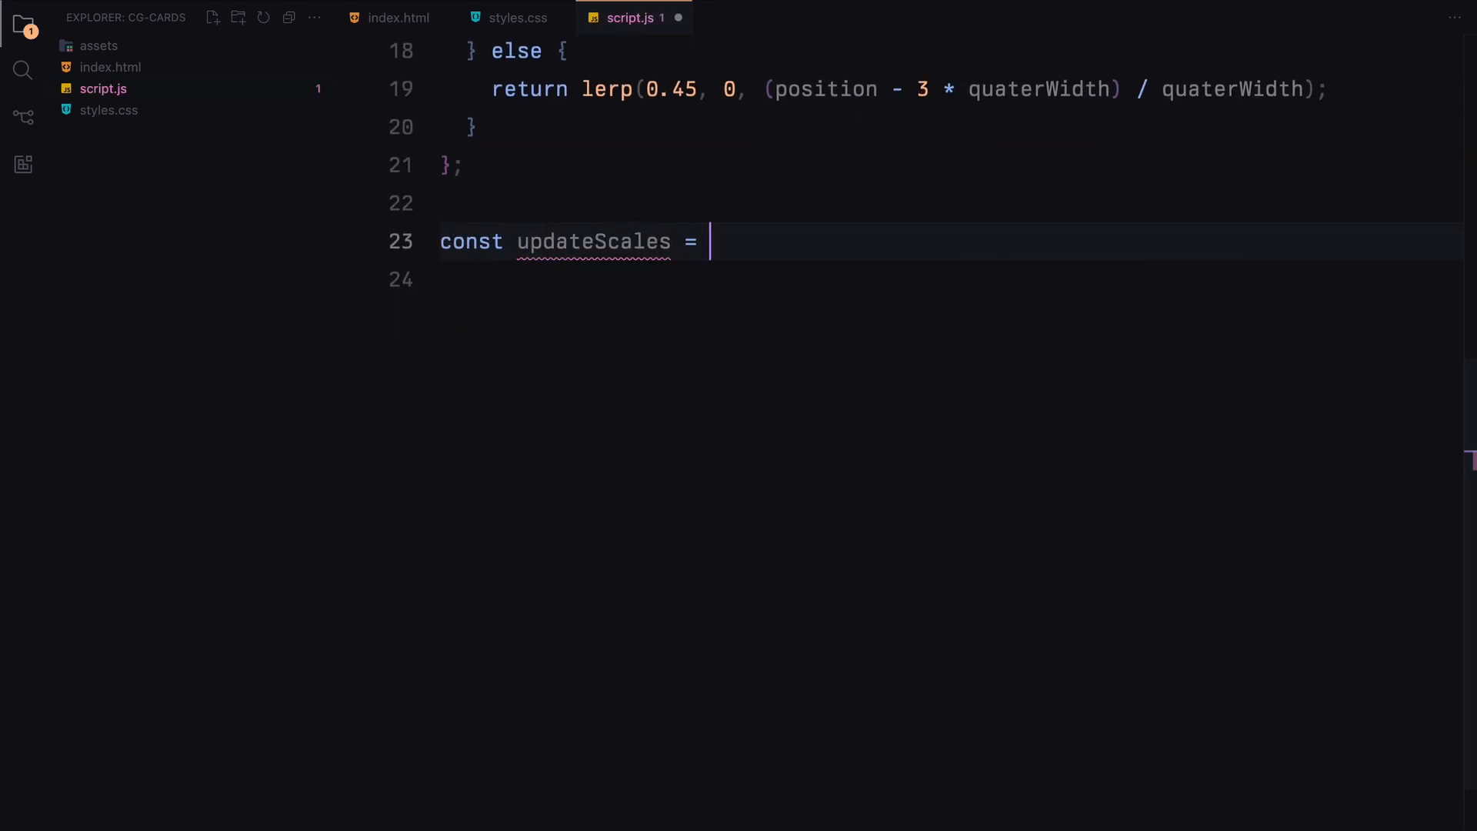
pyautogui.write('() => {')
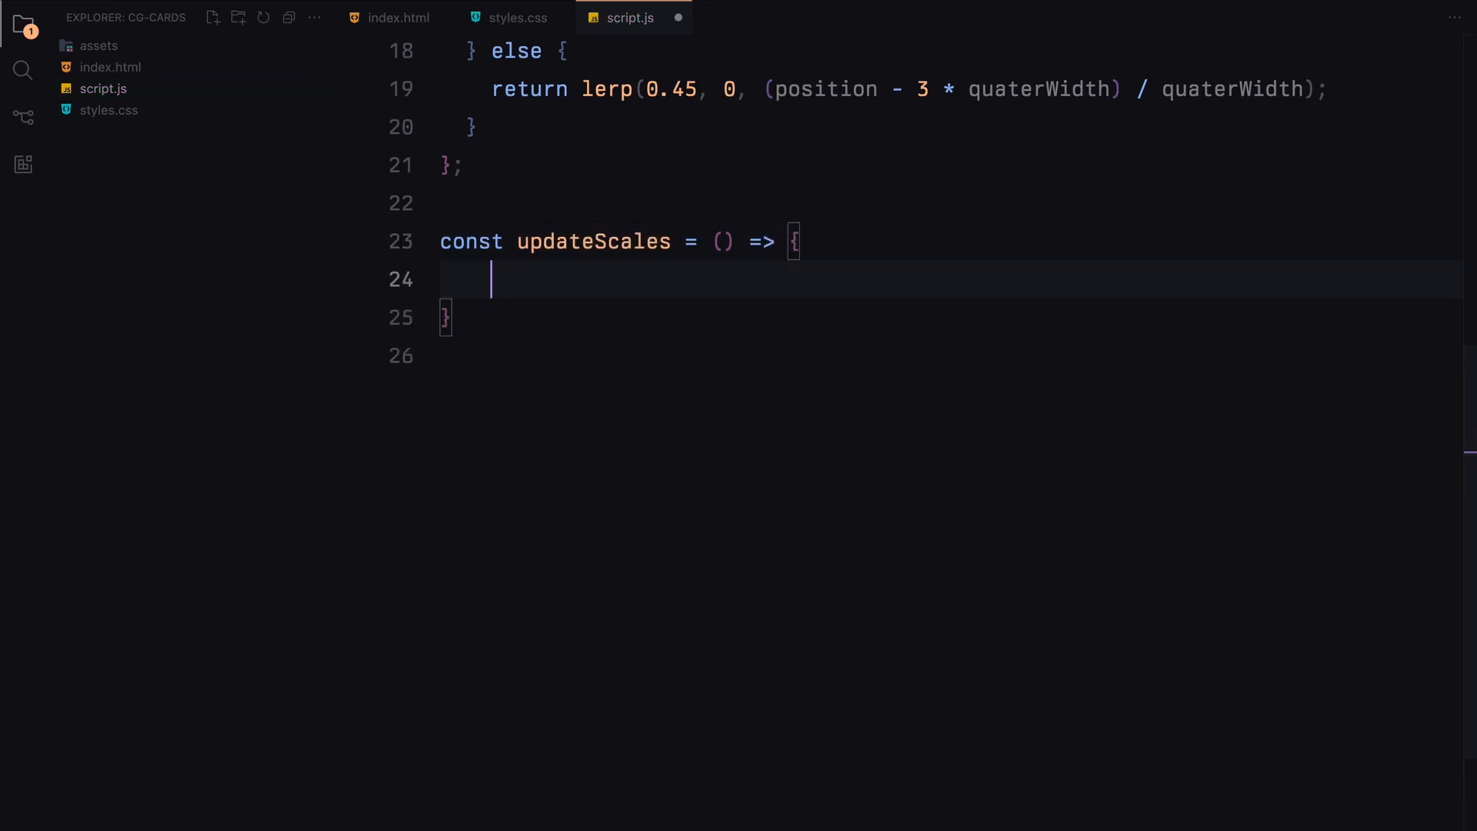
pyautogui.write('const viewport')
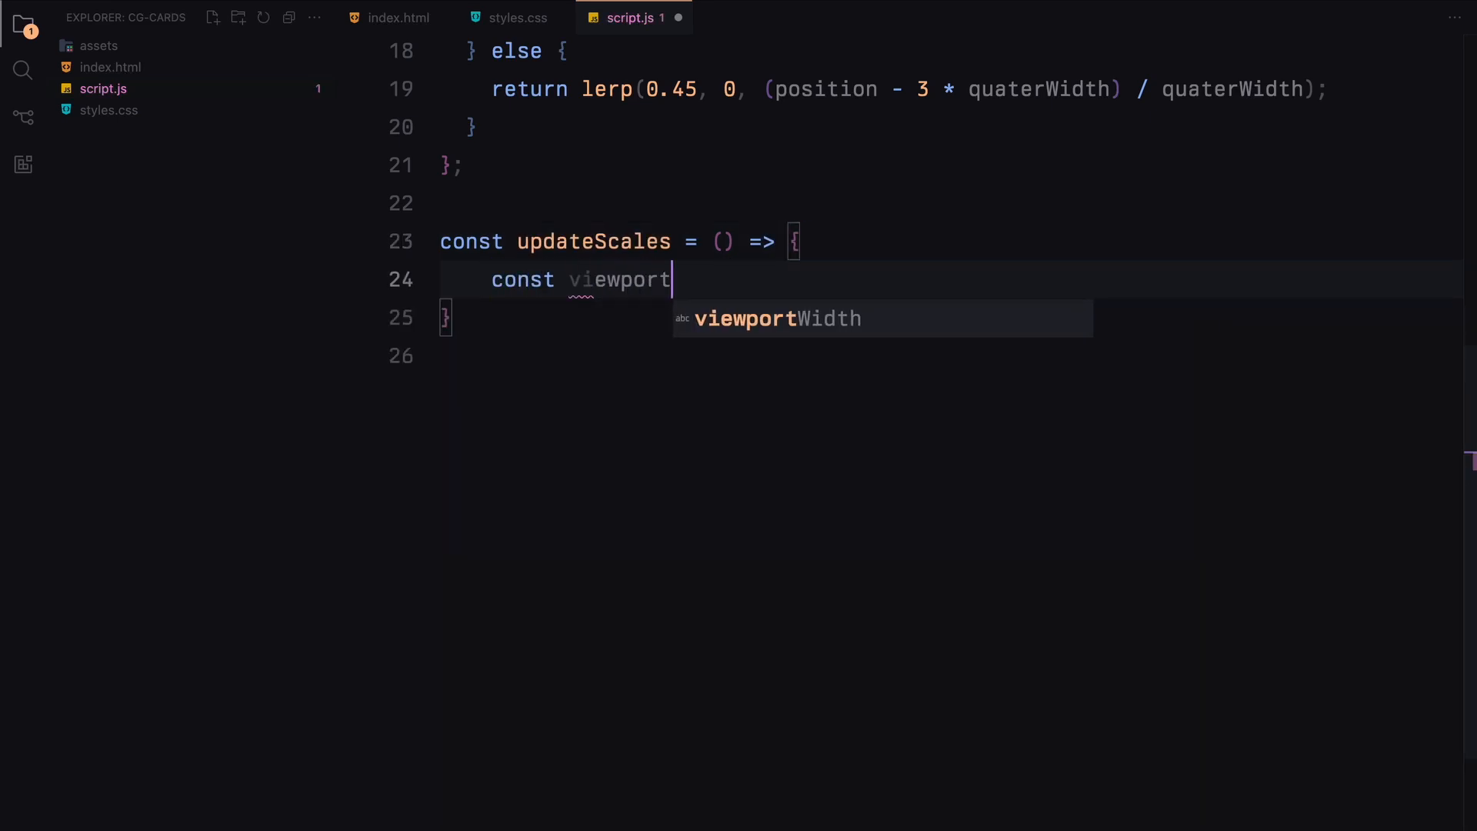
pyautogui.write('Width = window.')
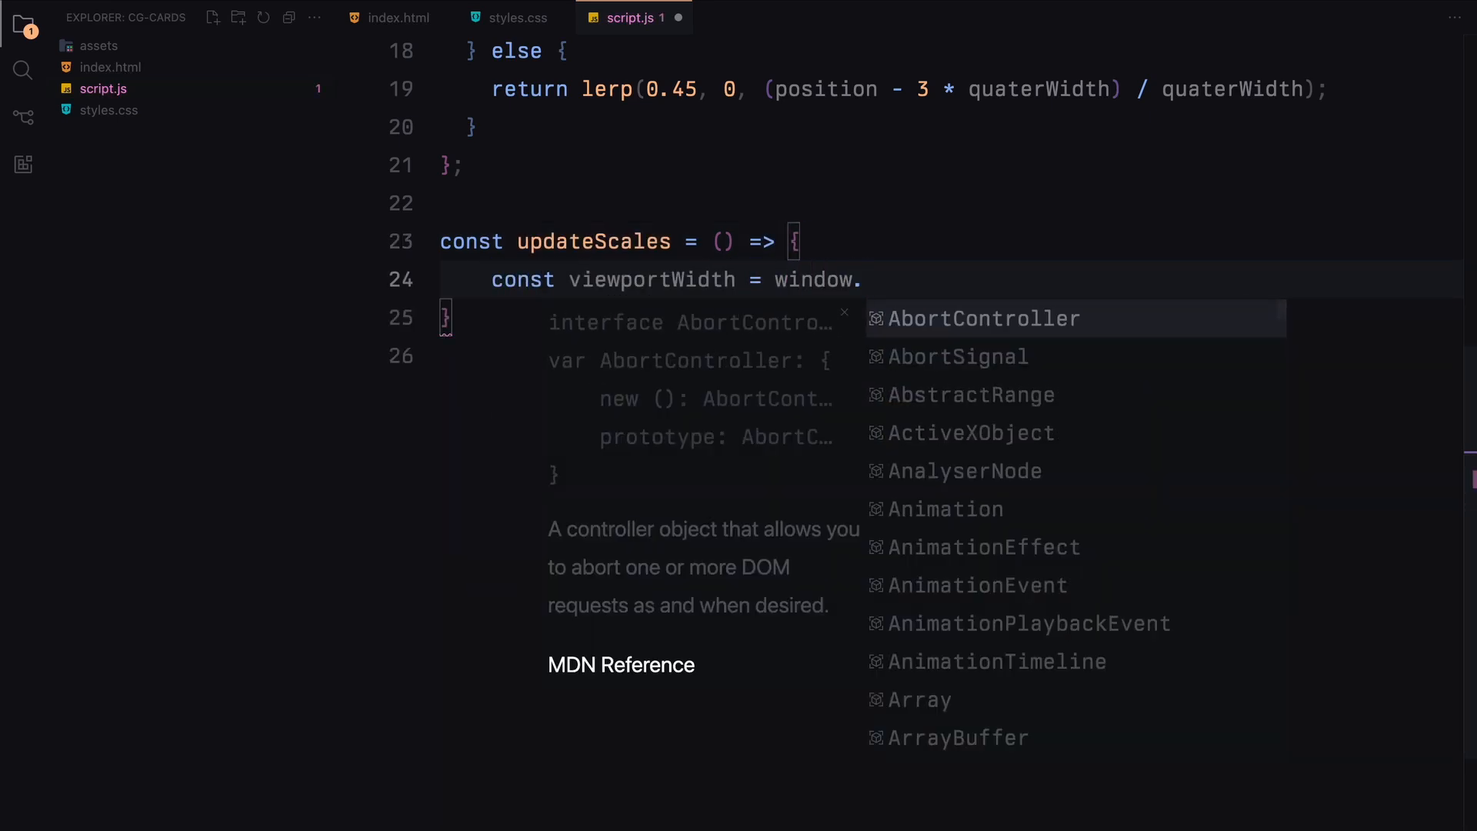
pyautogui.write('innerWidth;')
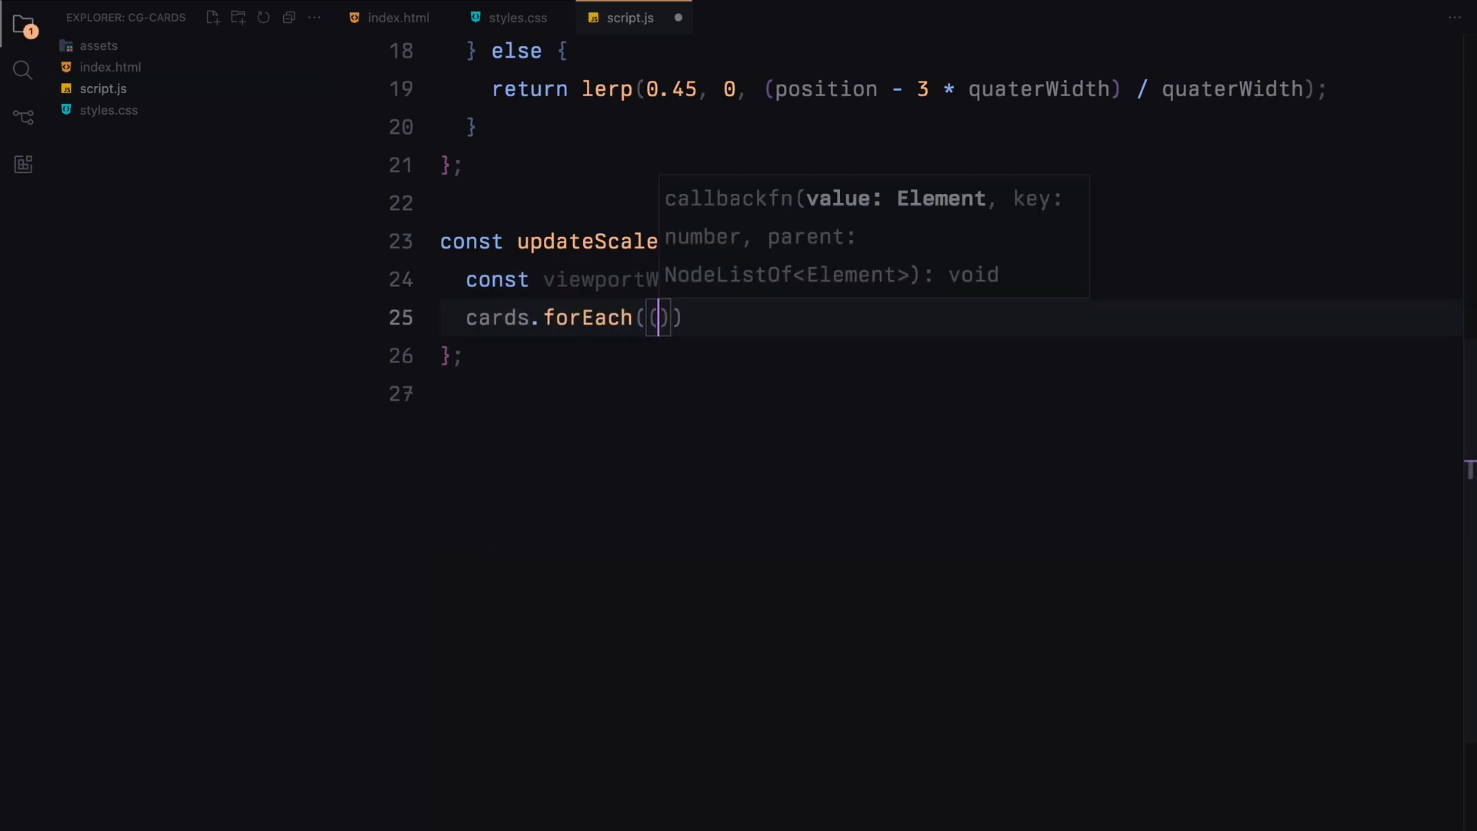
# For each card, compute its center, scaleFactor via getScaleFactor, and imgScaleFactor as scaleFactor * 1.1.
pyautogui.write('card) => {')
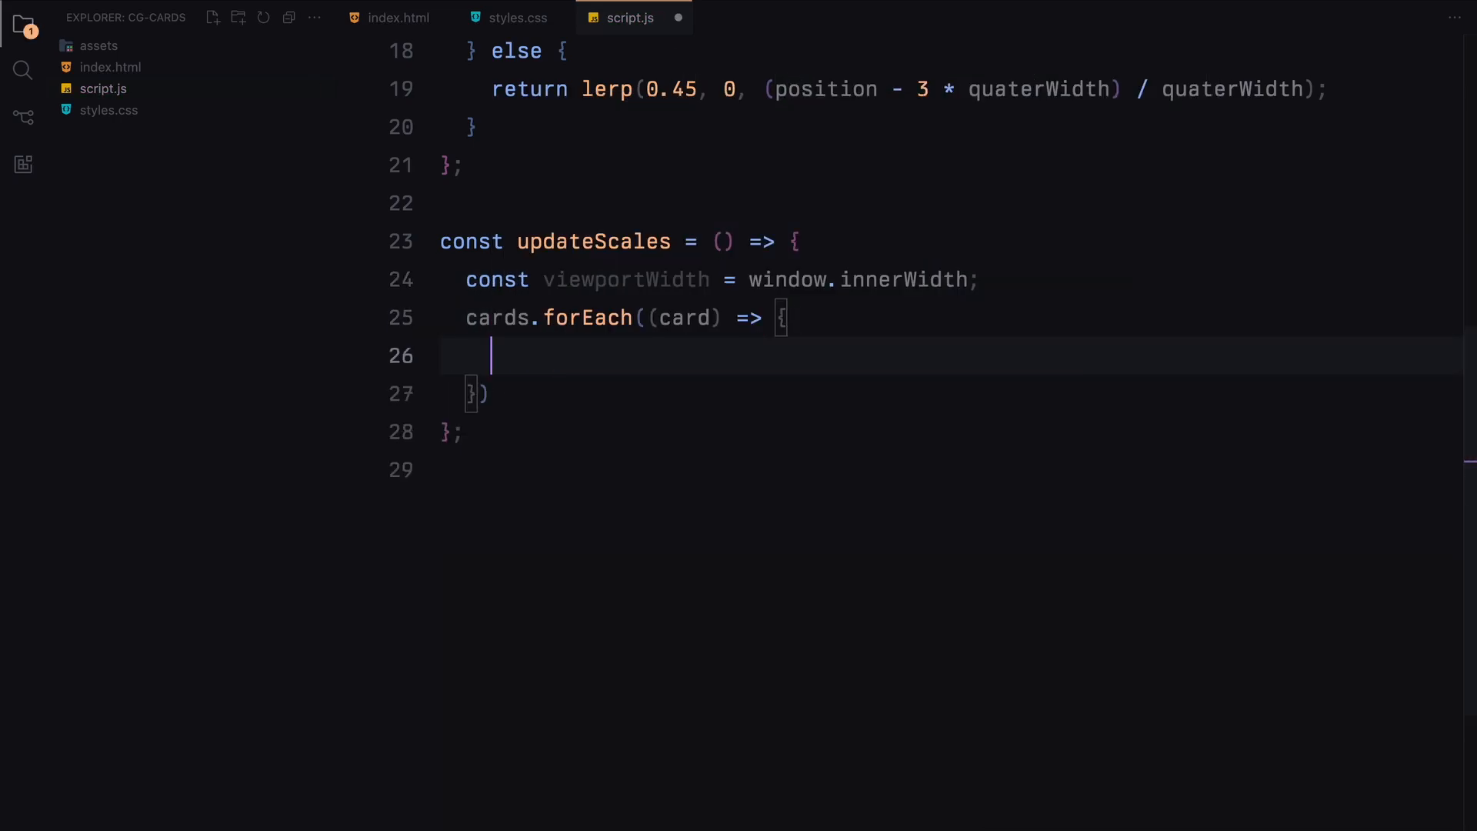
pyautogui.write('const cardRect = card.getBoundingClientRect();')
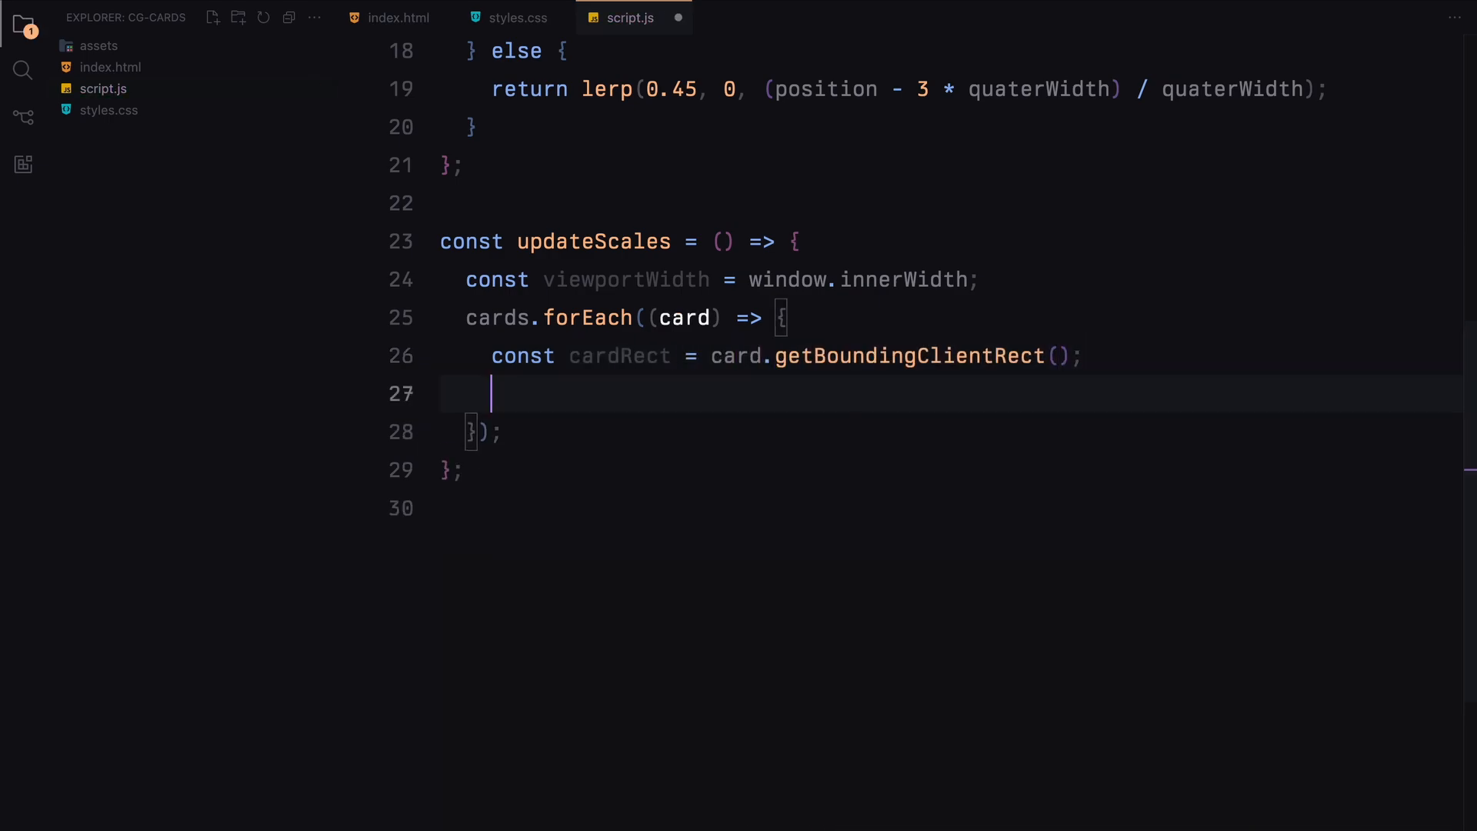
pyautogui.write('const cardCenter')
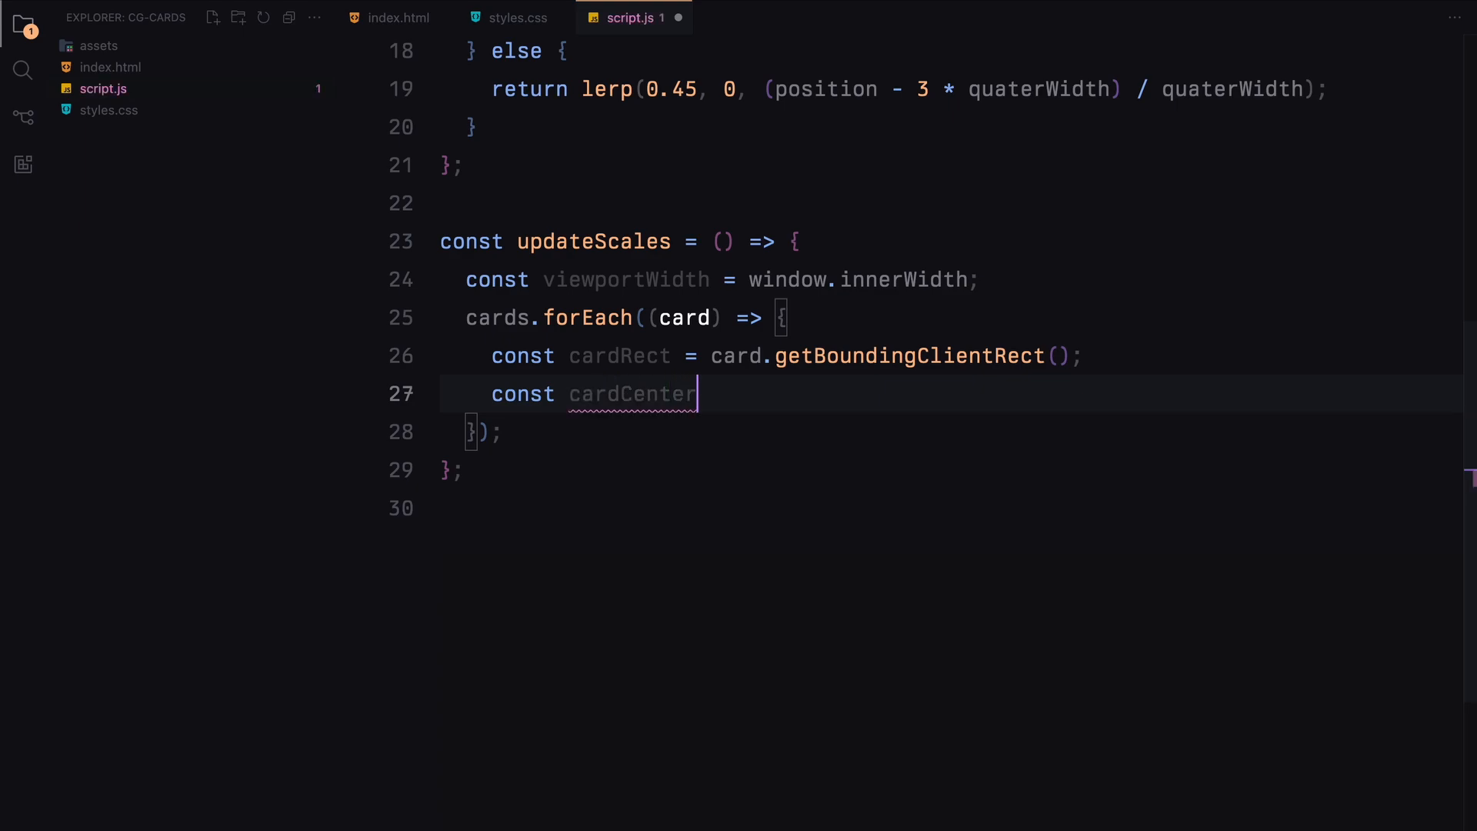
pyautogui.write('= cardRect.left')
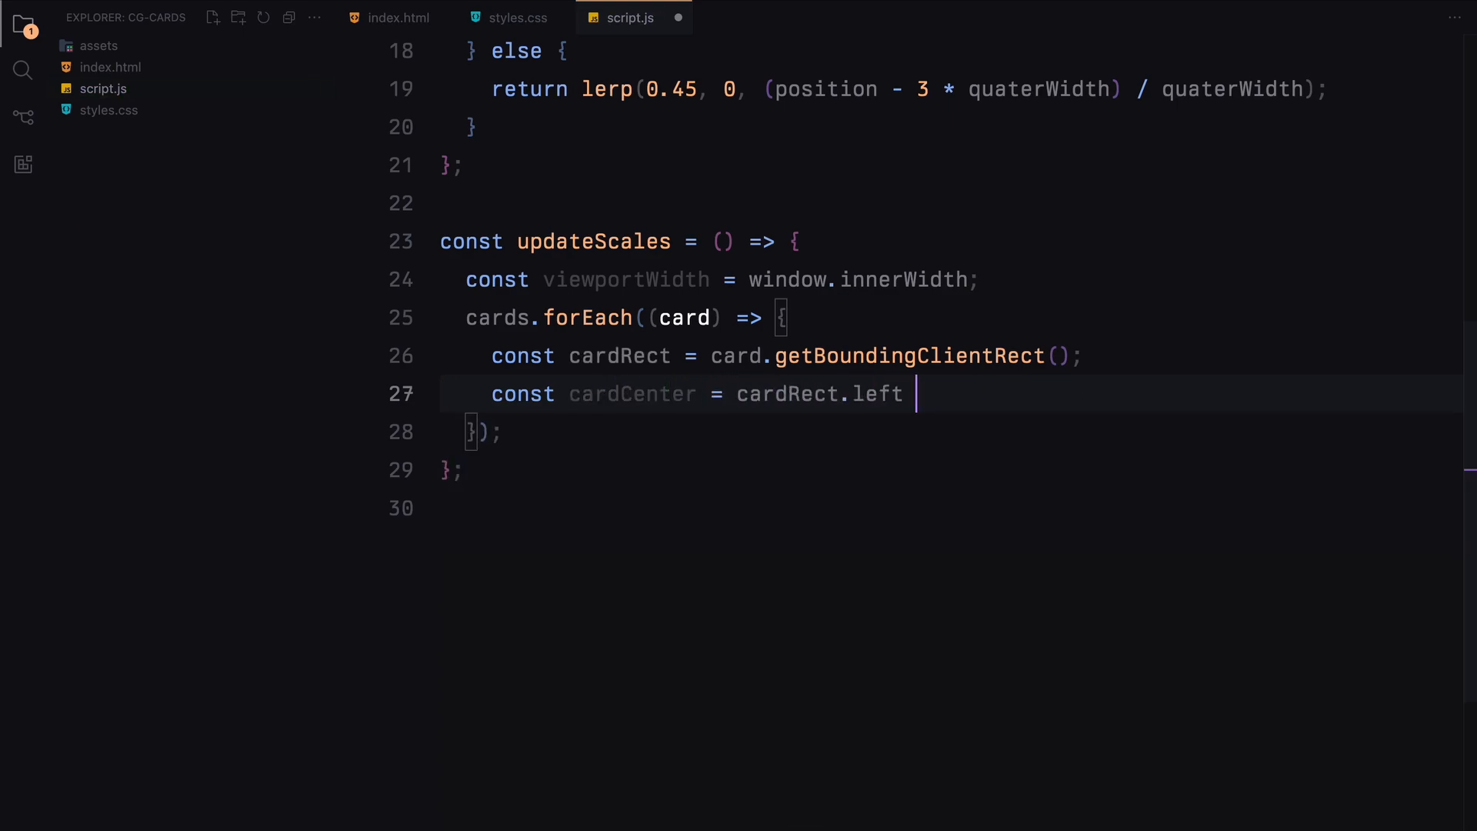
pyautogui.write('+ cardRect.width /')
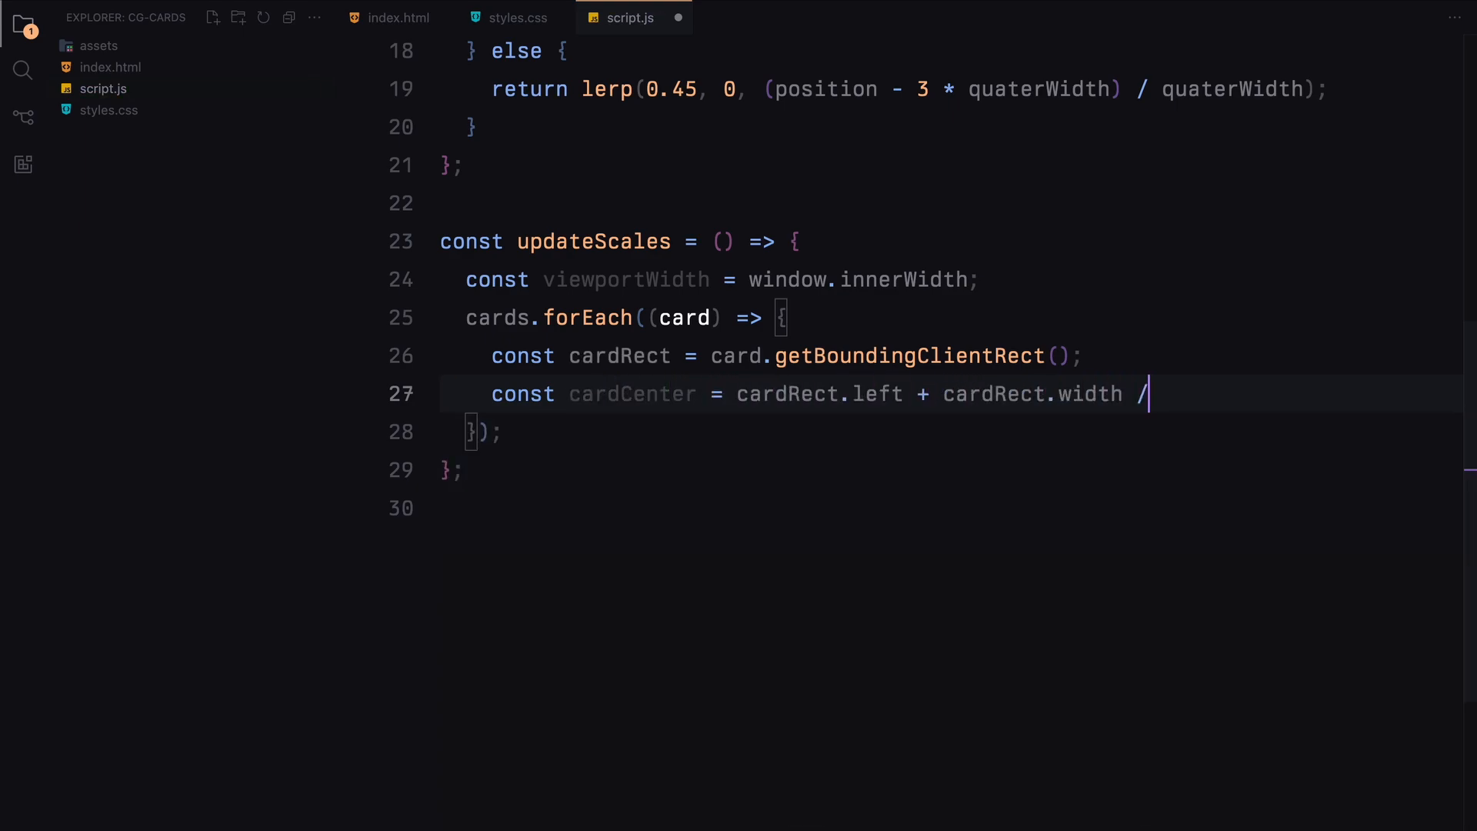
pyautogui.write('2;')
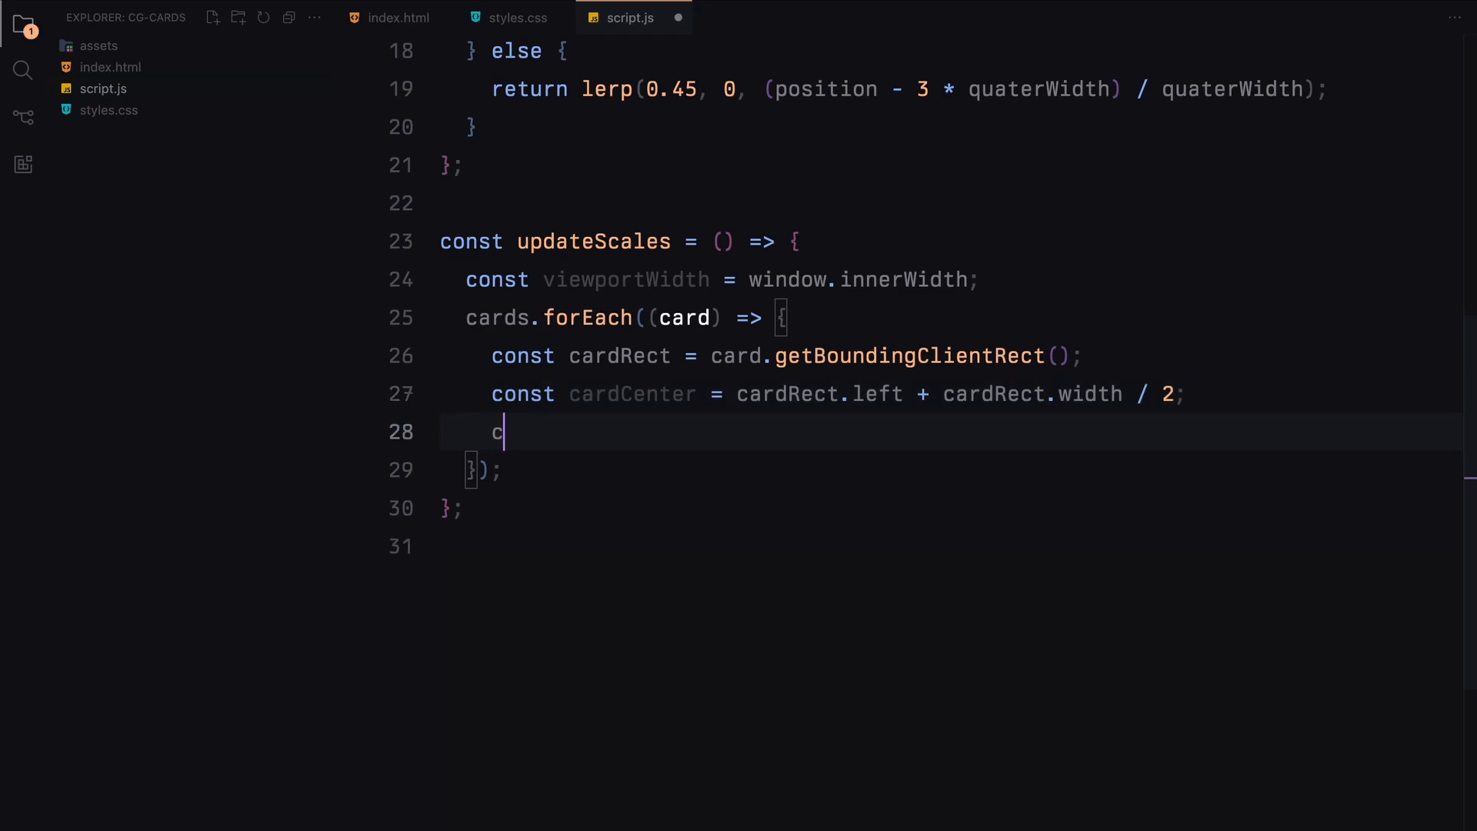
pyautogui.write('onst scaleFactor =')
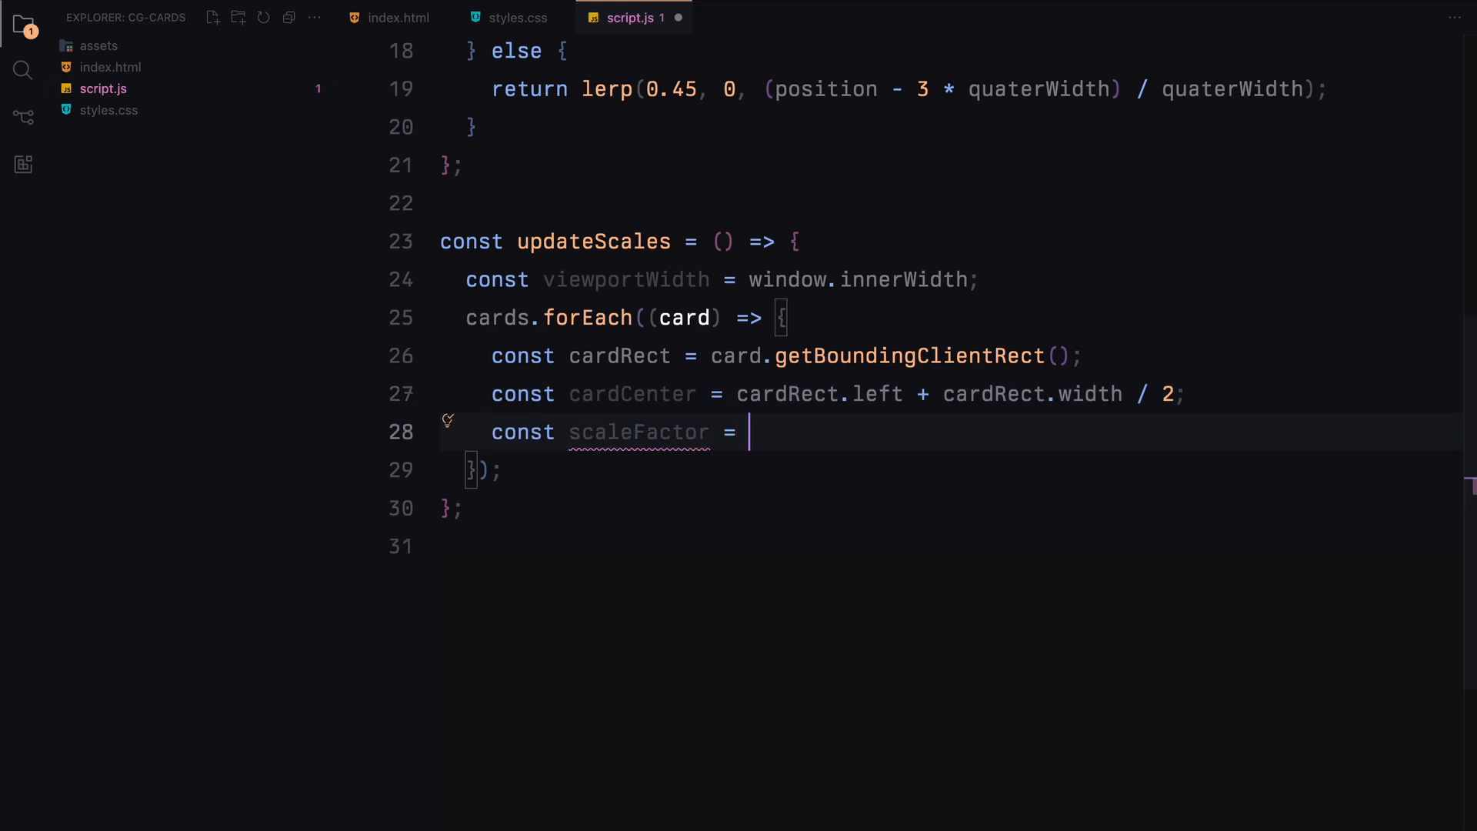
pyautogui.write('getScaleFactor(cardCenter, viewportWidth);')
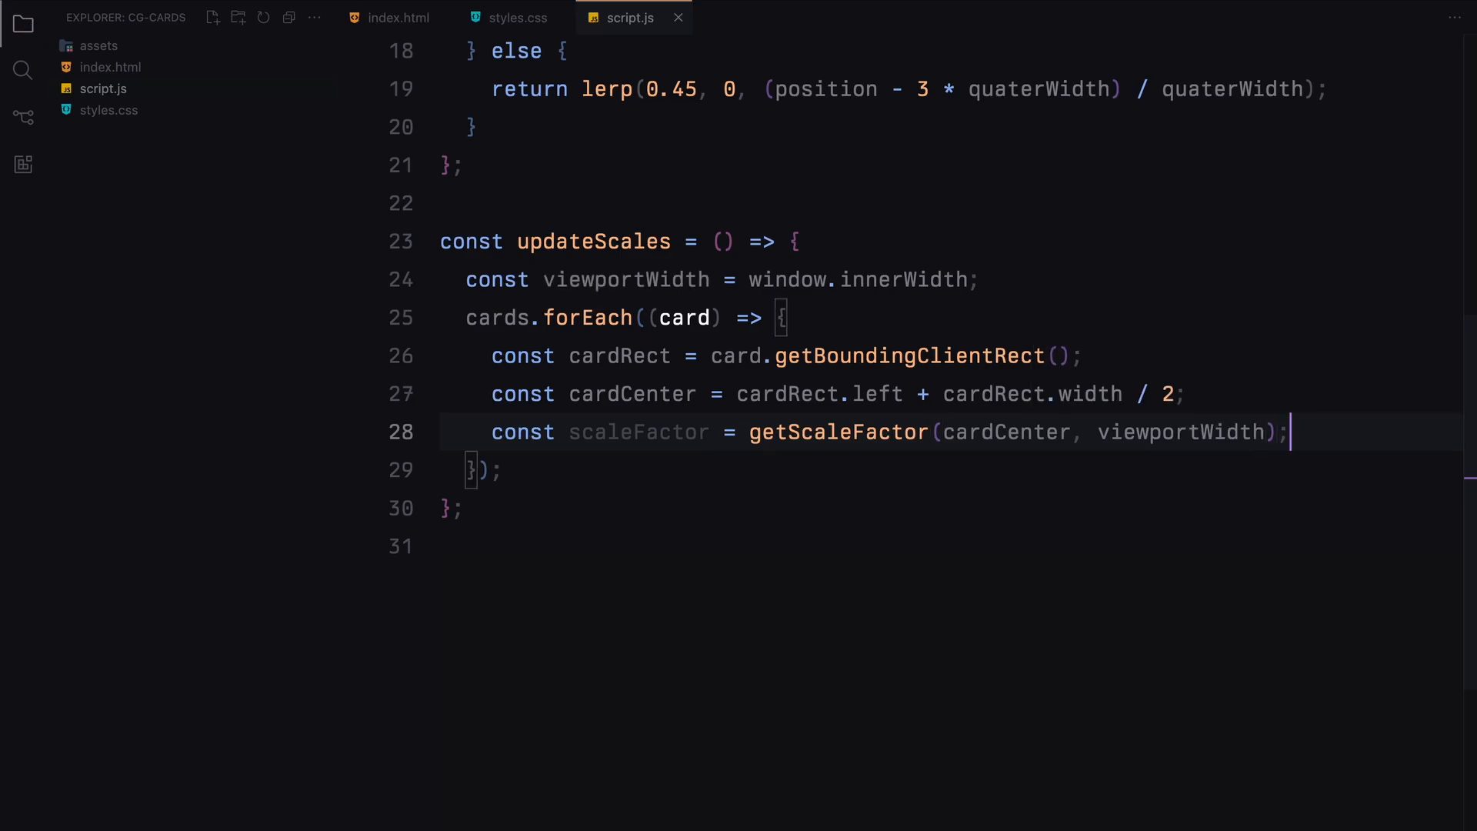
pyautogui.write('const imgScaleFac')
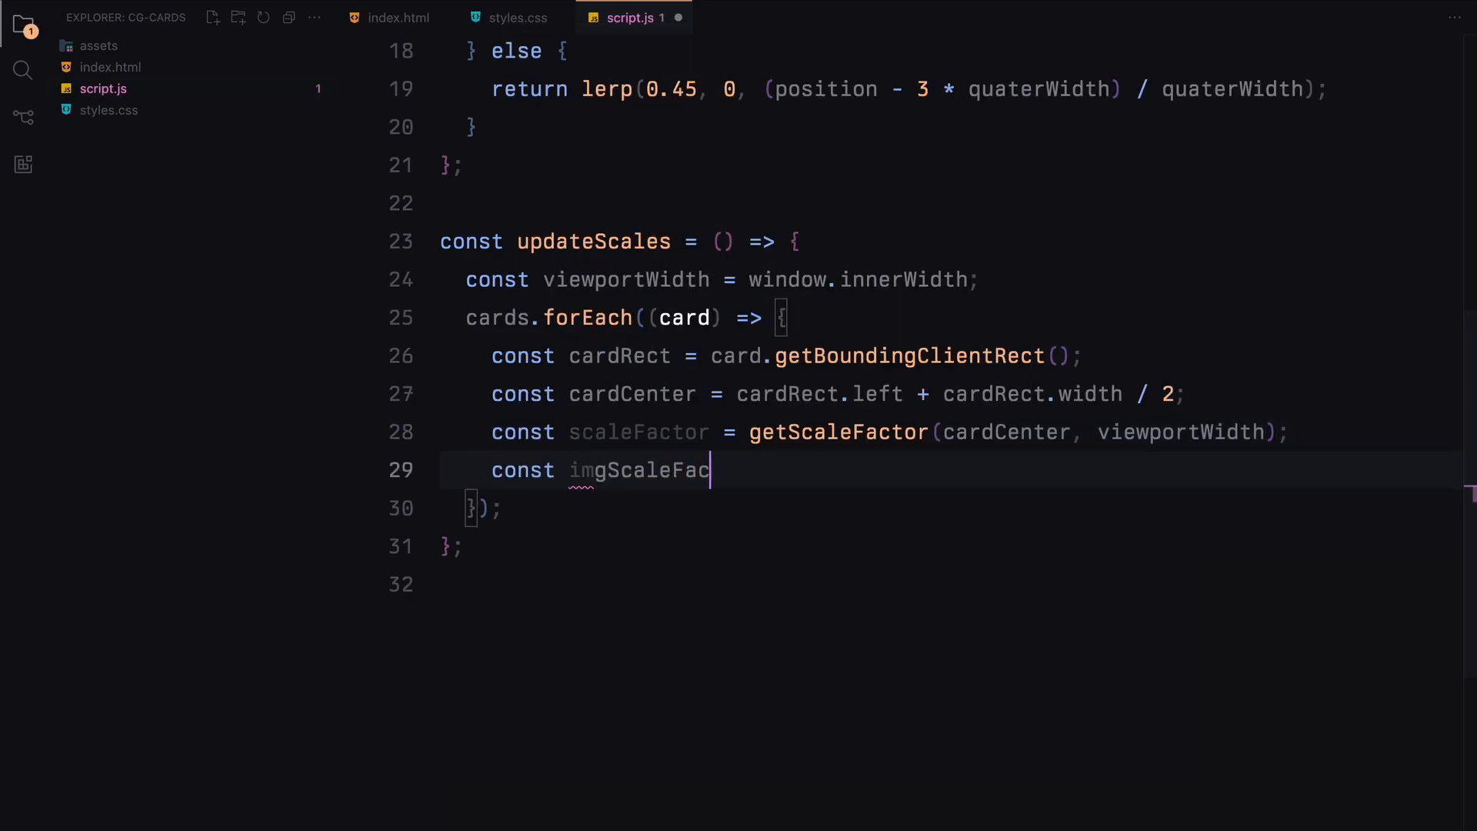
pyautogui.write('tor = scaleFactor')
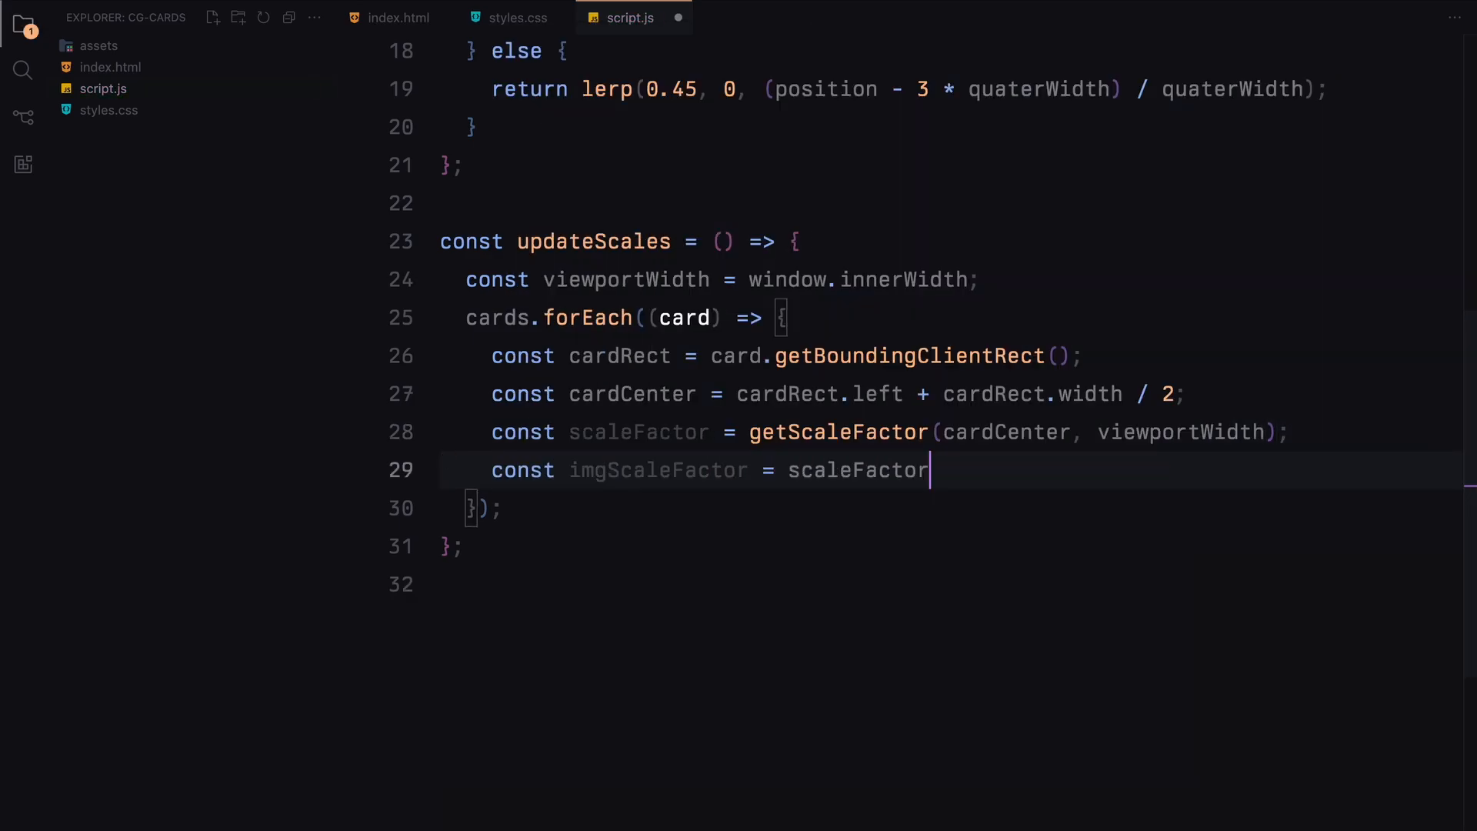
pyautogui.write('* 1.1;')
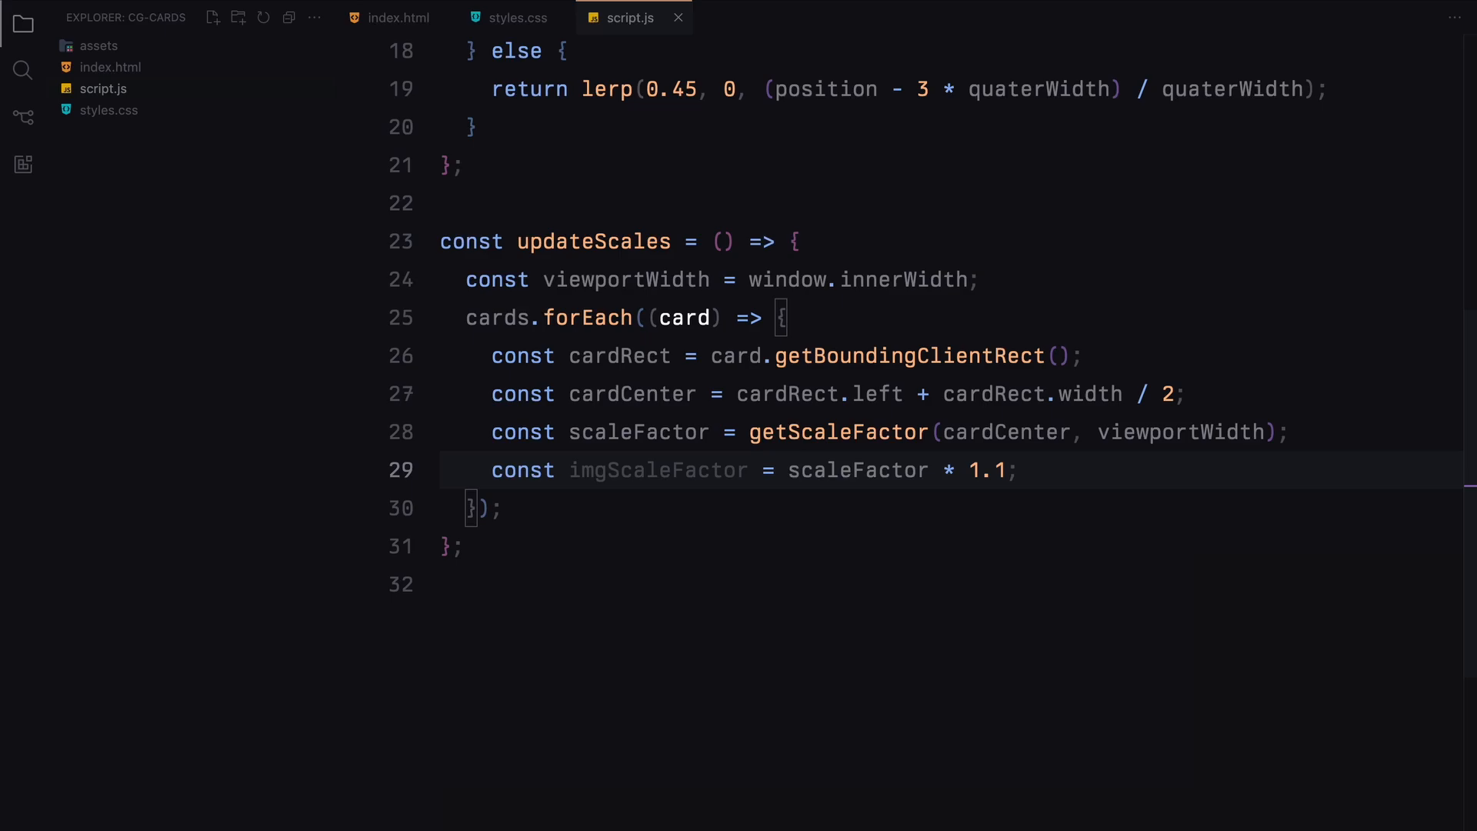
# Apply scale(scaleFactor) to each card's transform and scale(imgScaleFactor) to its image.
pyautogui.press('enter')
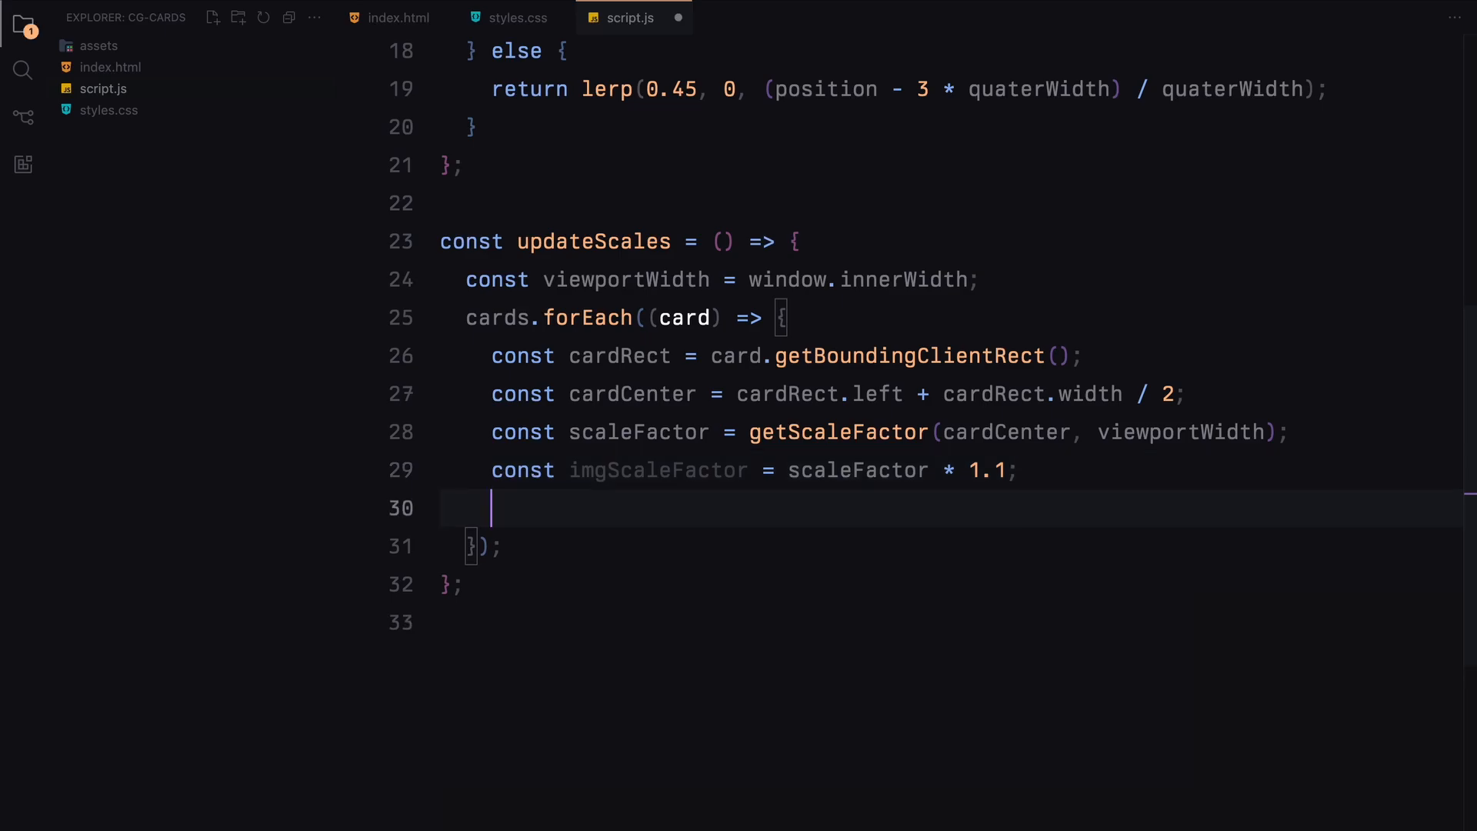
pyautogui.write('const img = card.querySelector("img");')
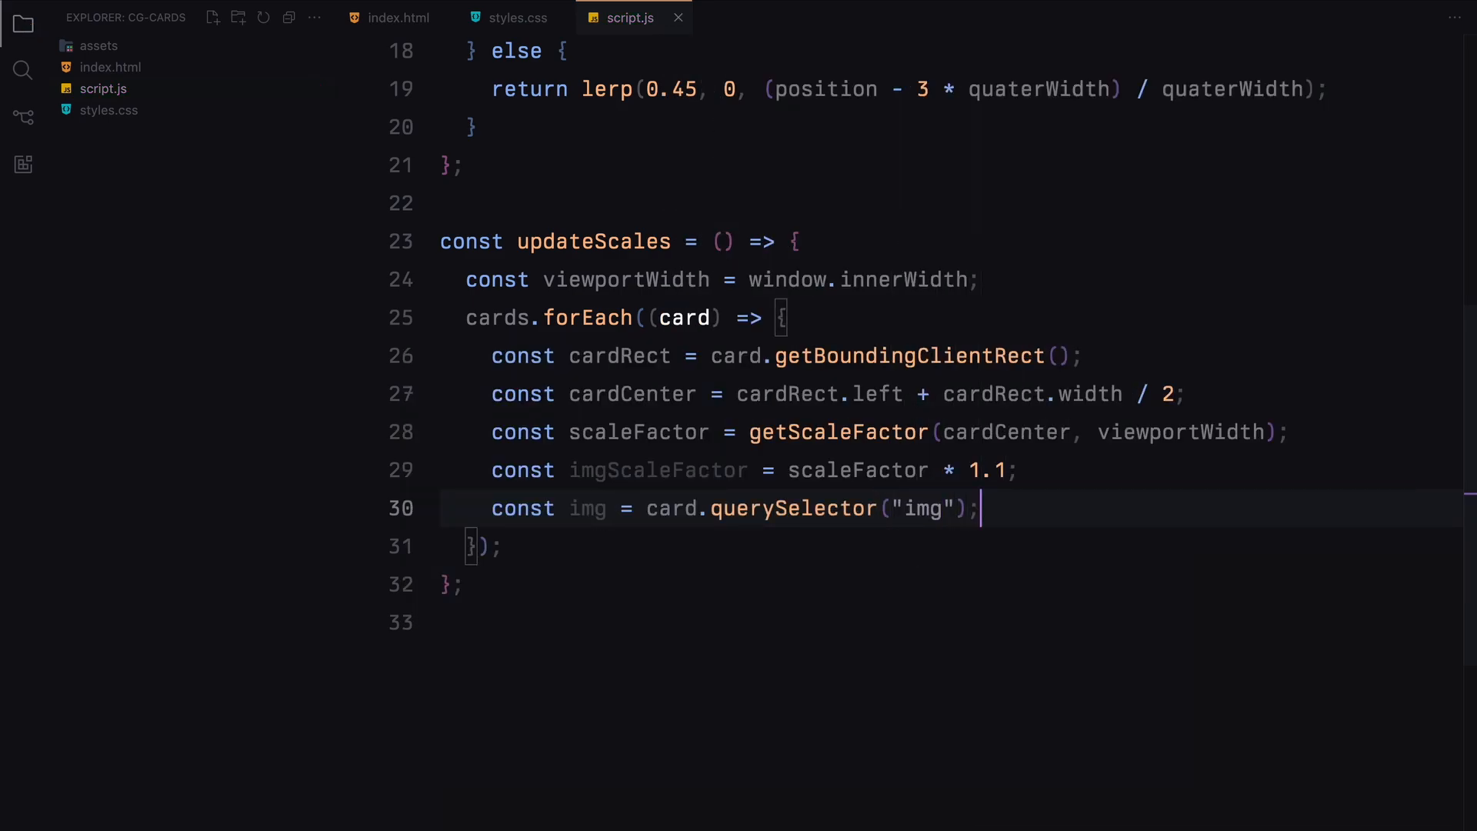
pyautogui.write('card.style.transform = `')
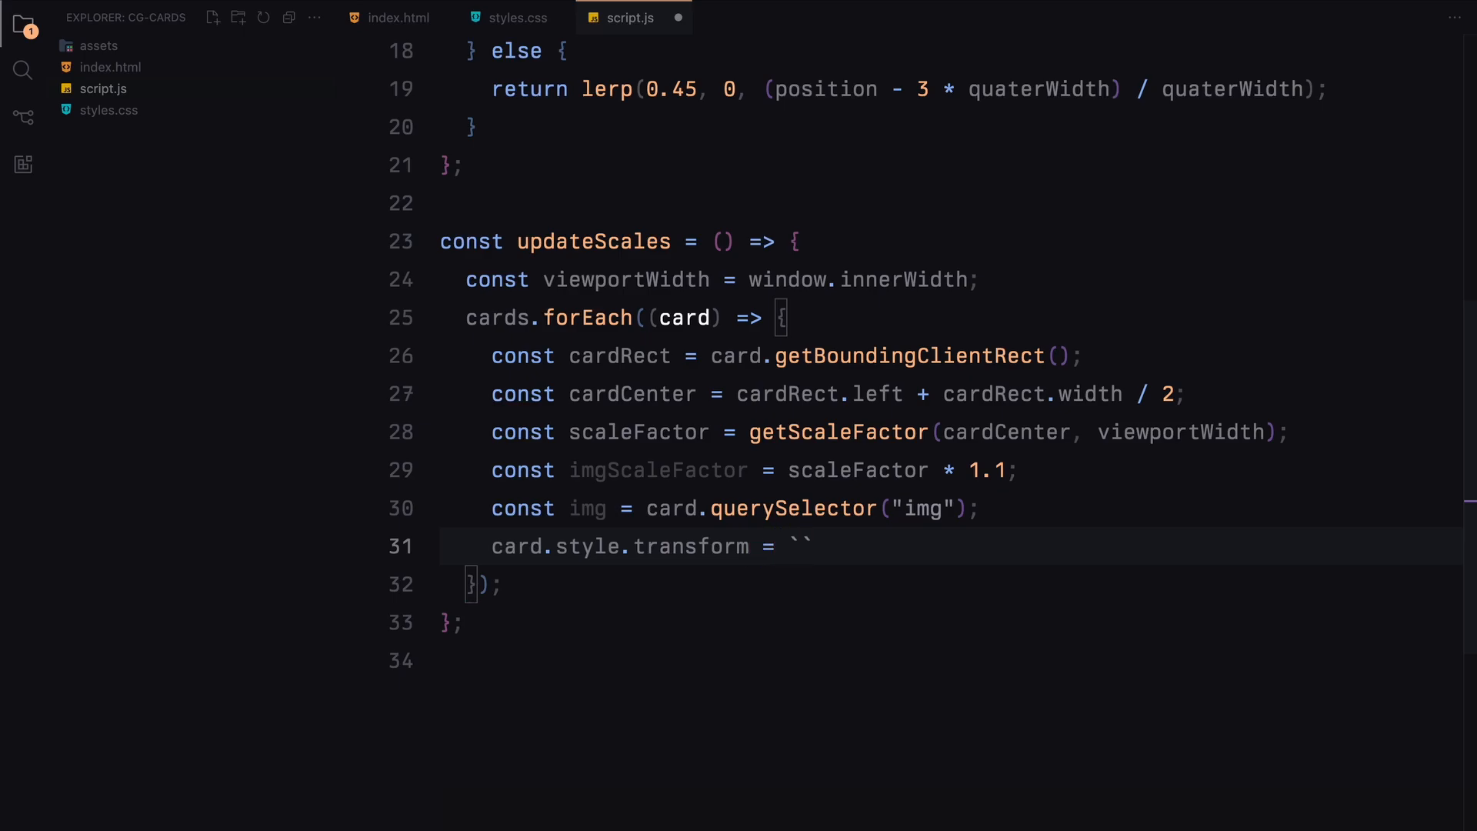
pyautogui.write('scale(${})')
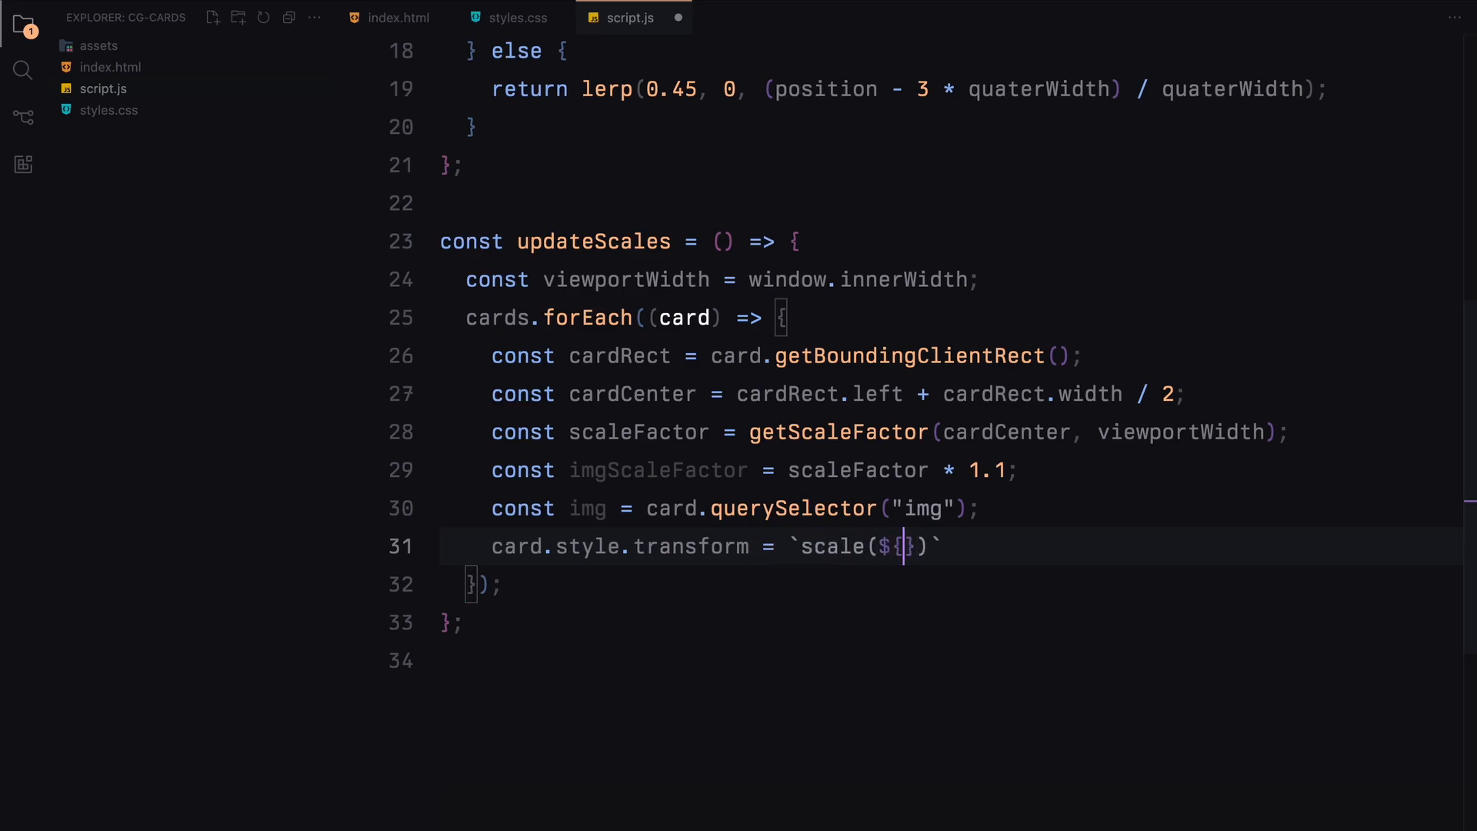
pyautogui.write('scaleFactor}`;')
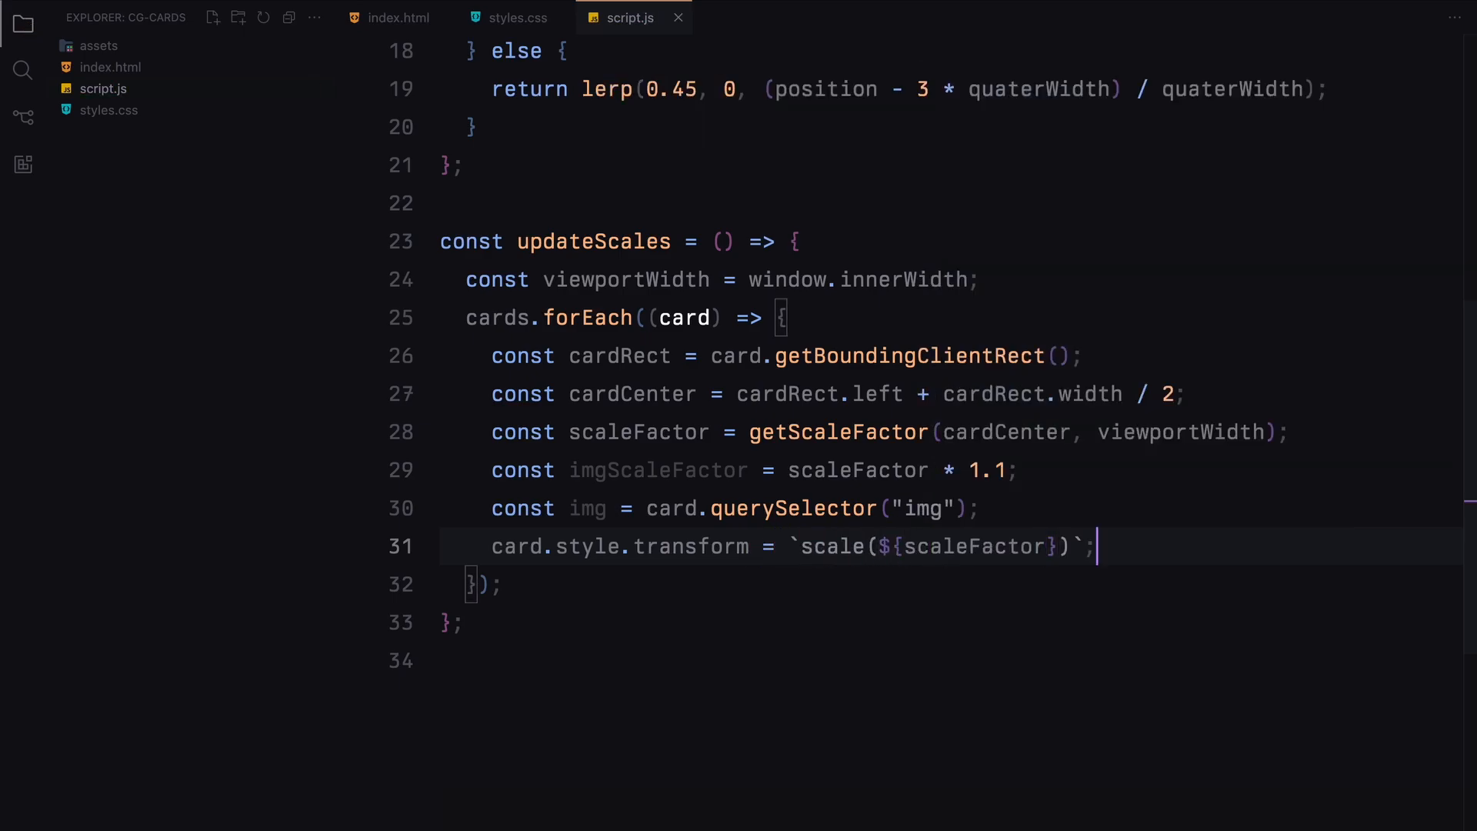
pyautogui.write('img.style.transform = `sca`')
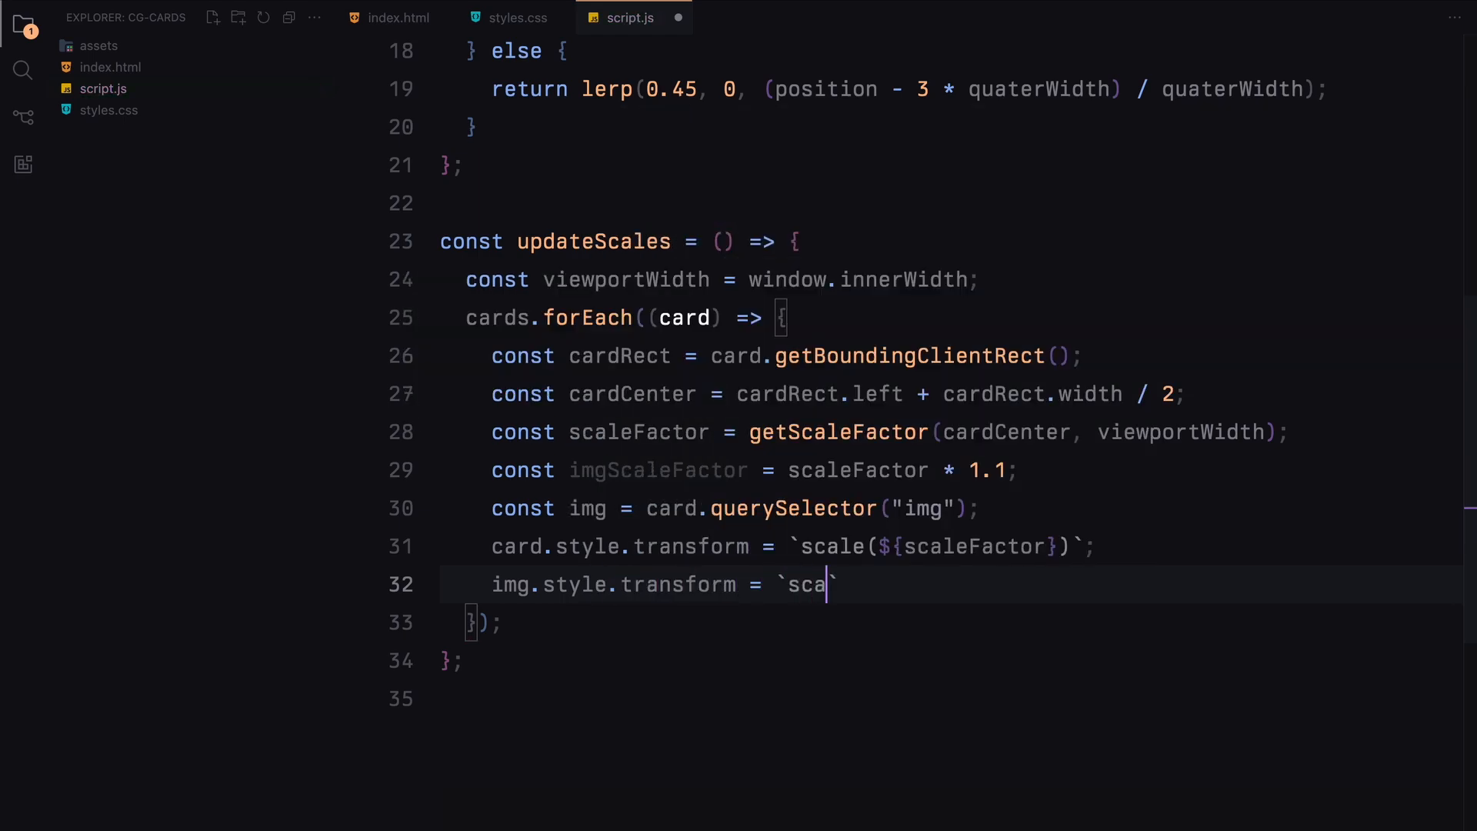
pyautogui.write('le(${imgScaleFactor}')
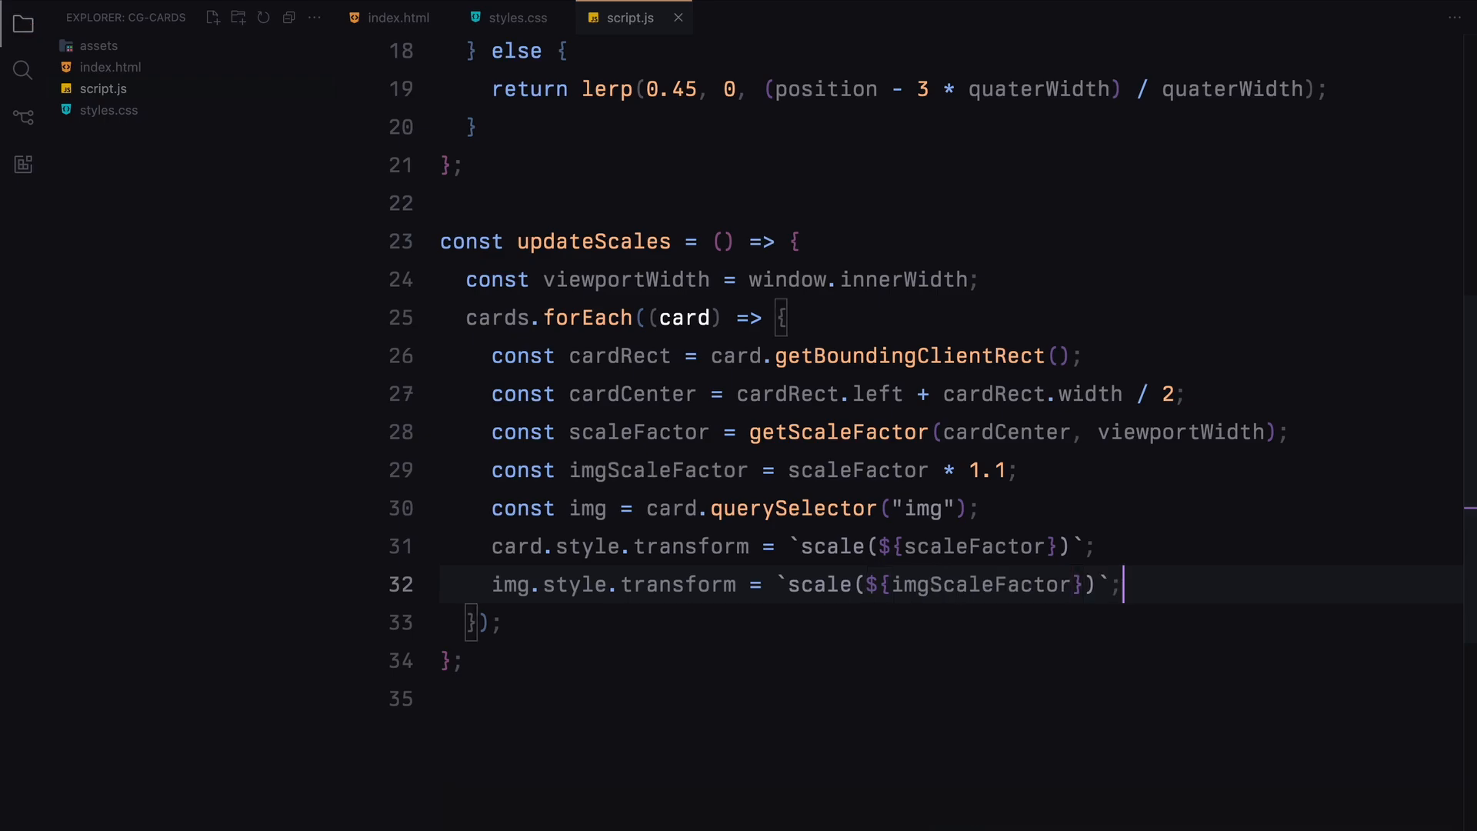
pyautogui.scroll(-3)
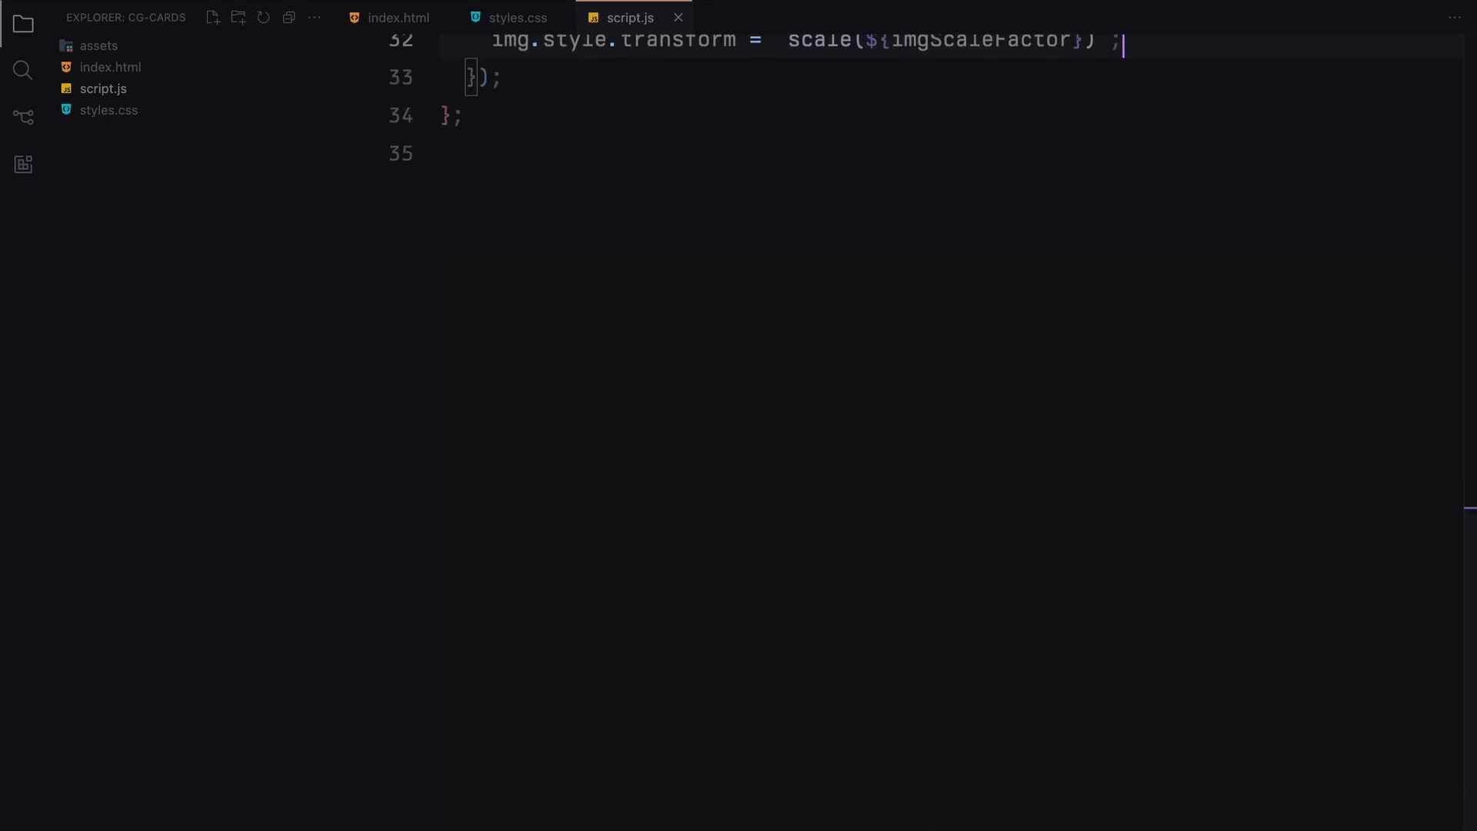
# Add a lerp(start, end, t) arrow function returning start * (1 - t) + end * t.
pyautogui.press('enter')
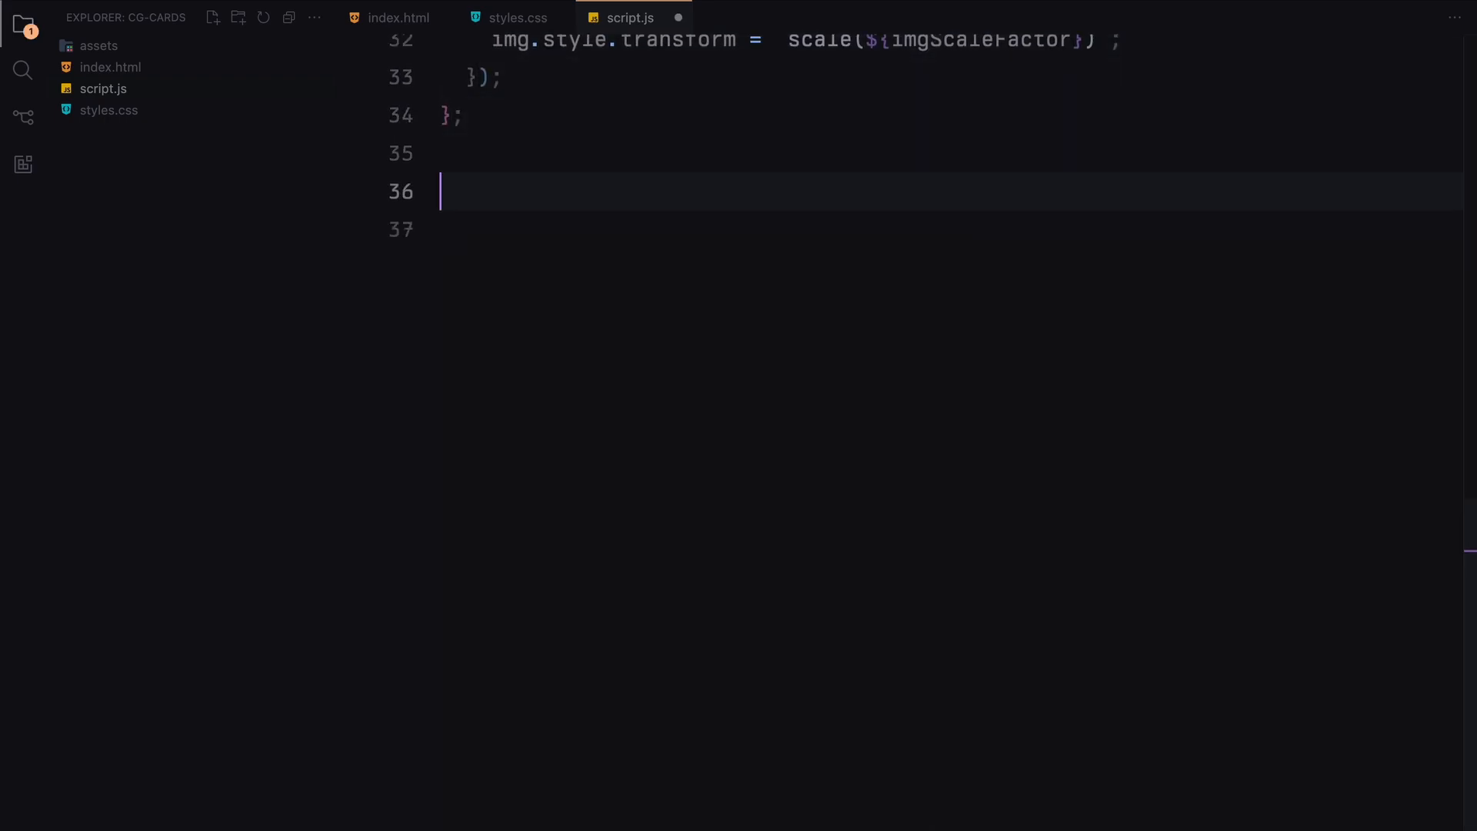
pyautogui.write('const lerp = (sta')
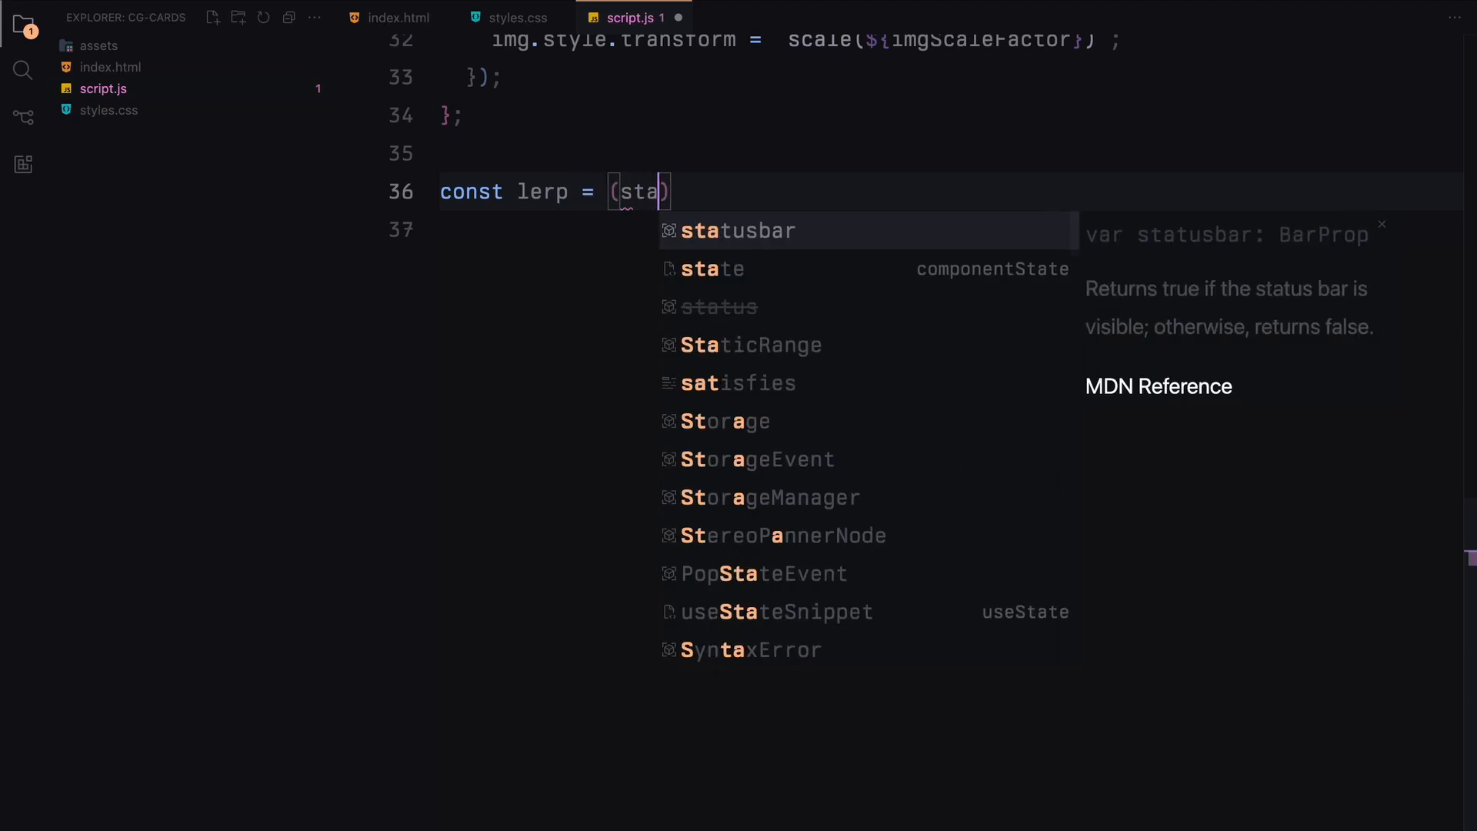
pyautogui.write('start, end, t) => {')
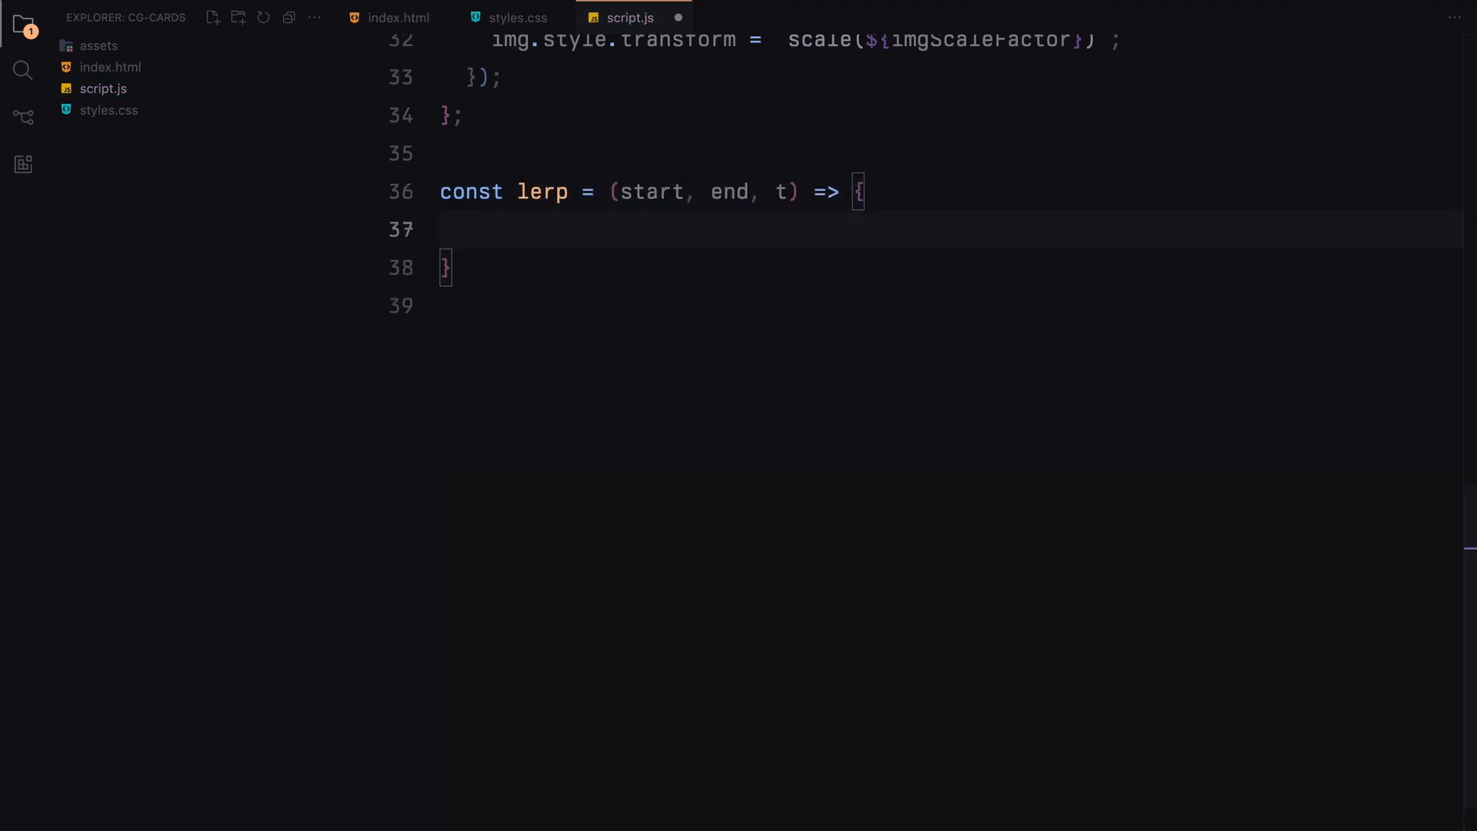
pyautogui.write('return start')
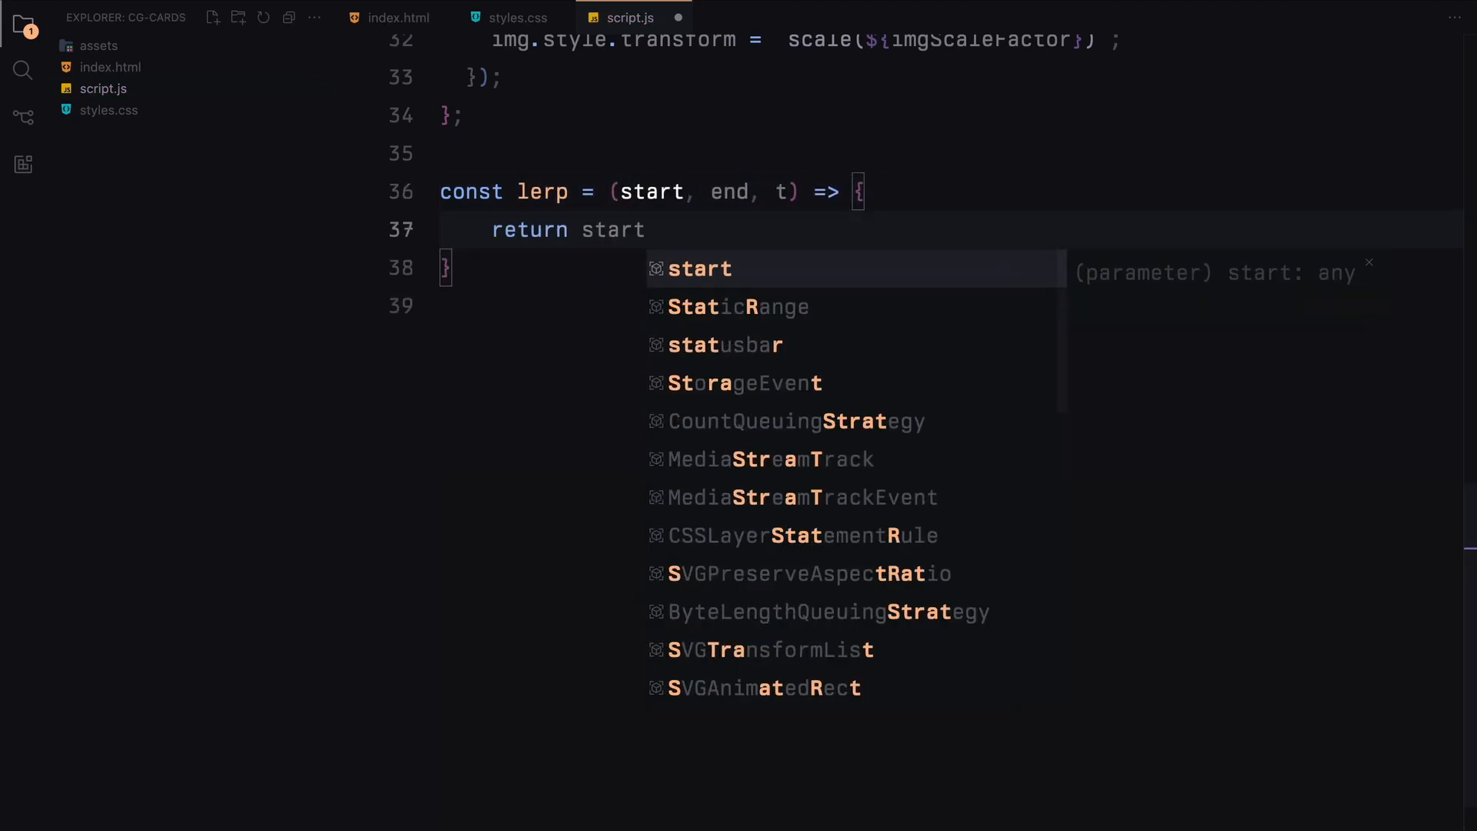
pyautogui.write('* (1 - t) + end * t;')
pyautogui.write('const')
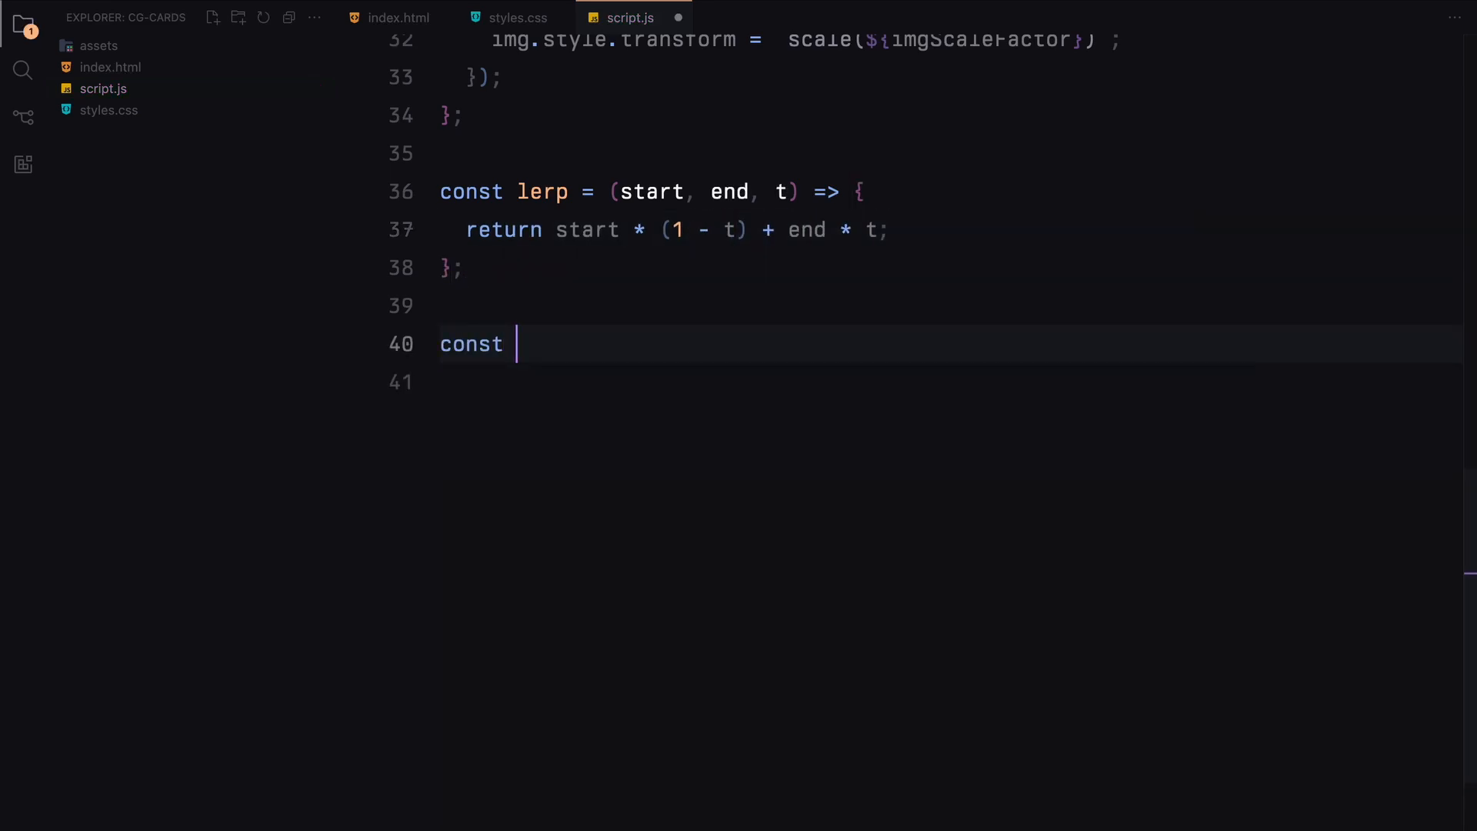
# Define const update, easing currentX toward targetX with lerp.
pyautogui.write('update = () =')
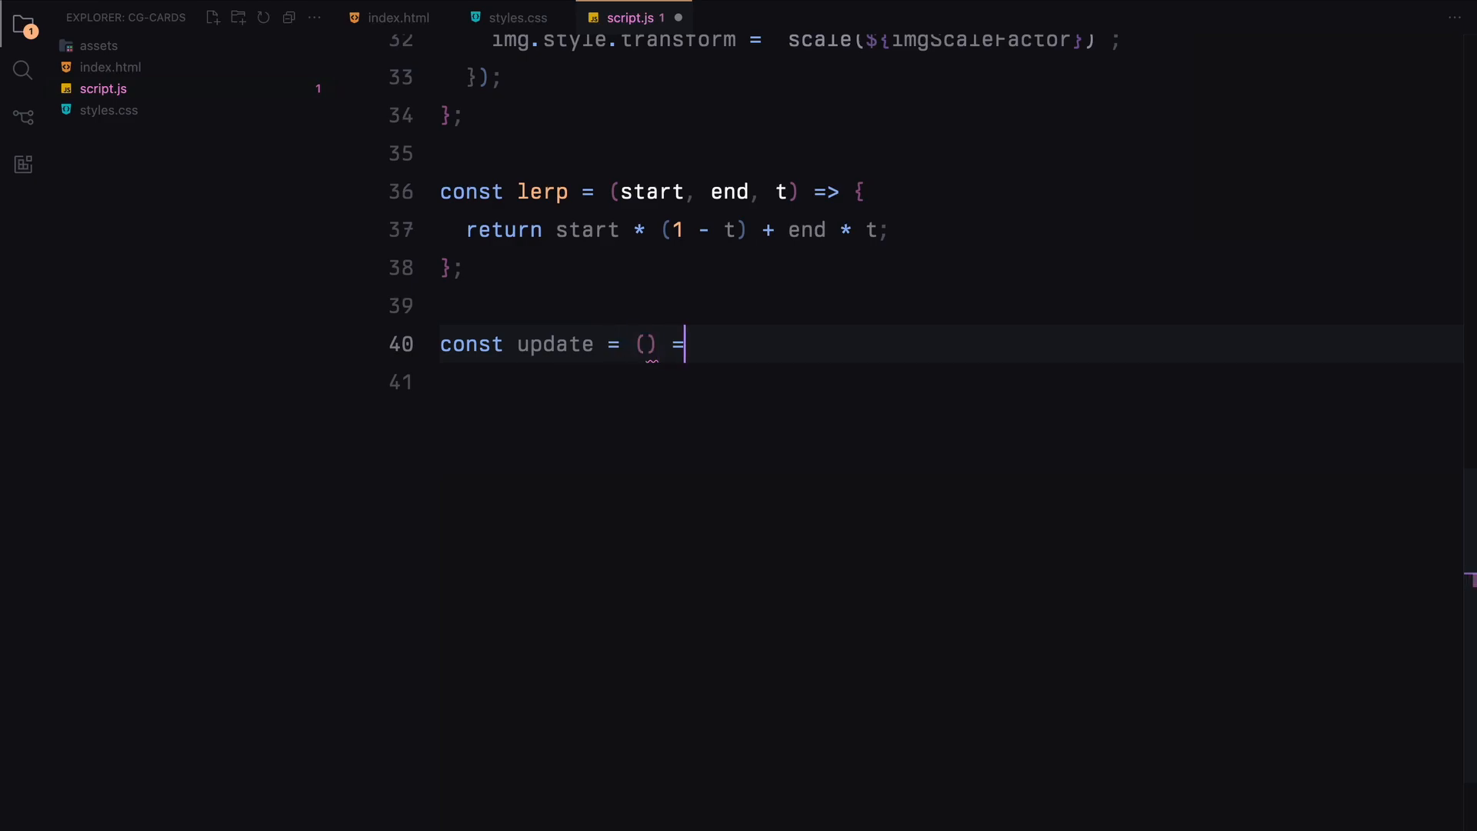
pyautogui.write('{ currentX =')
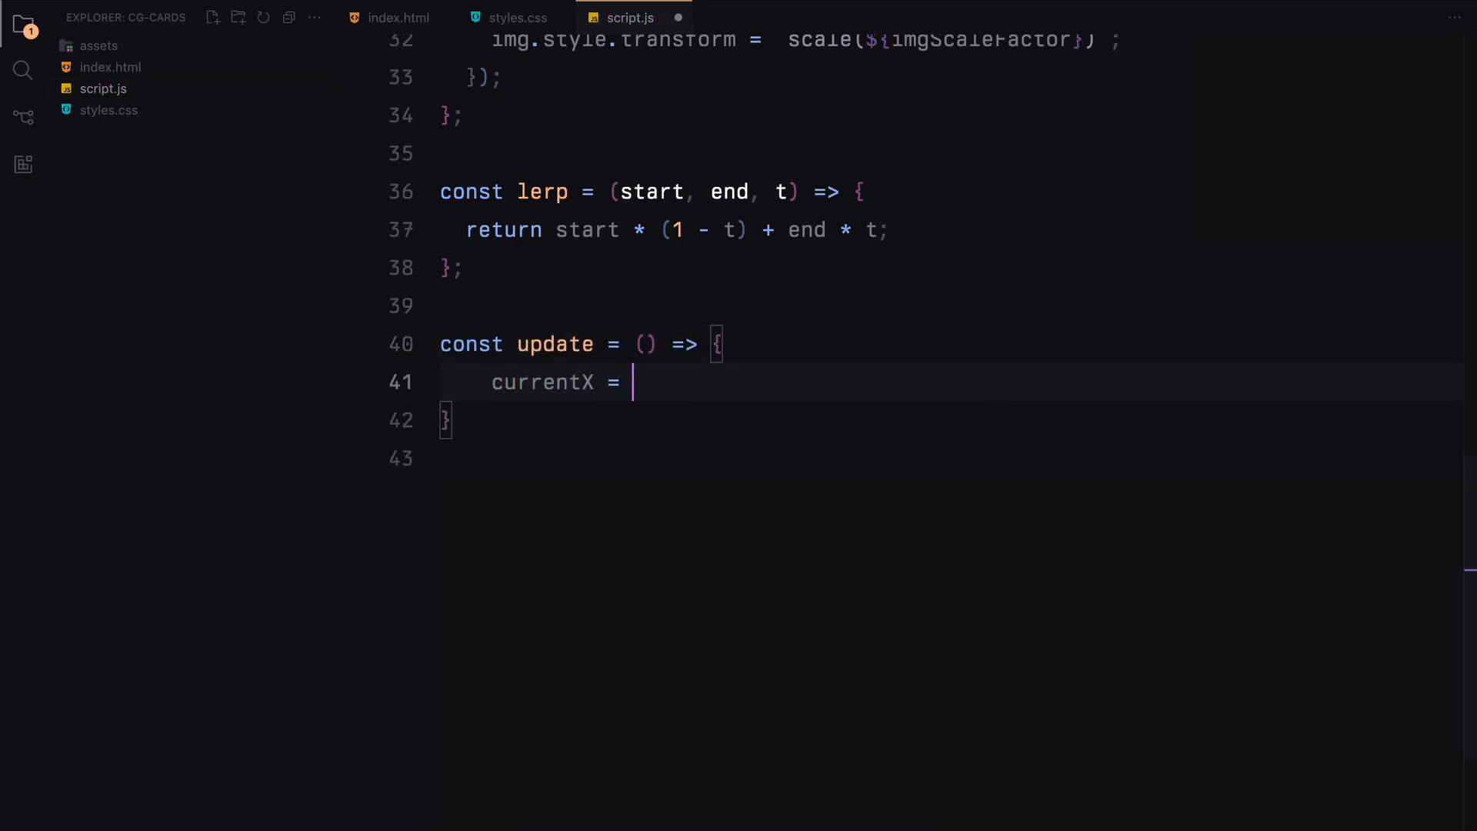
pyautogui.write('lerp(currentX')
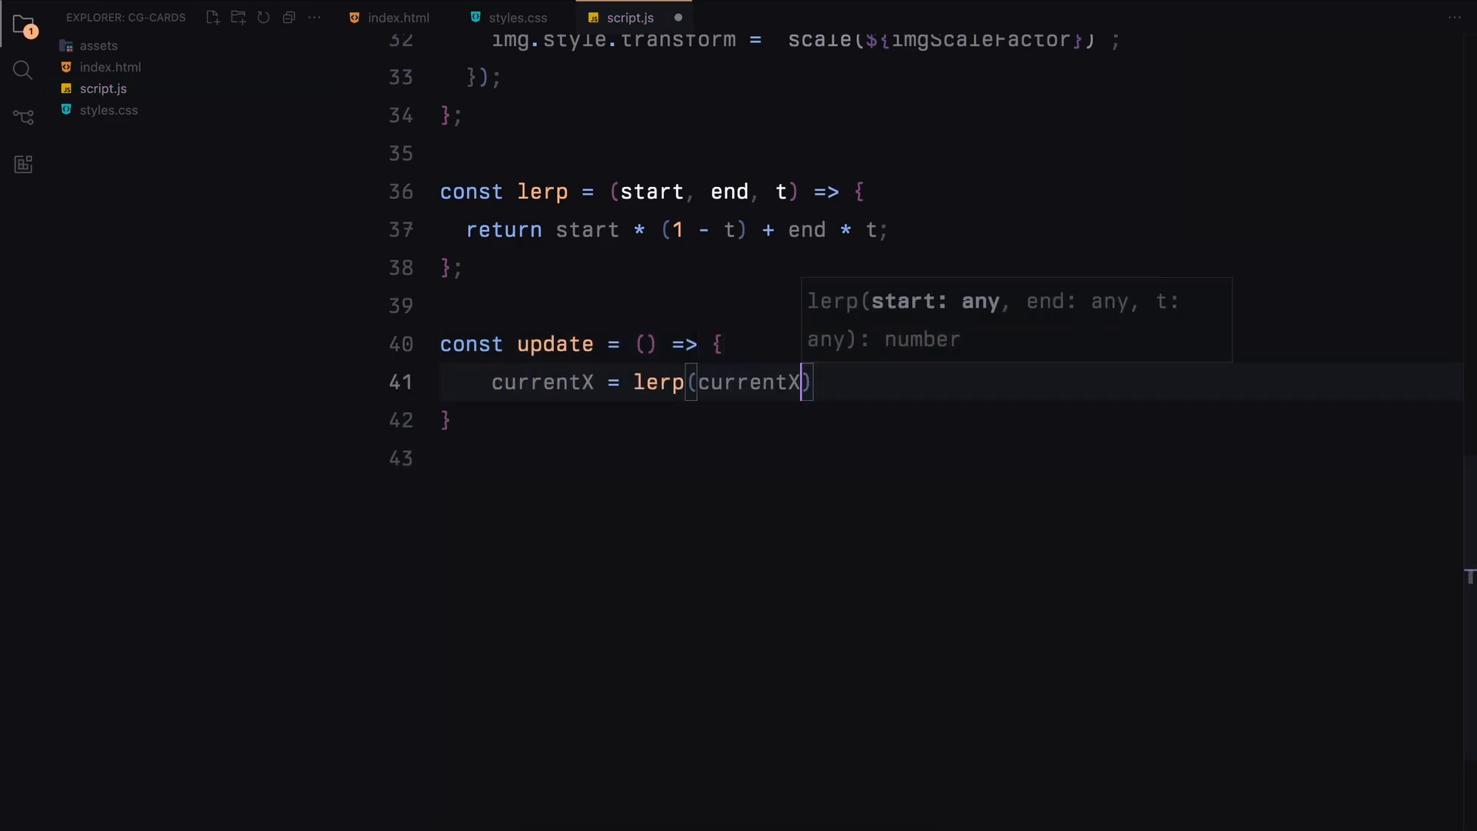
pyautogui.write(', targetX, ease')
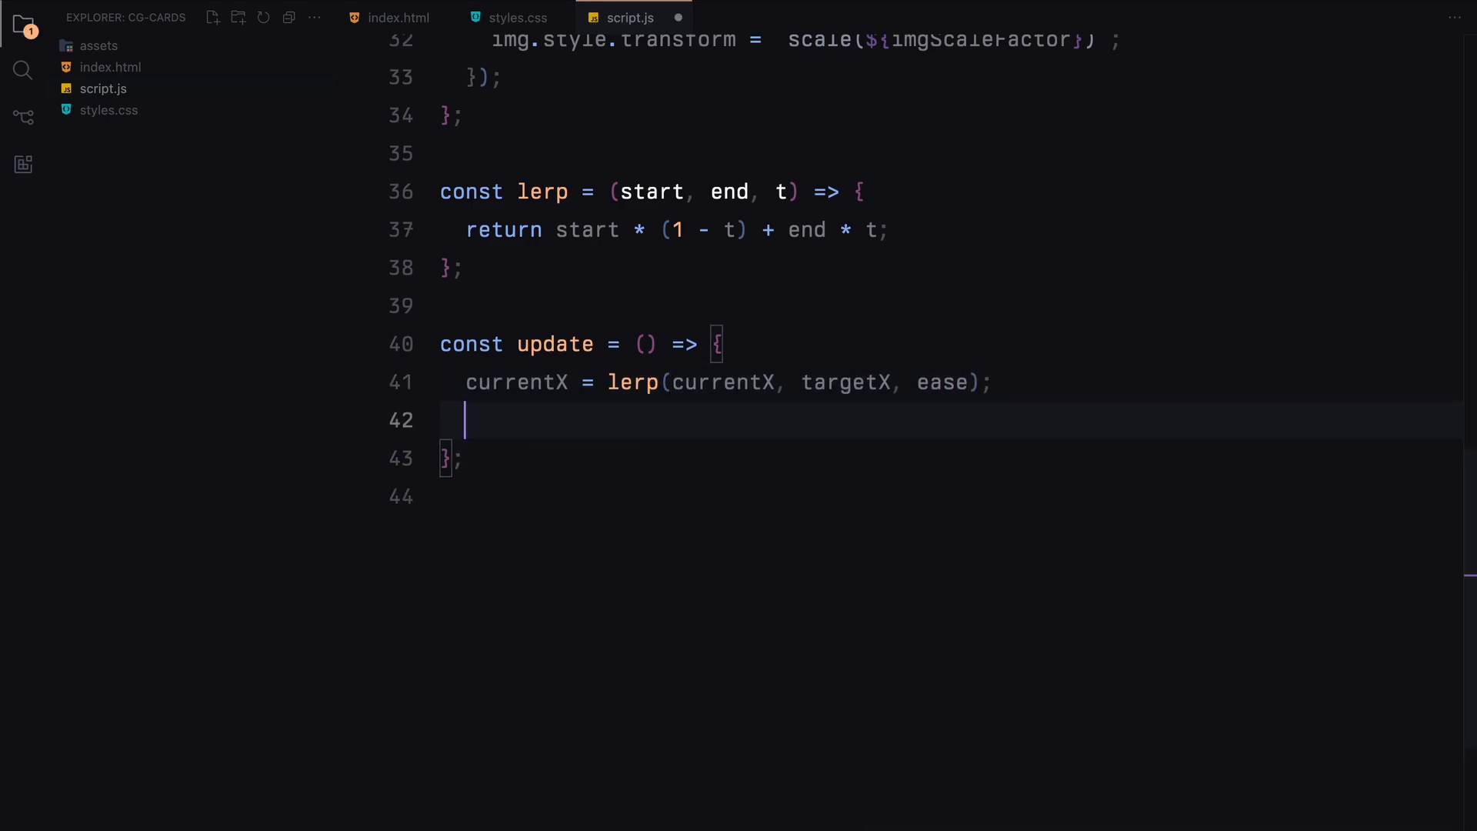
# Translate the slider by currentX, call updateScales and requestAnimationFrame(update), then begin window.addEventListener.
pyautogui.write('slider.style')
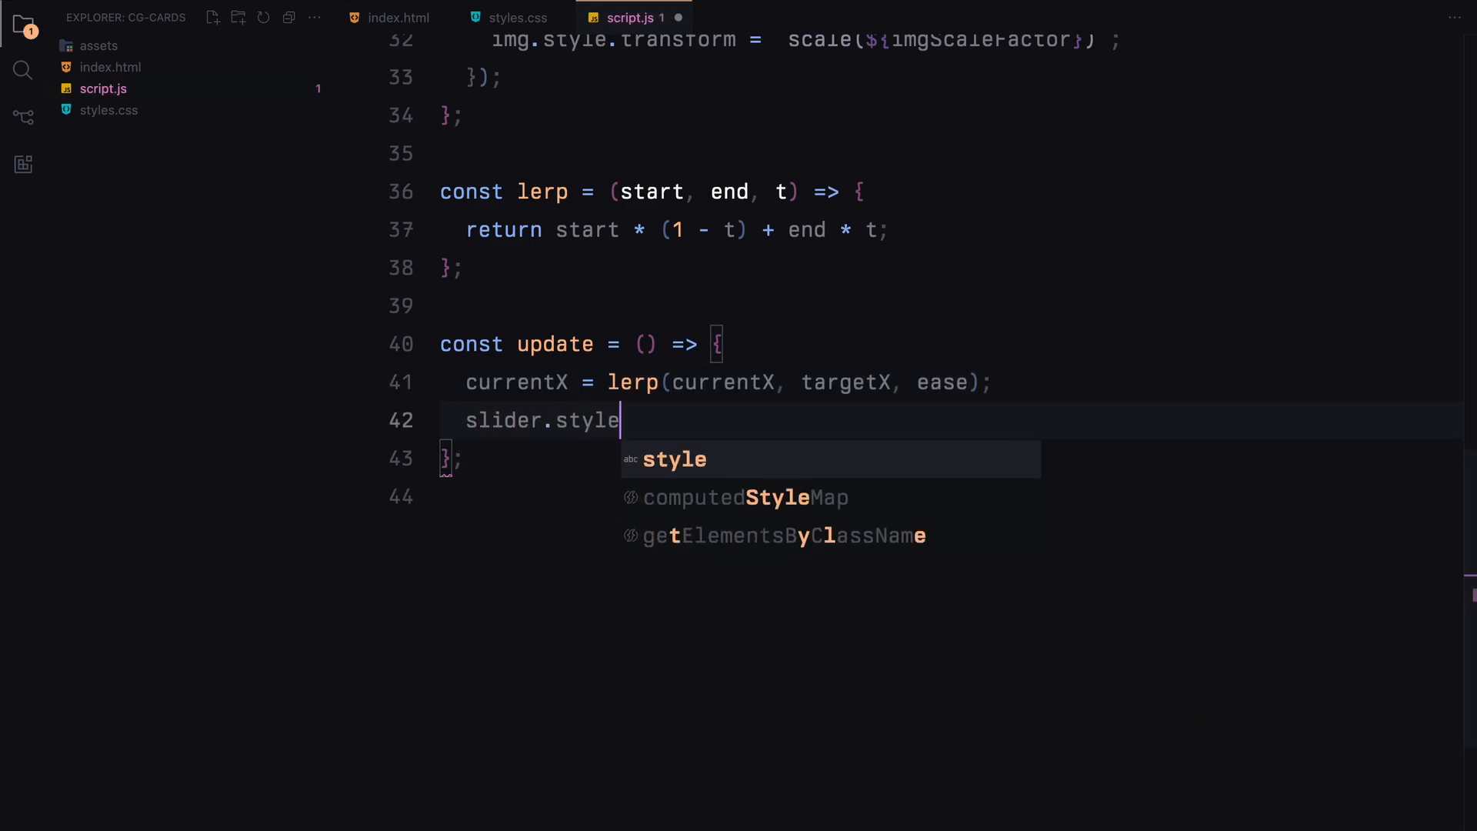
pyautogui.write('.transform = `')
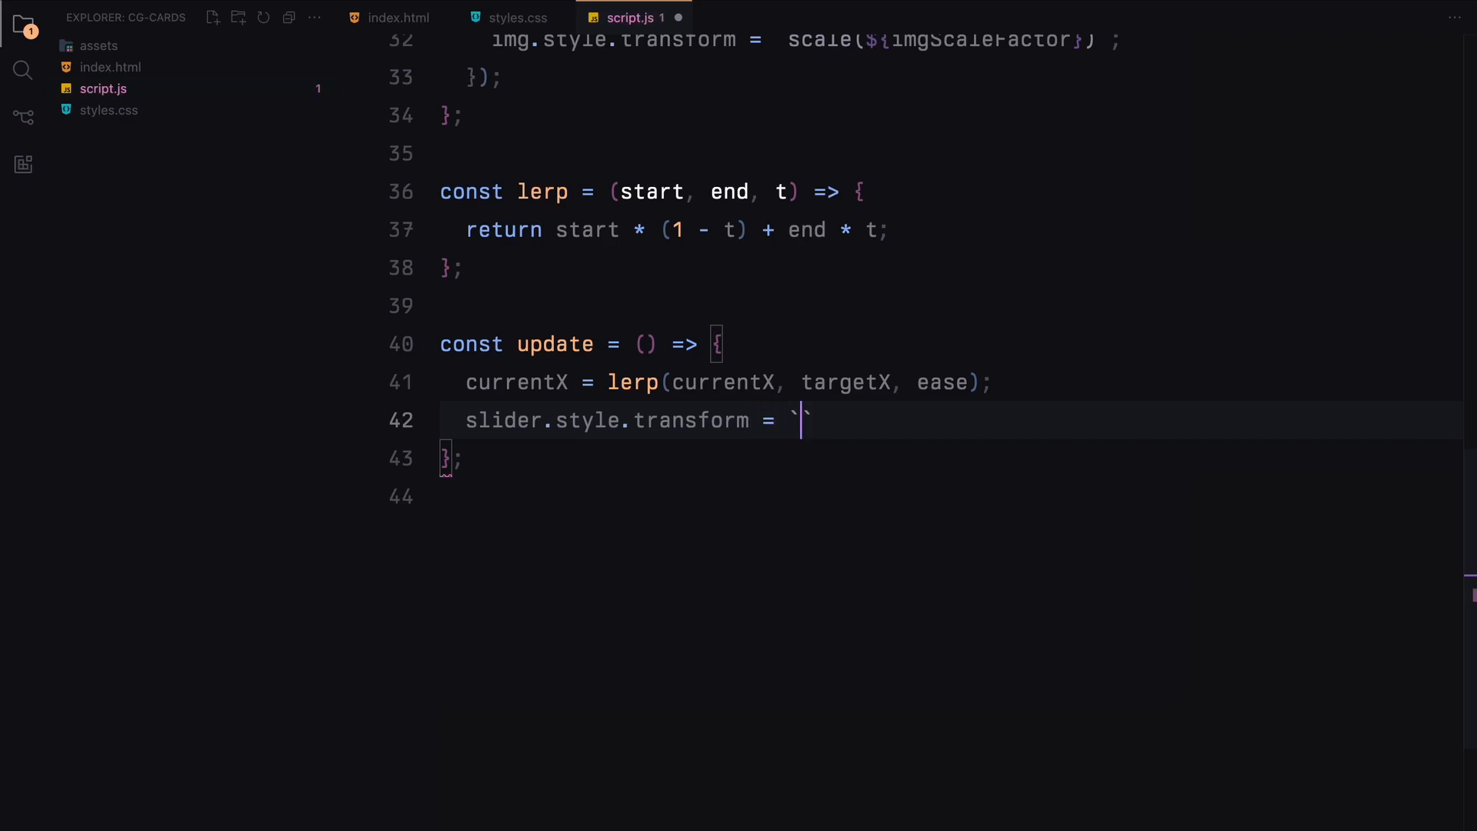
pyautogui.write('translateX()')
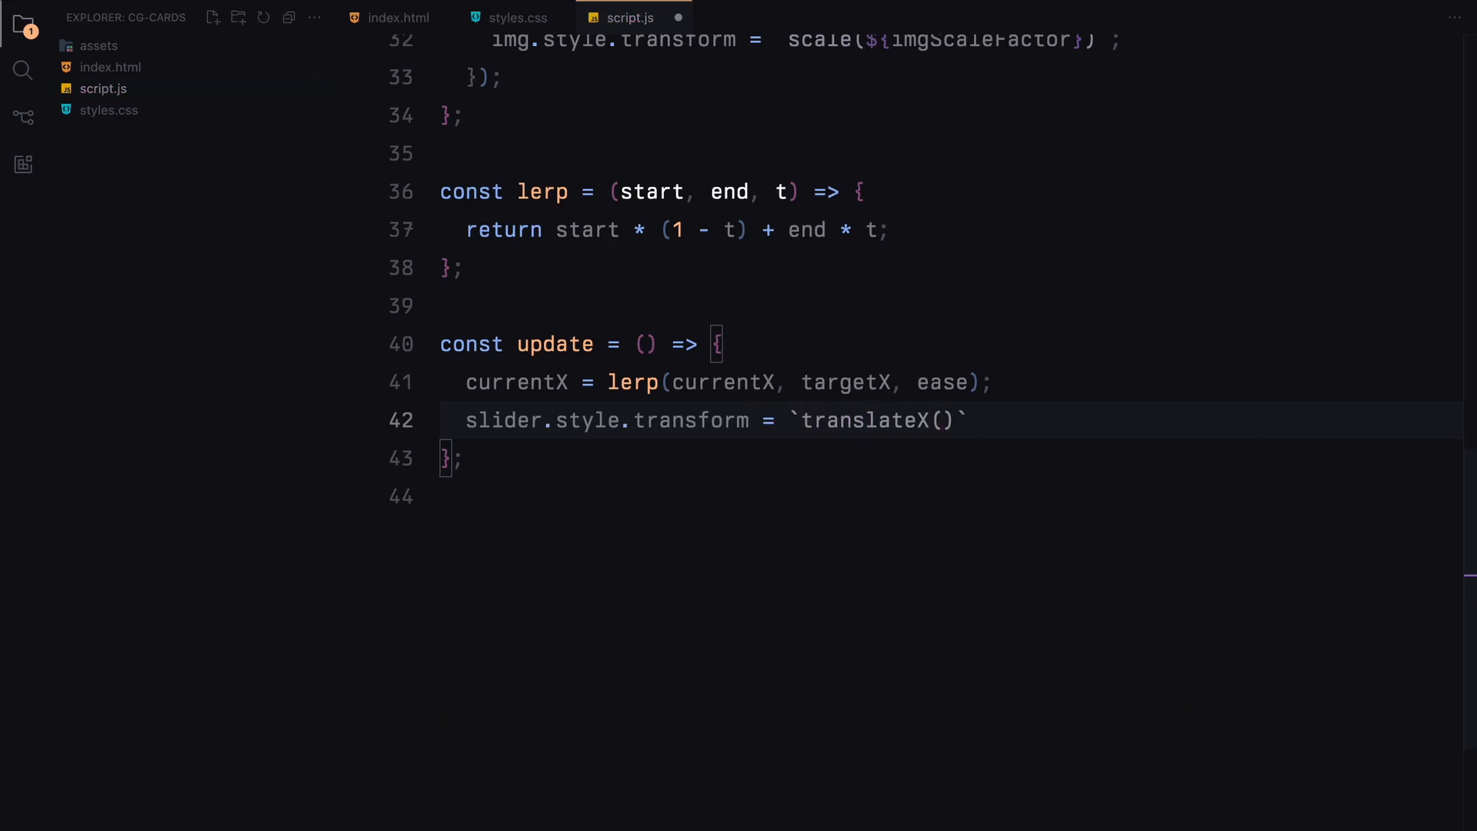
pyautogui.write('${currentX}')
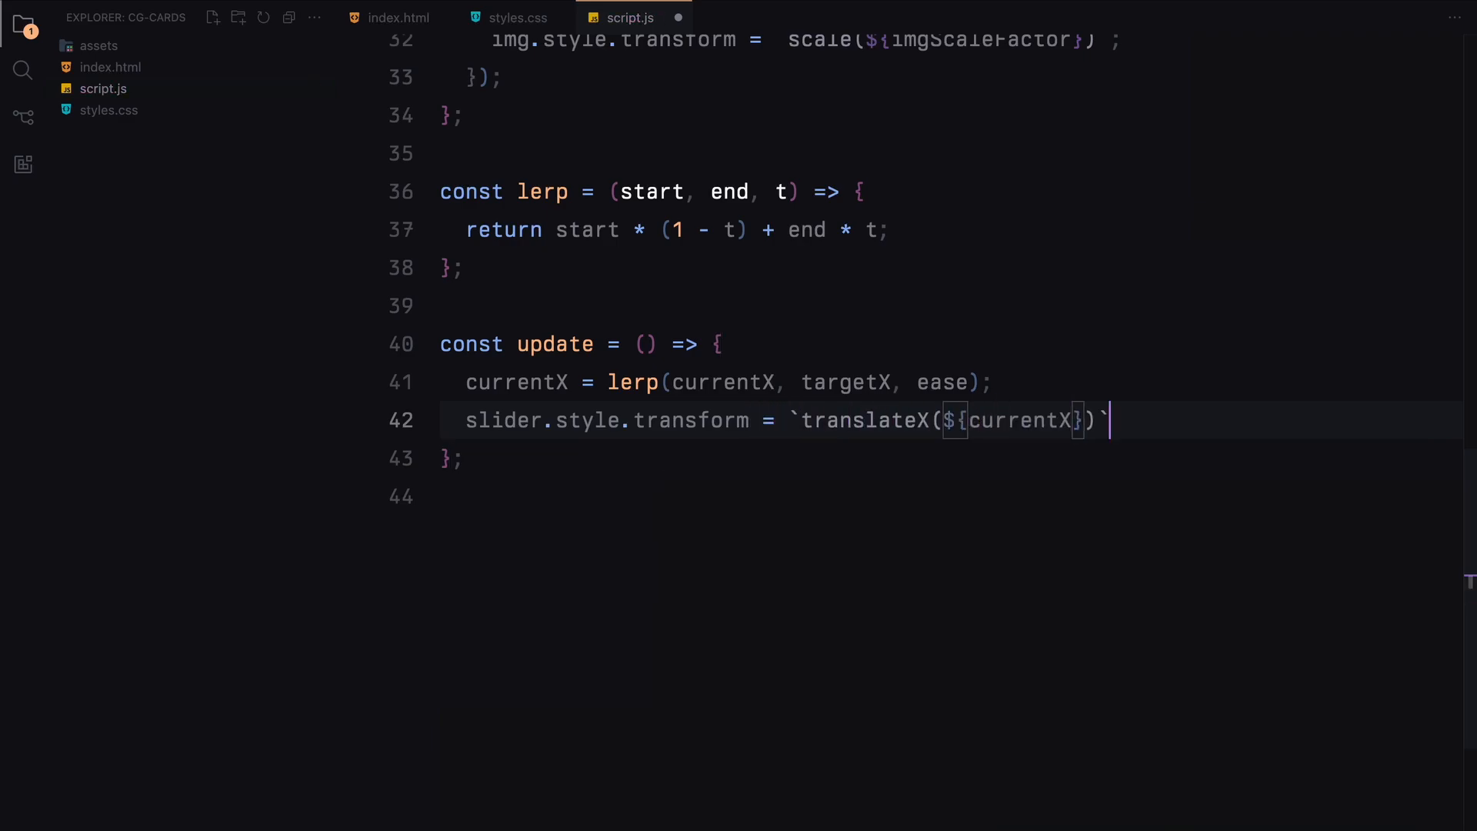
pyautogui.write('updateScales();')
pyautogui.write('requestAnimationFrame(update);')
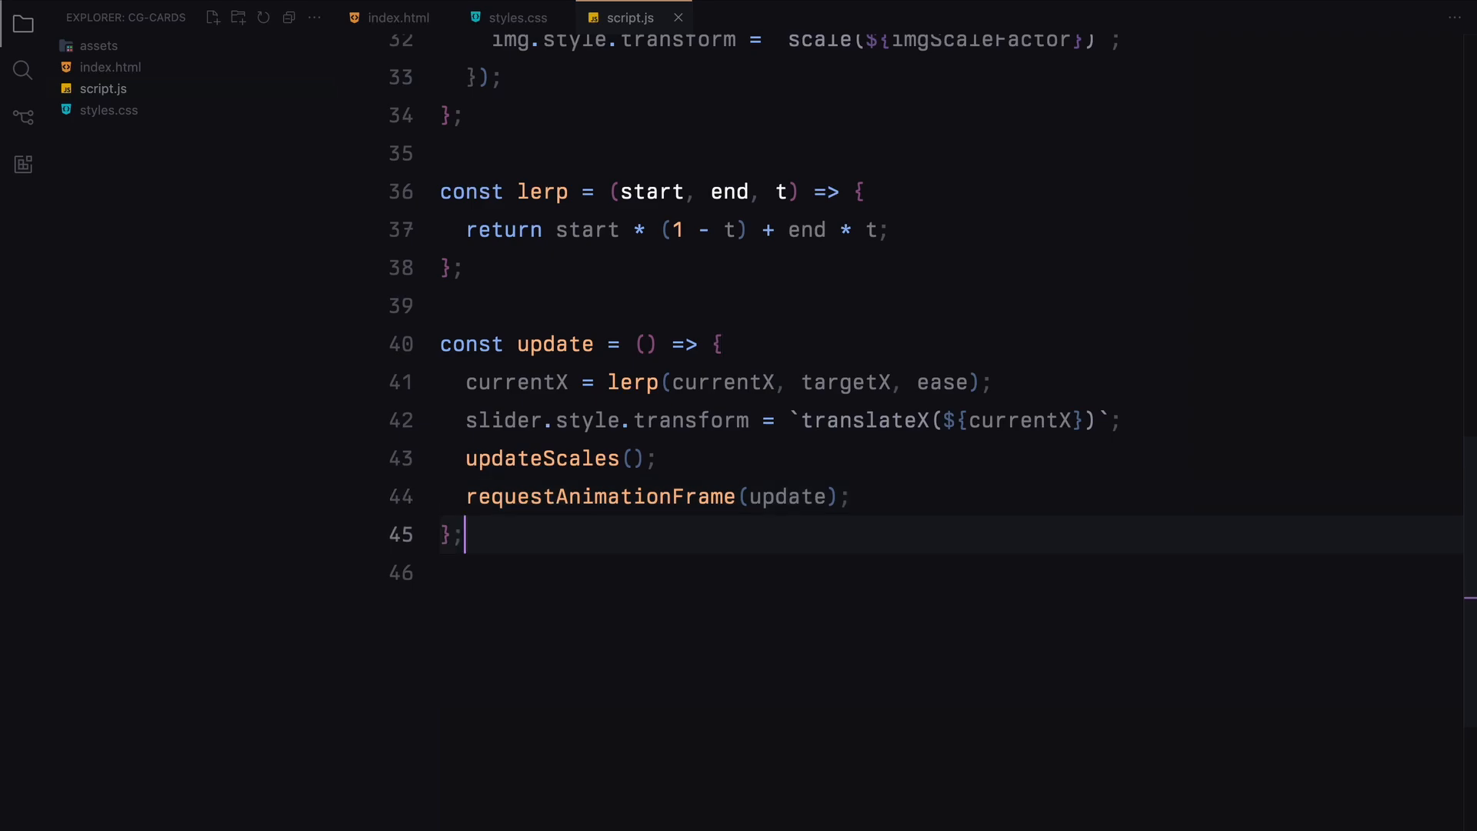
pyautogui.write('window.addEventListener')
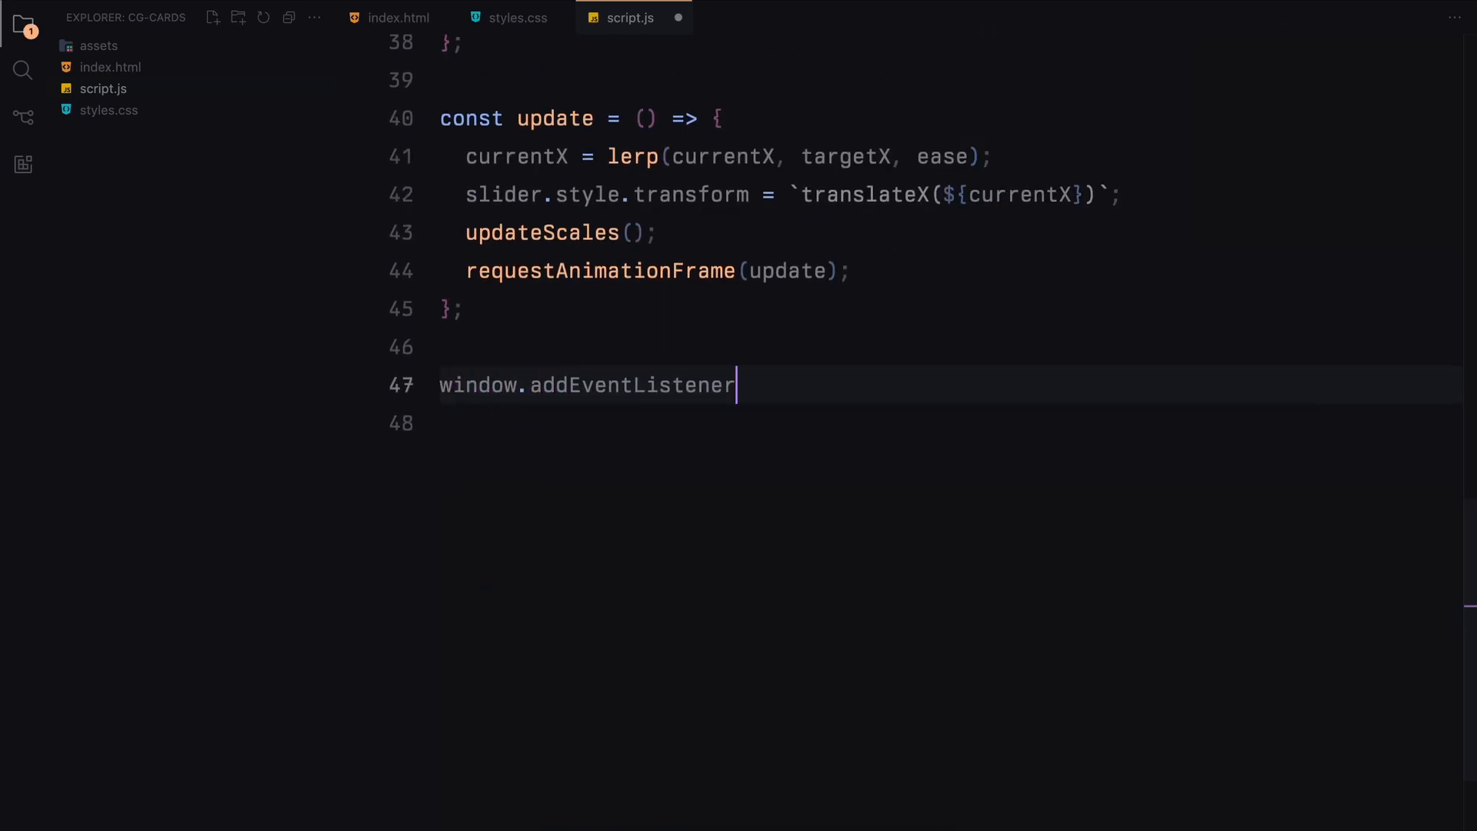
# Add a scroll listener computing maxScroll, scrollProgress and targetX = -scrollProgress * 75, then call update().
pyautogui.write('("scroll", () => {')
pyautogui.click(945, 423)
pyautogui.write('const m')
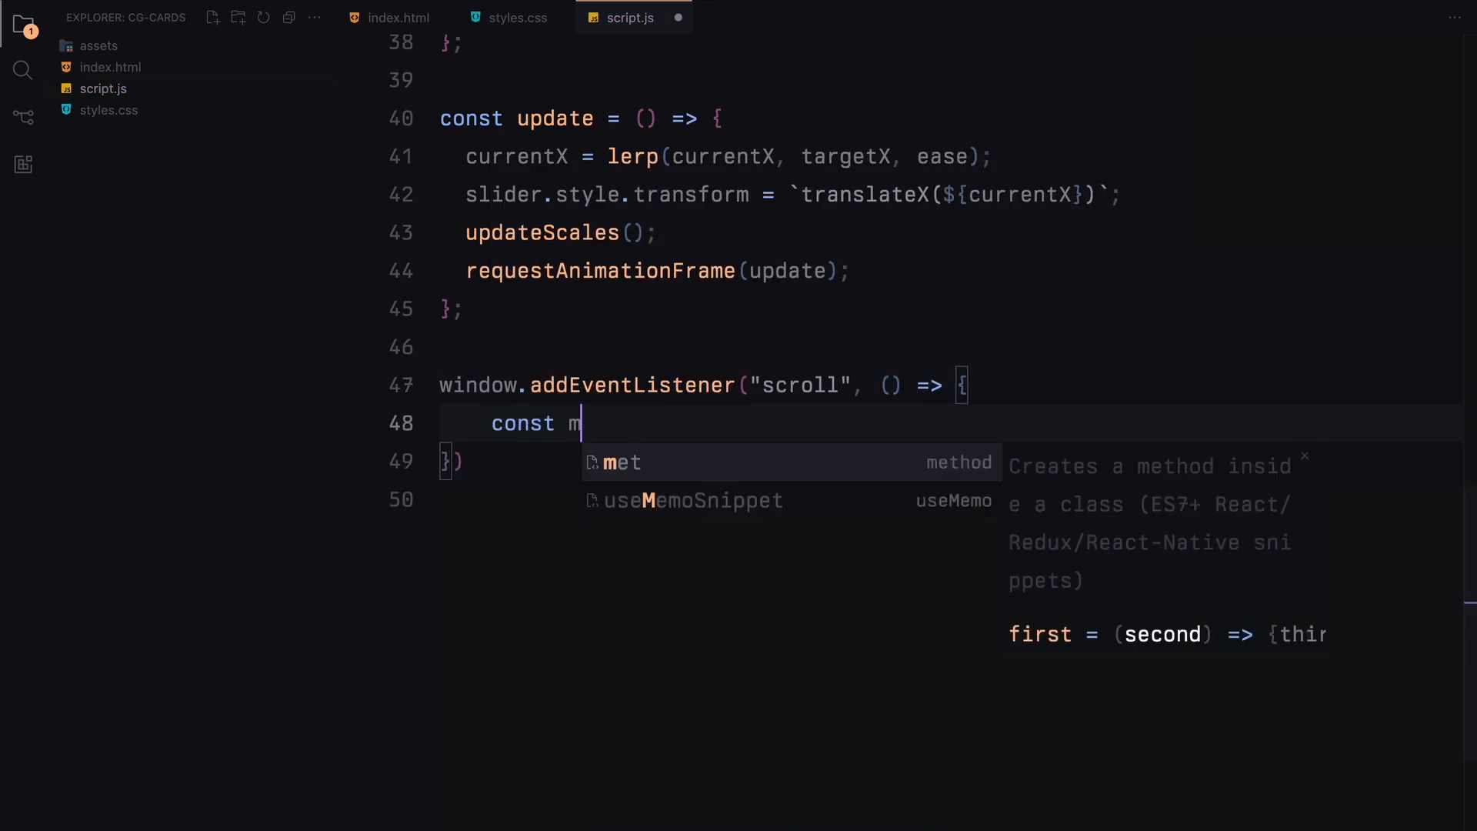
pyautogui.write('axScroll = document')
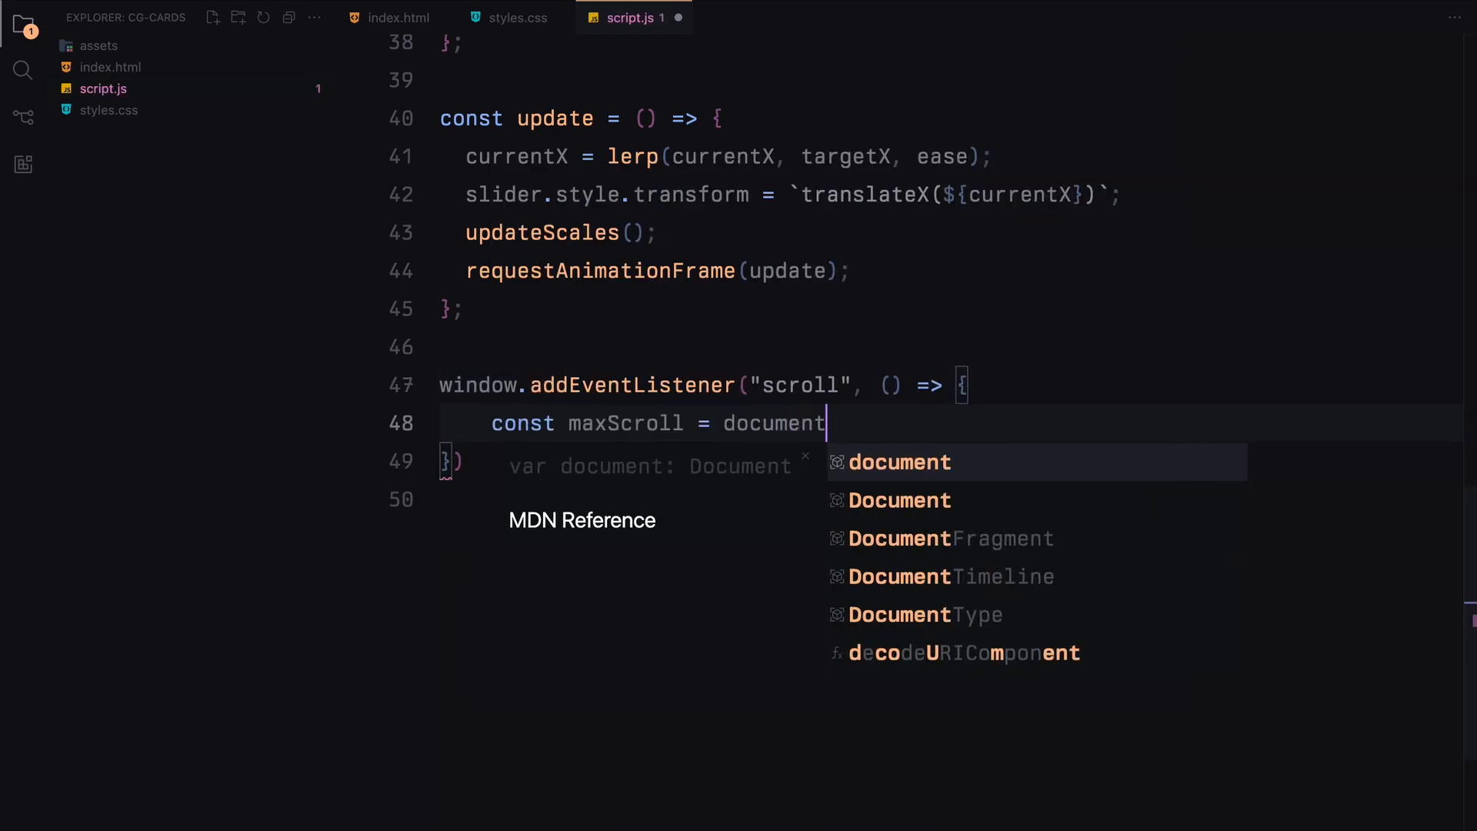
pyautogui.write('.body.scrollHeight - window.innerHeight;')
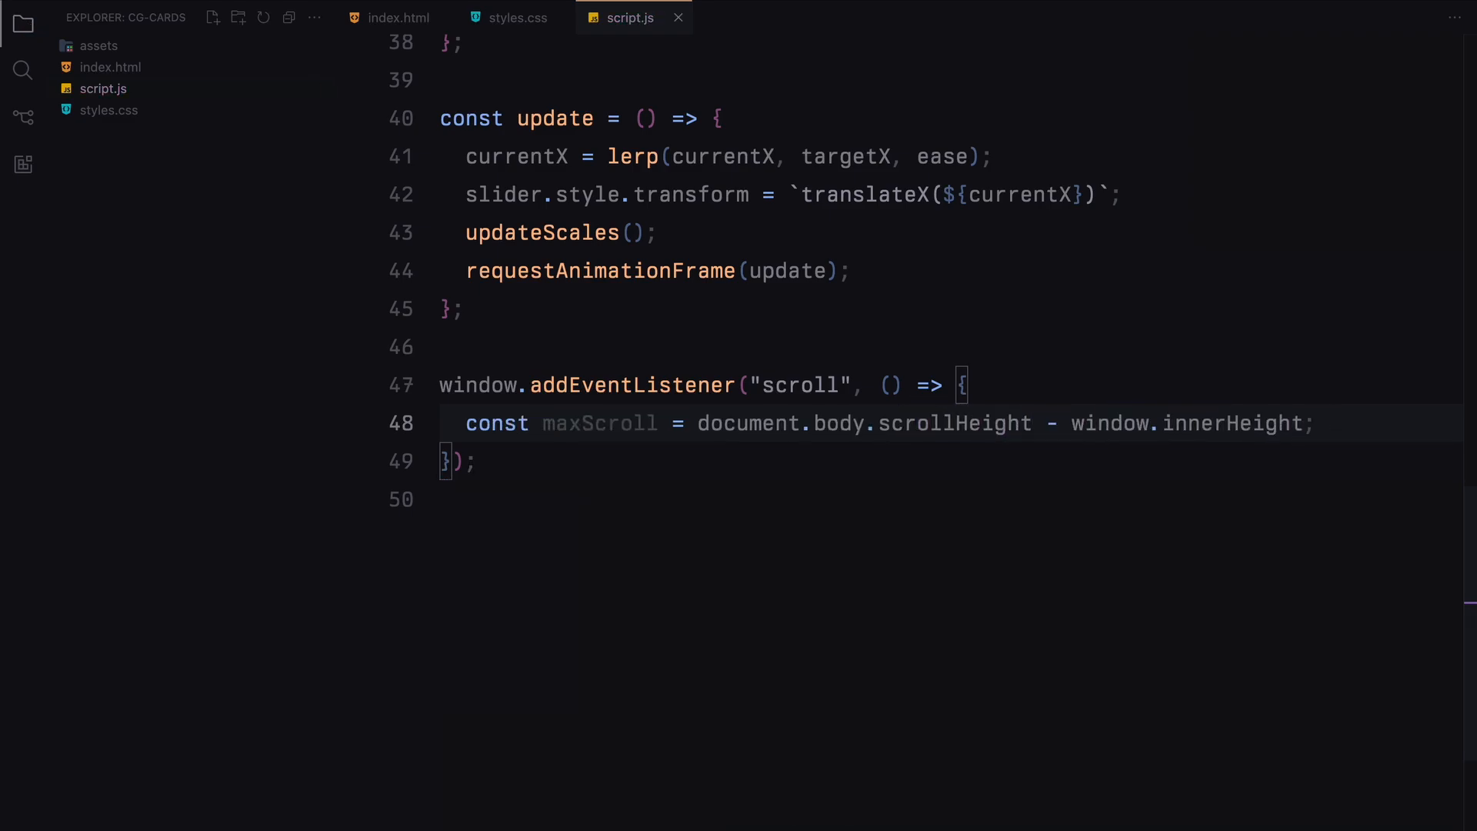
pyautogui.write('const scrollProgress')
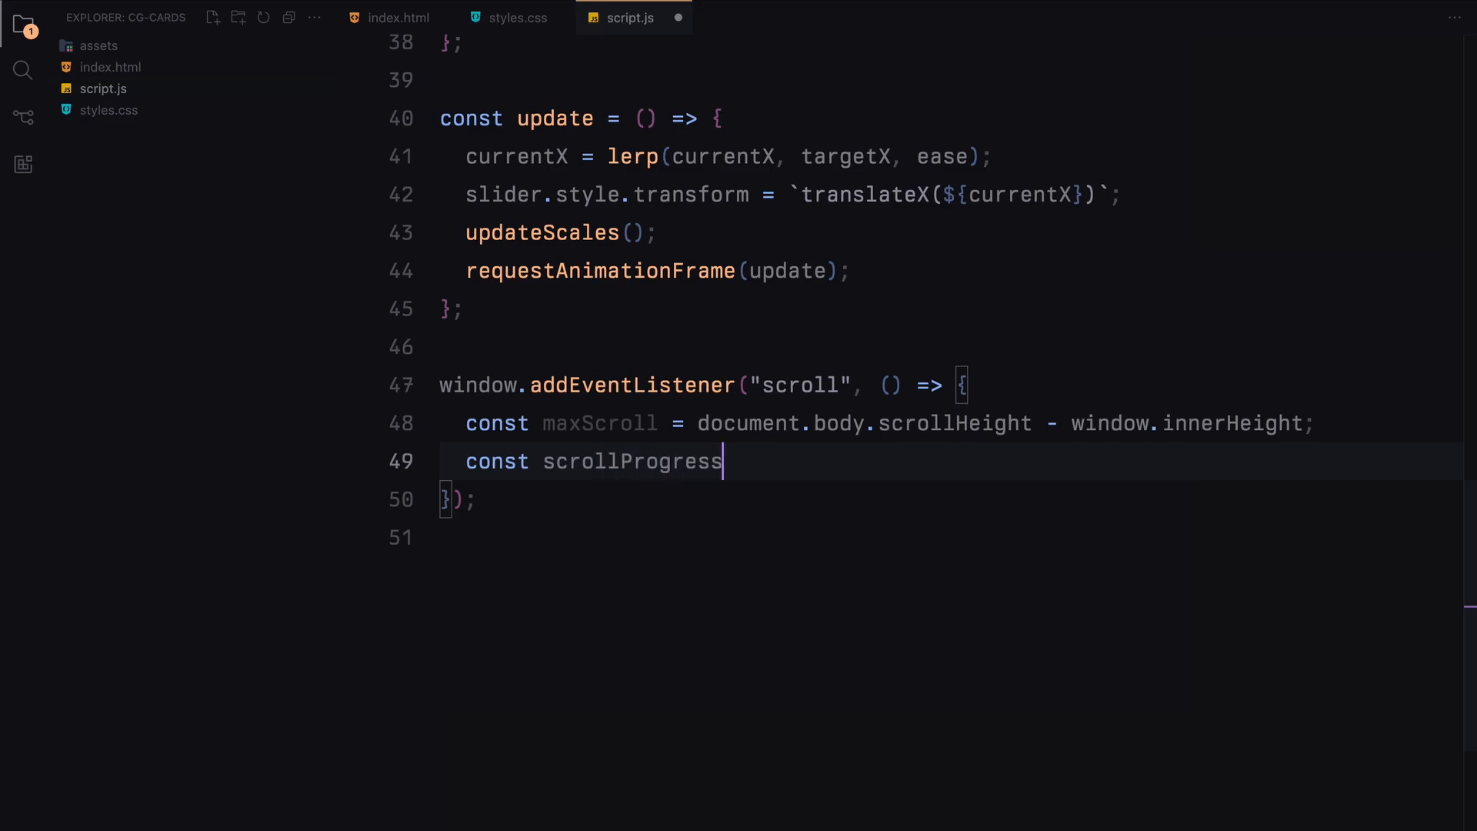
pyautogui.write('= window.scrollY / maxScroll;')
pyautogui.write('targetX = -scrollProgress * 75;')
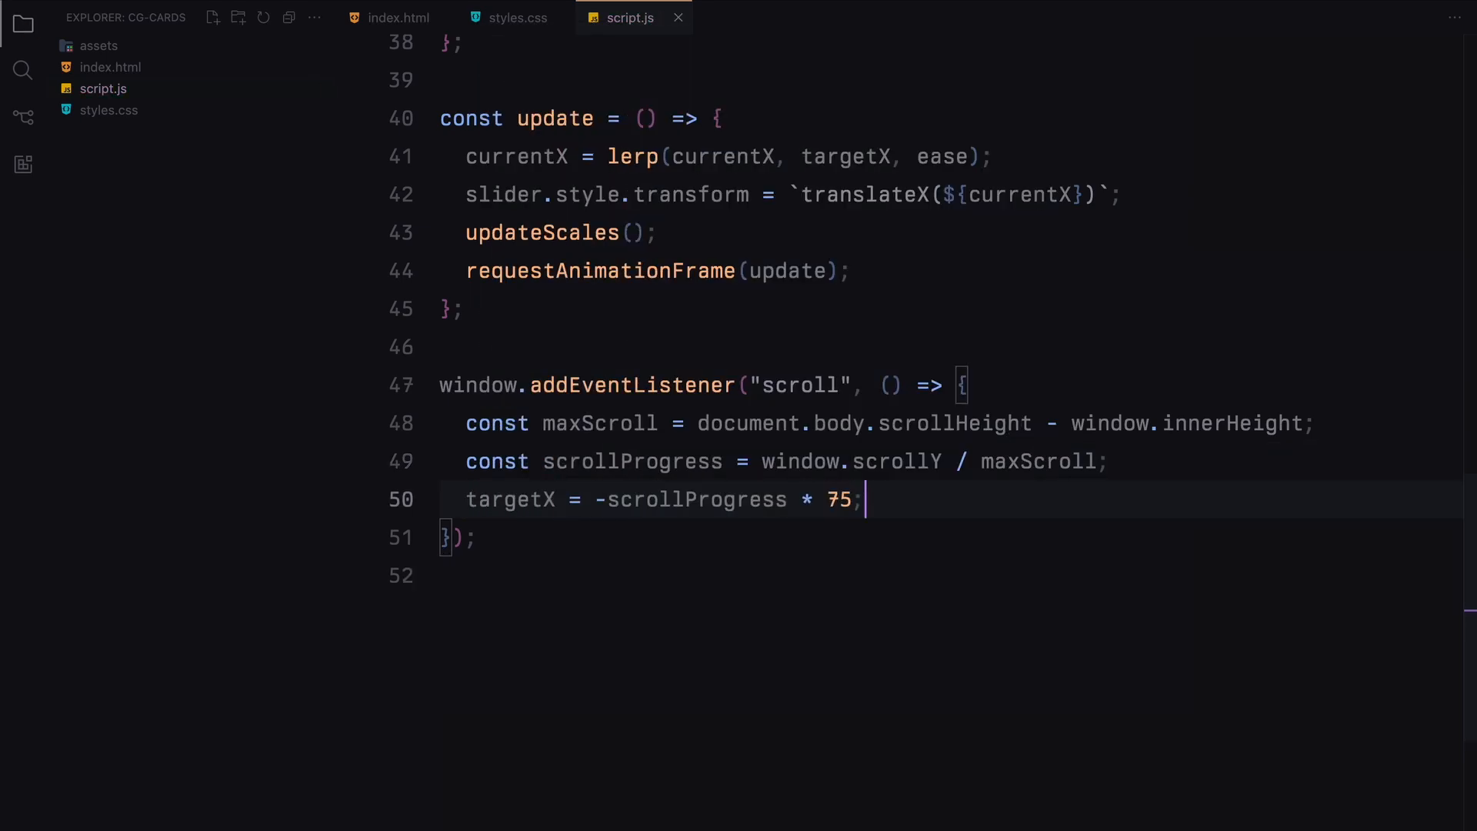
pyautogui.write('update();')
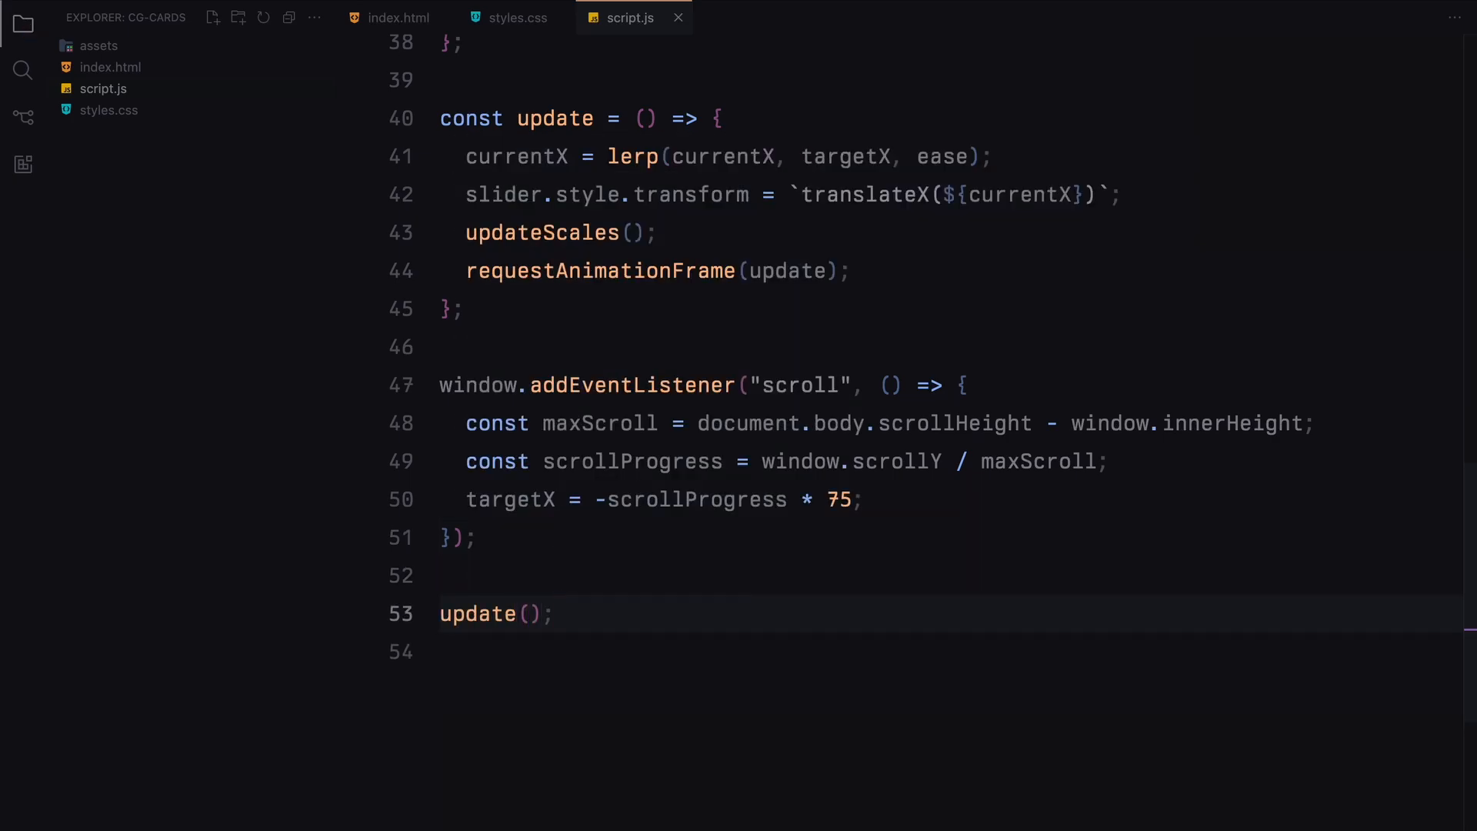
# Add a % unit after ${currentX} in the slider's translateX template literal.
pyautogui.write('%')
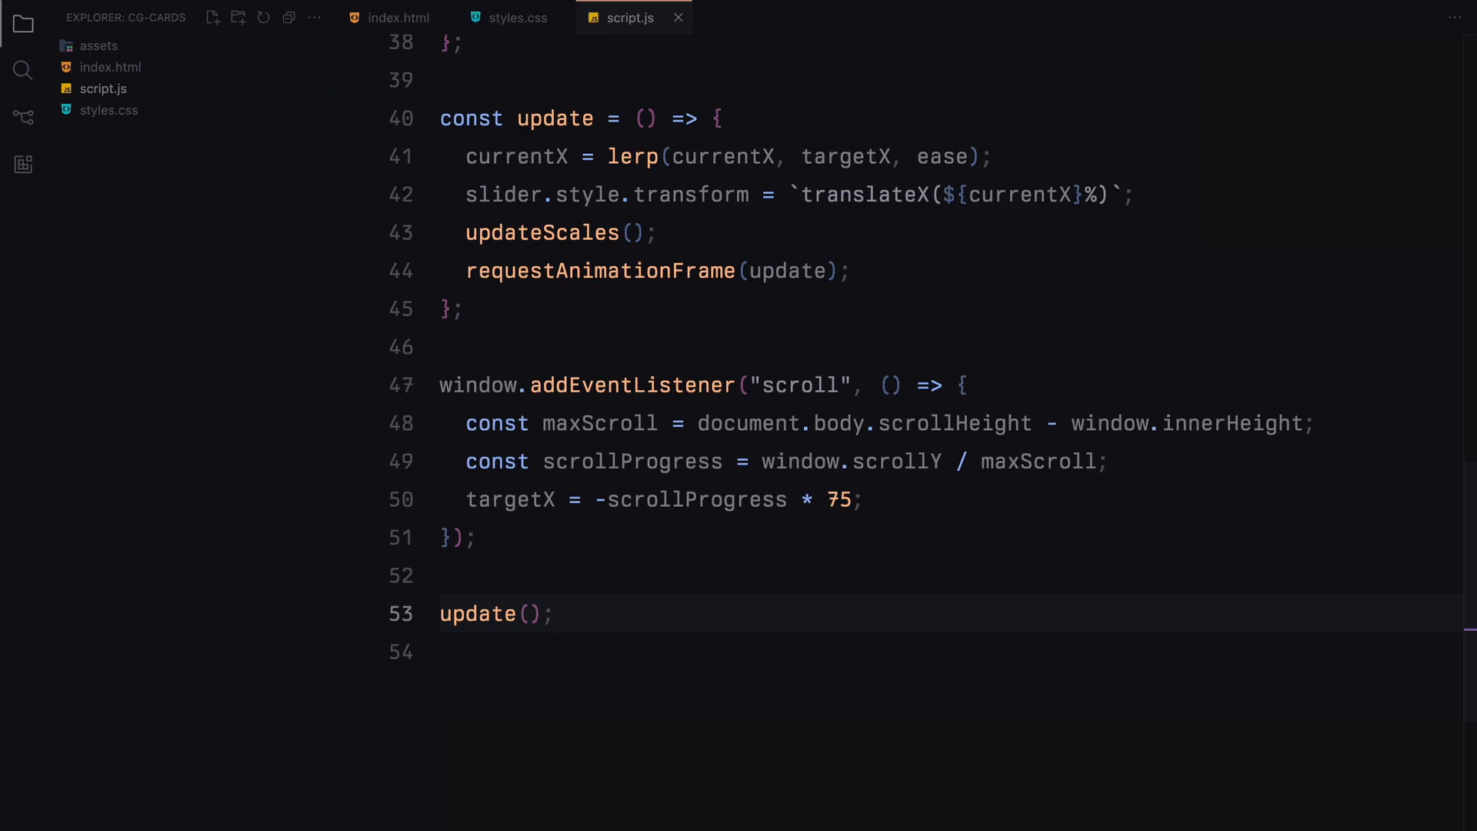